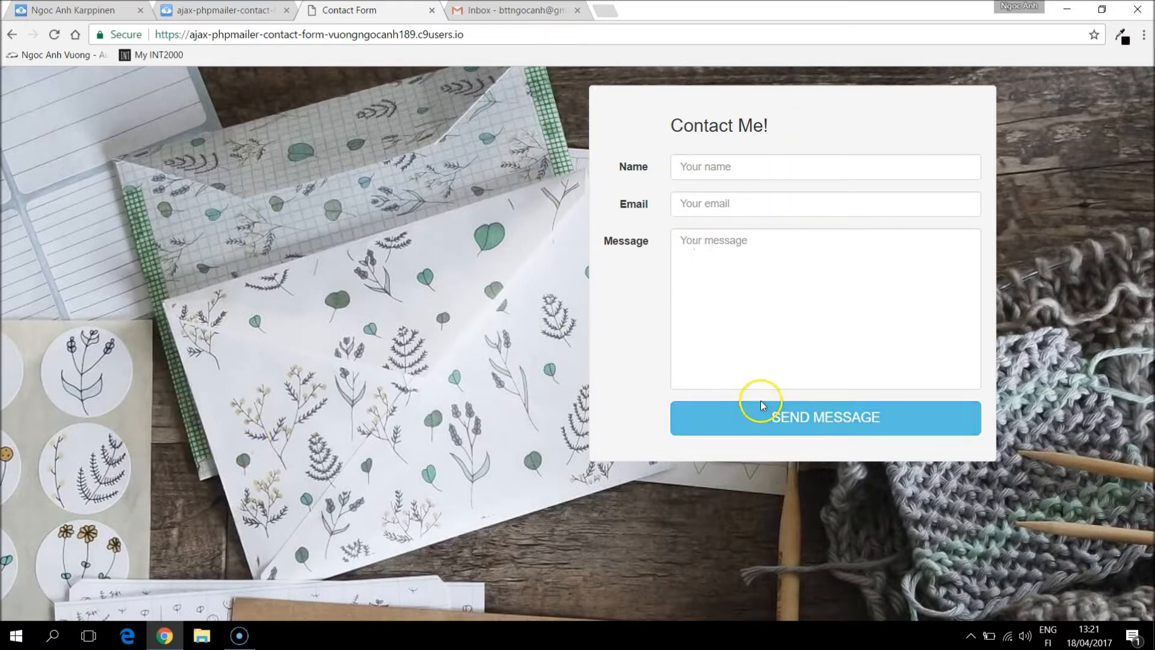
pyautogui.moveTo(557, 350)
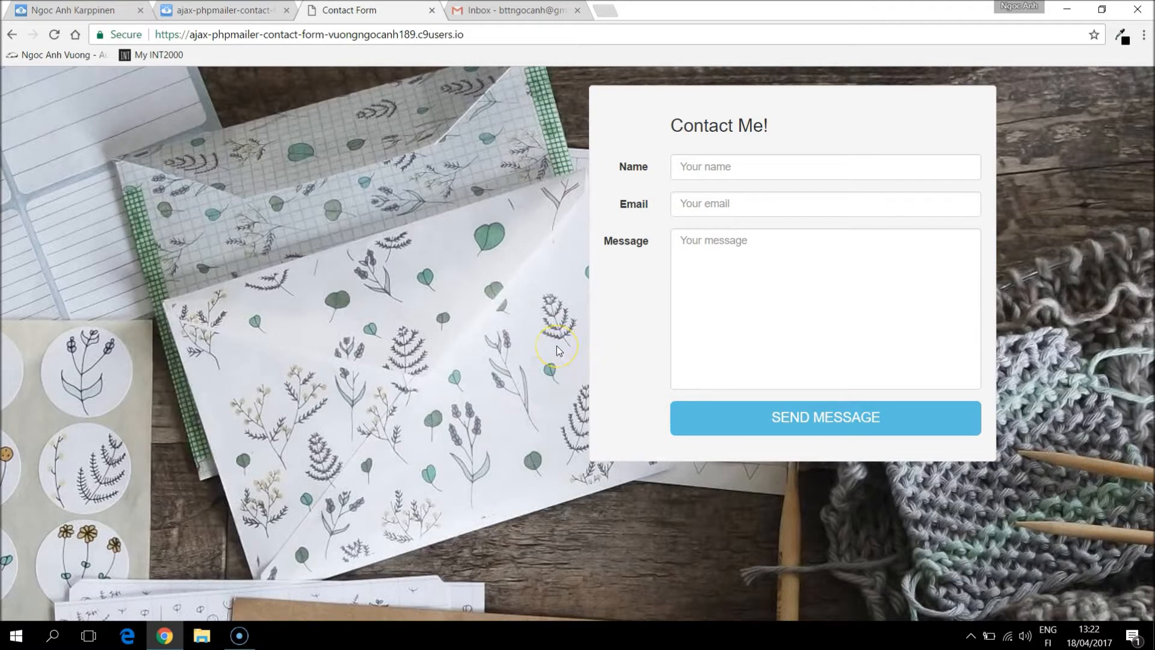
# - Submit the contact form with empty fields to trigger the validation error
pyautogui.click(825, 167)
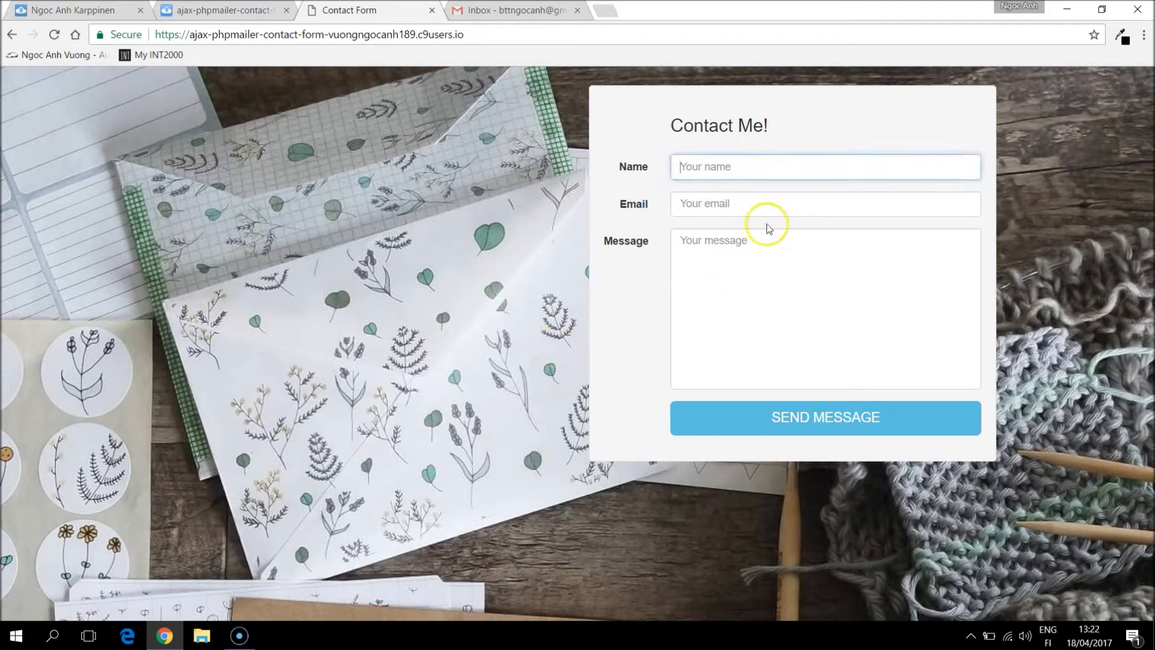
pyautogui.click(771, 269)
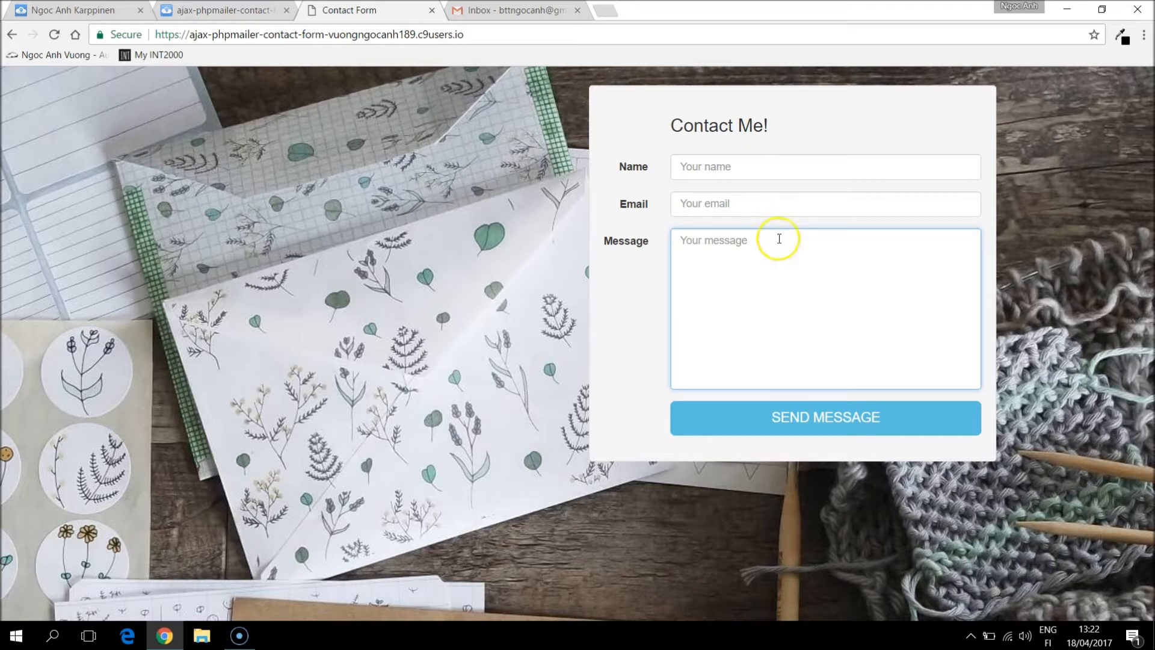
pyautogui.click(825, 417)
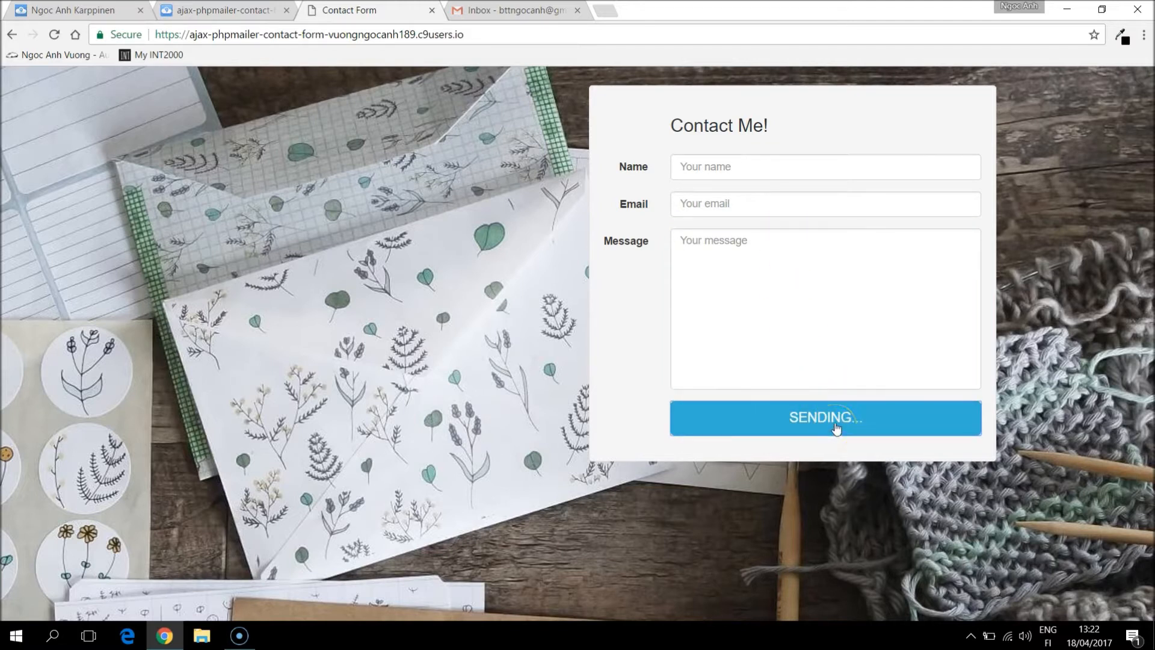
pyautogui.moveTo(980, 330)
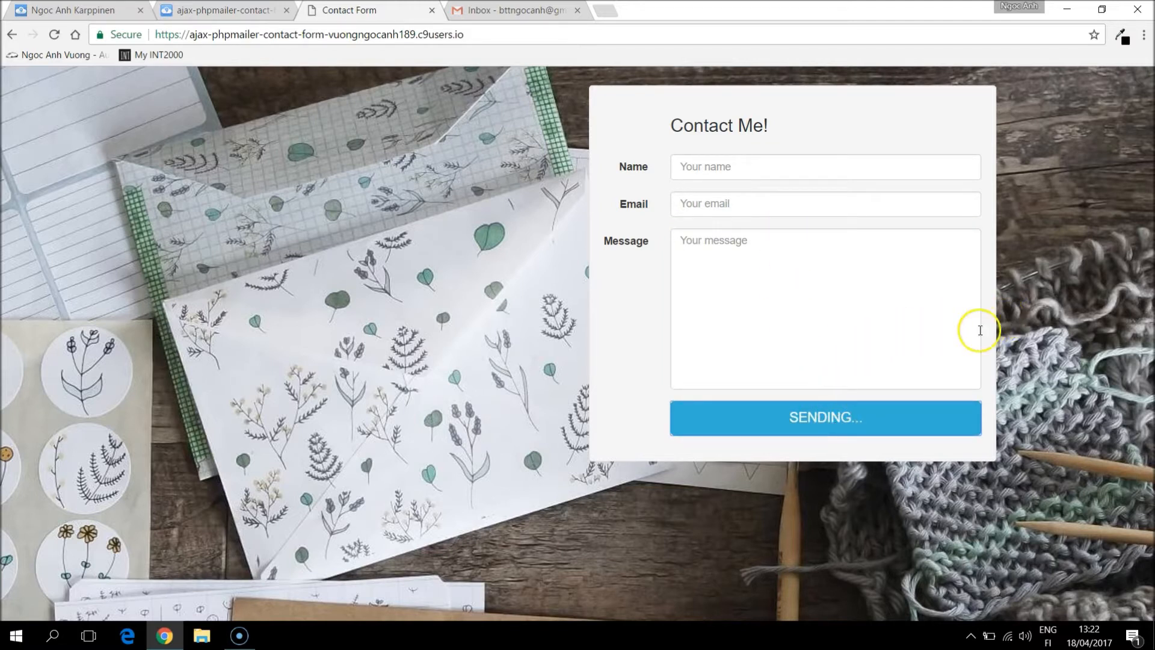
pyautogui.click(825, 417)
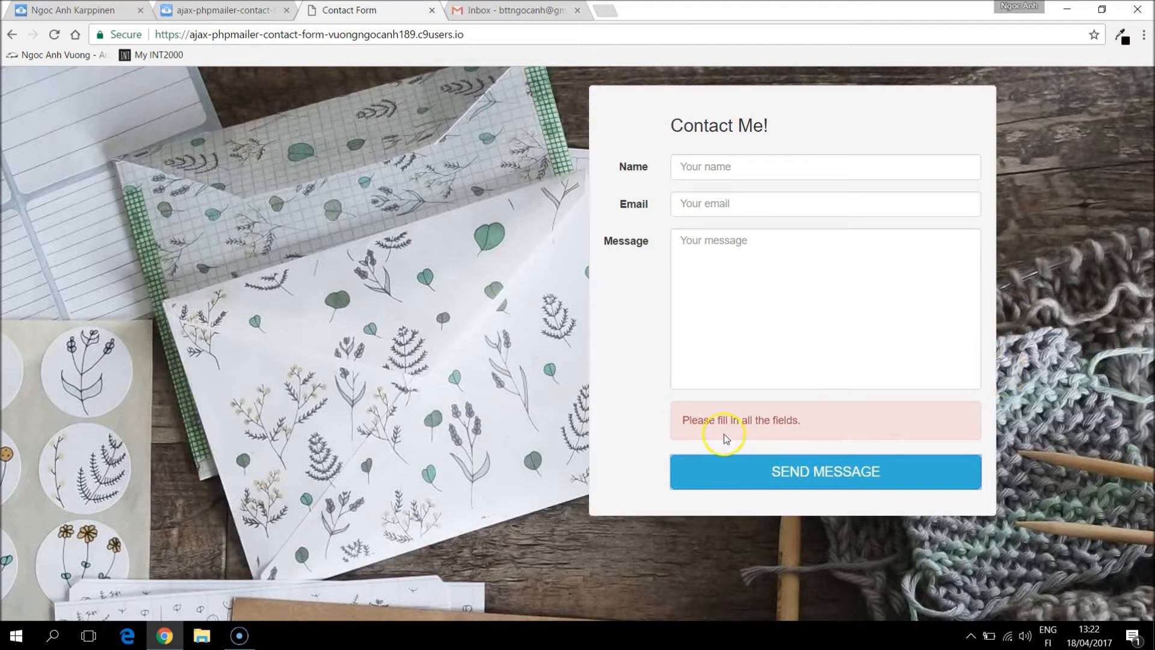
pyautogui.moveTo(814, 427)
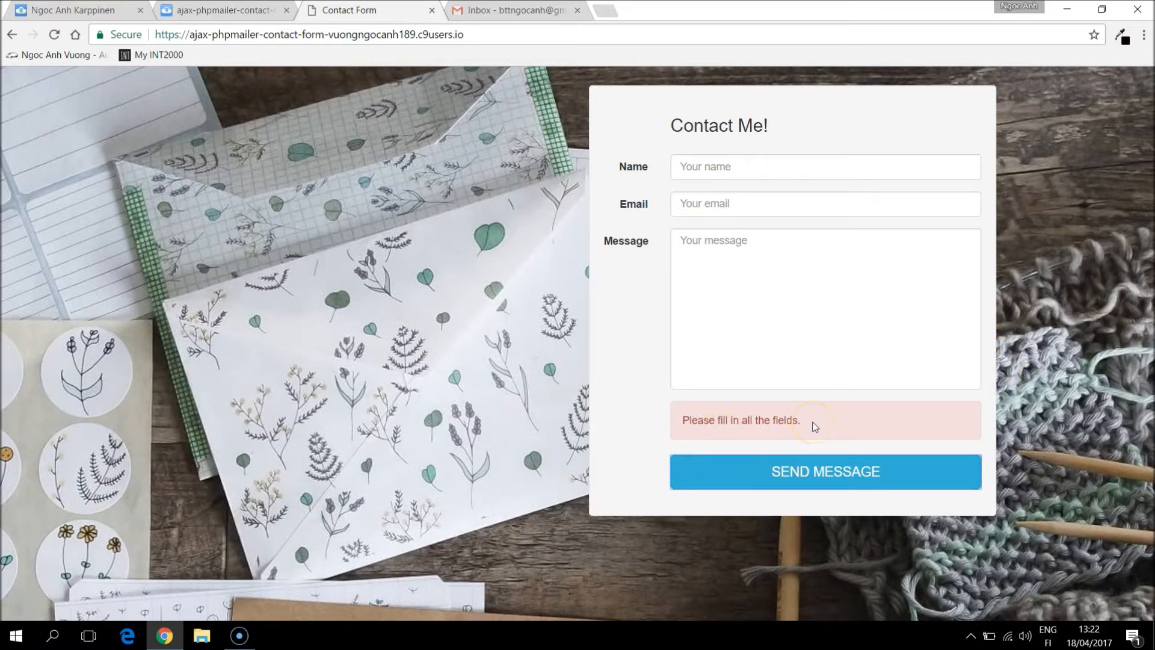
# - Send a test message as 'anh' and get the 'Form submitted' confirmation
pyautogui.click(824, 167)
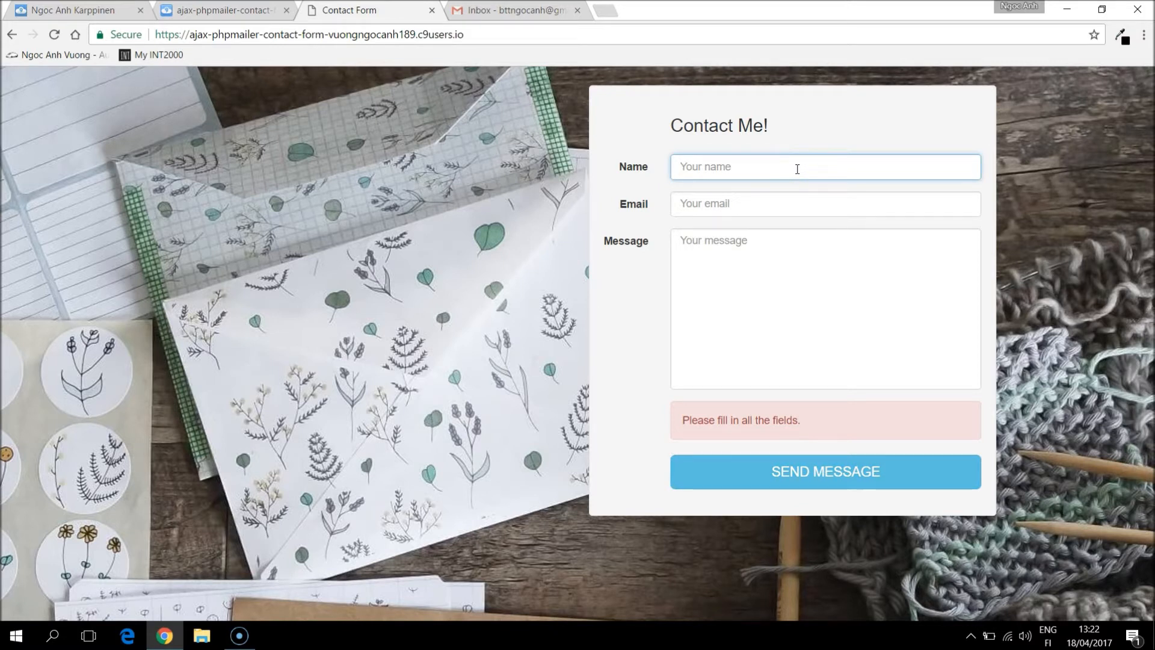
pyautogui.write('anh')
pyautogui.click(825, 309)
pyautogui.write('Testing')
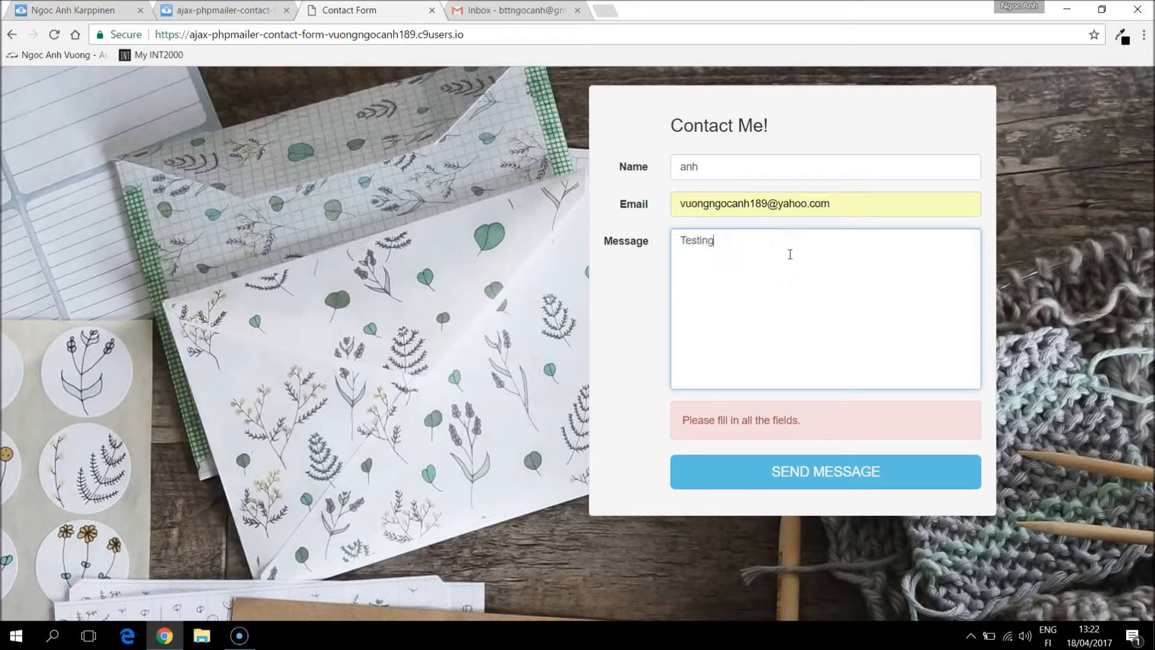
pyautogui.click(824, 471)
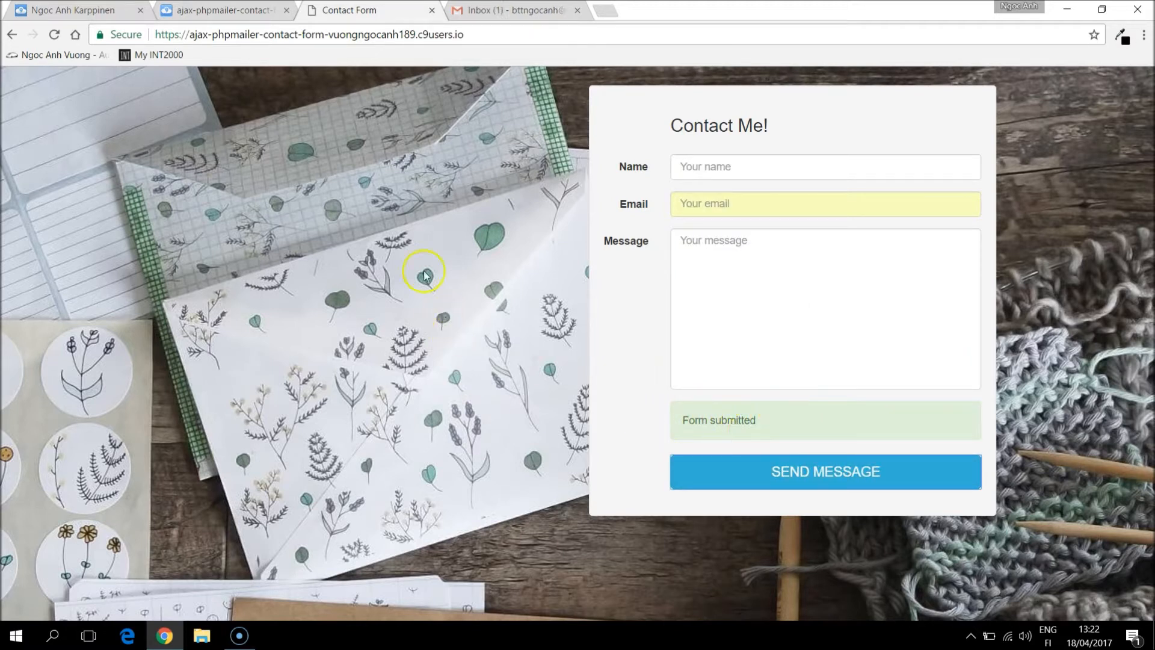
# - Open the 'From contact form Cloud9' email in Gmail and start a reply
pyautogui.click(512, 11)
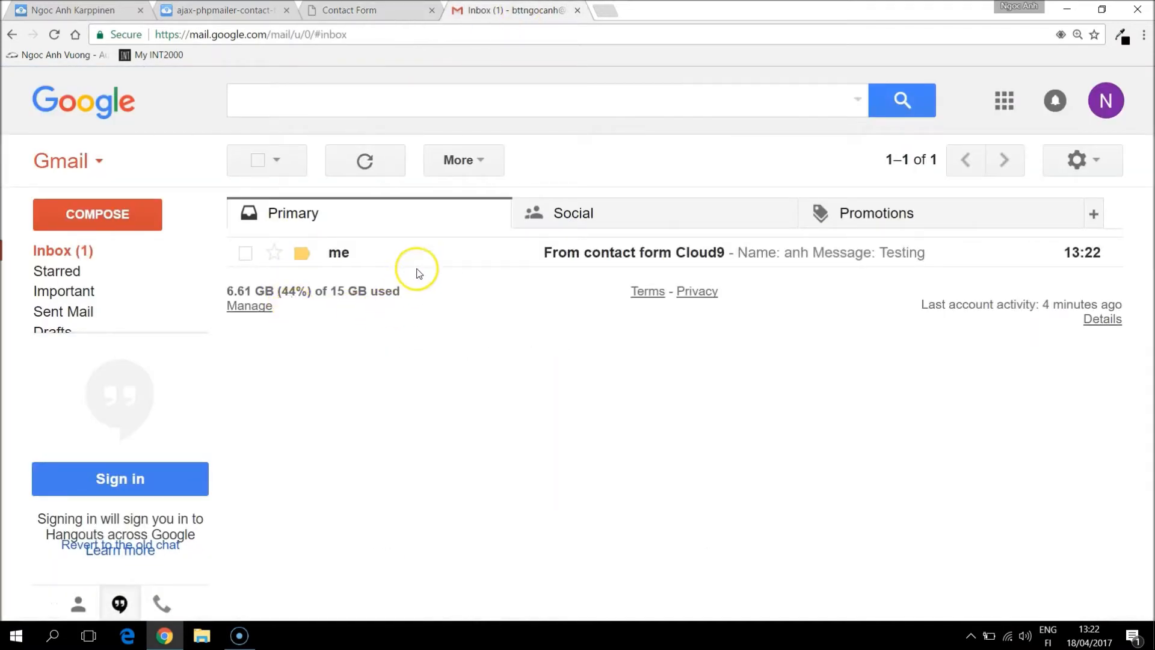
pyautogui.moveTo(340, 258)
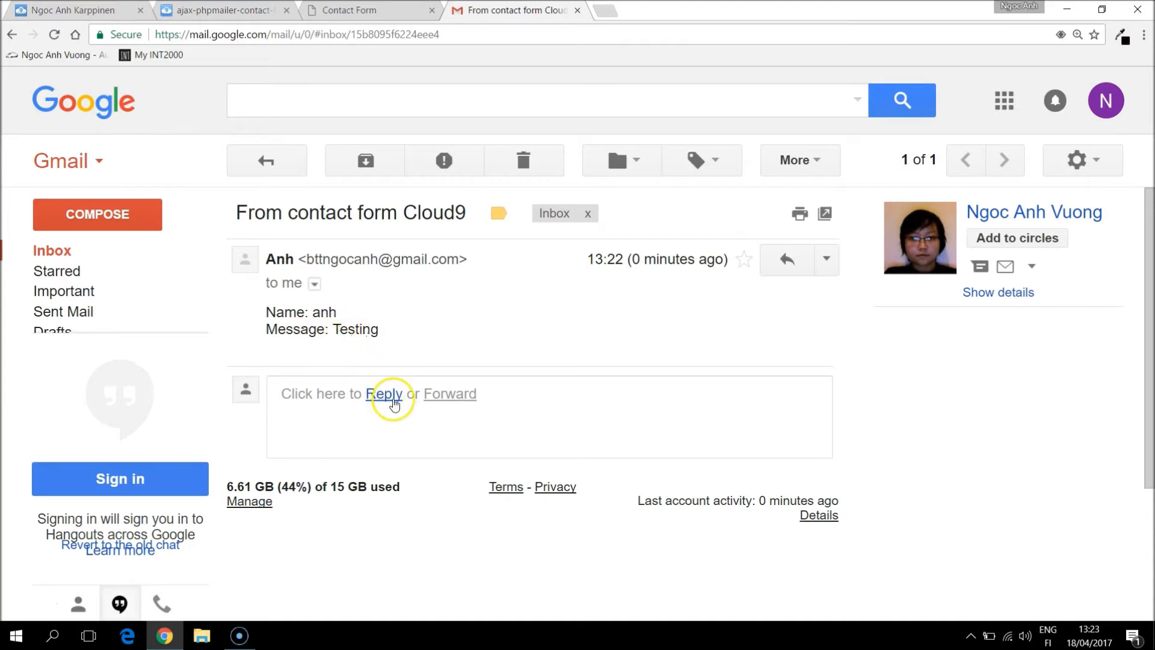
pyautogui.click(384, 394)
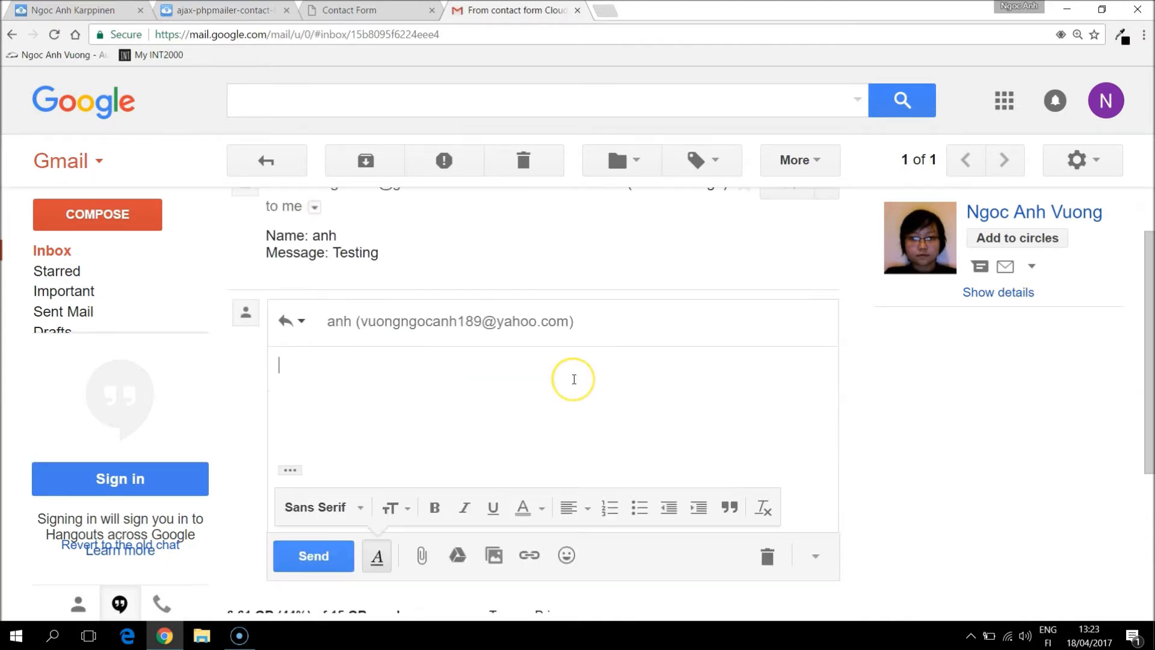
pyautogui.moveTo(468, 437)
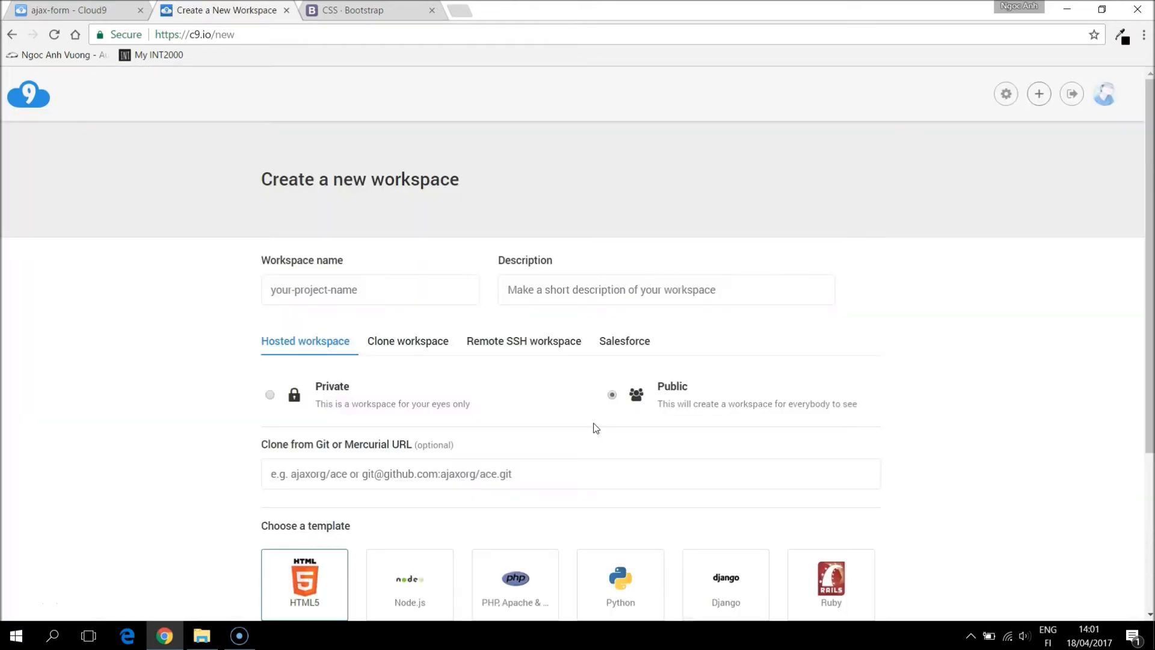
# - Create workspace 'ajax-form' described 'A simple ajax form to send message' using PHP/Apache
pyautogui.click(368, 289)
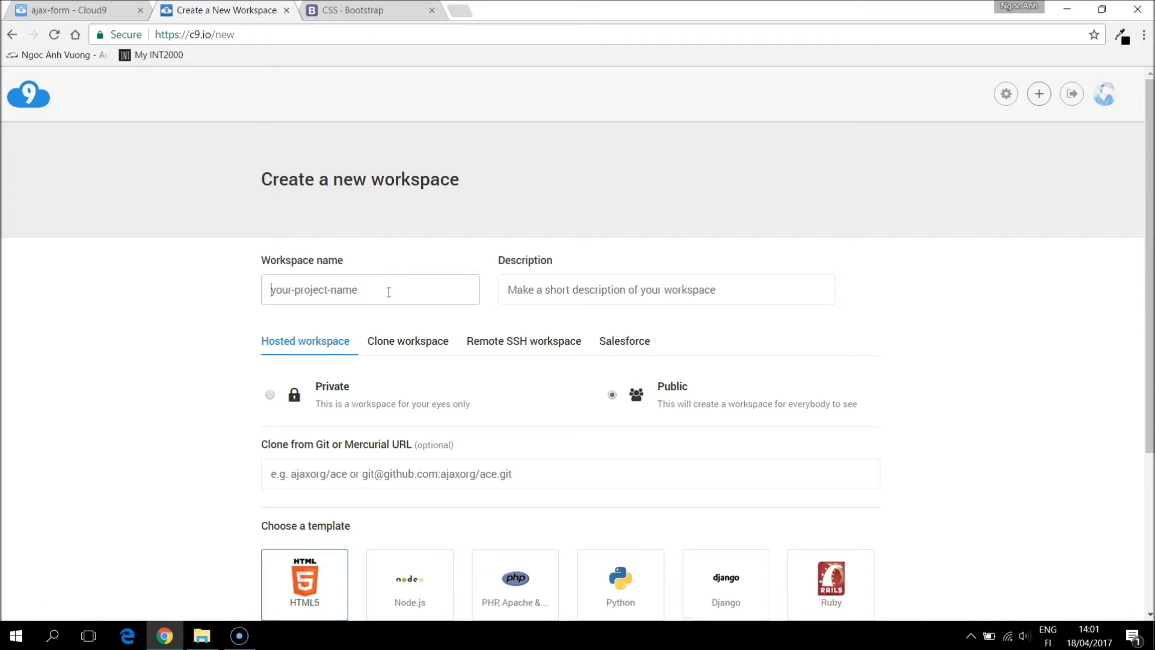
pyautogui.write('ajax-form')
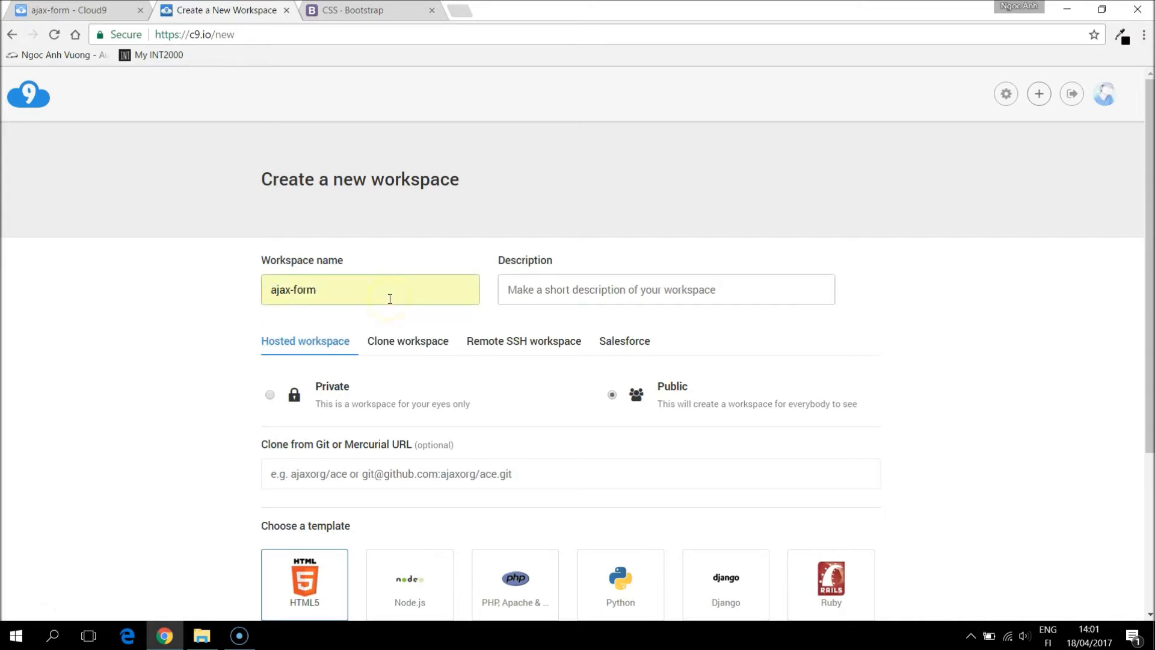
pyautogui.write('A simple ajax form to send message')
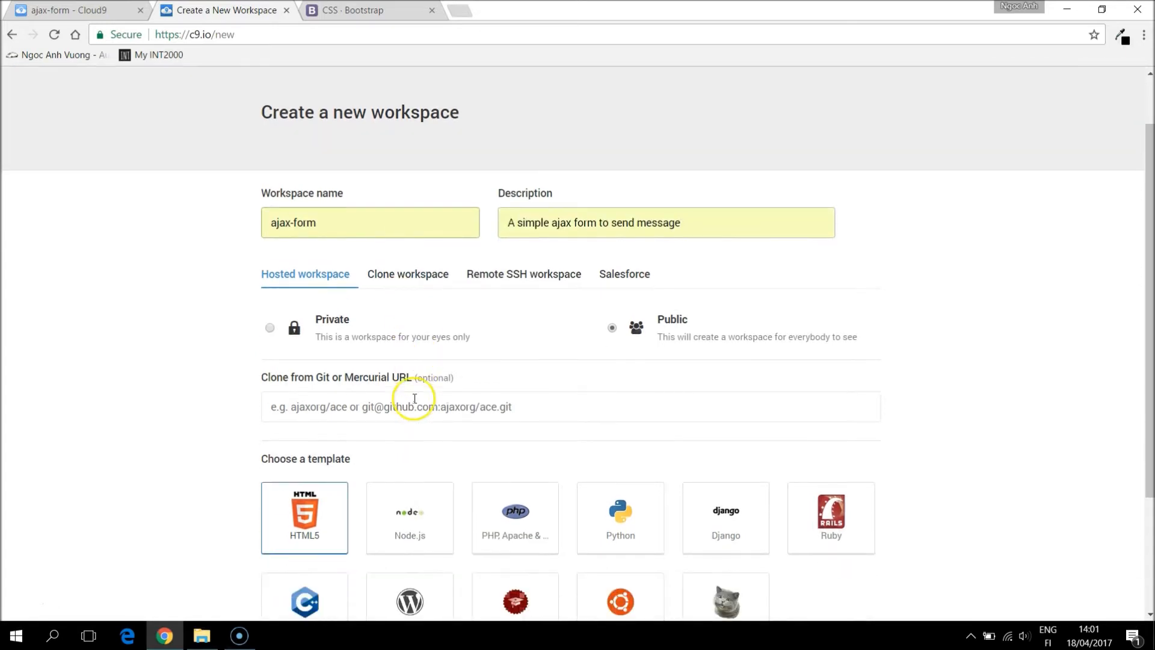
pyautogui.scroll(-3)
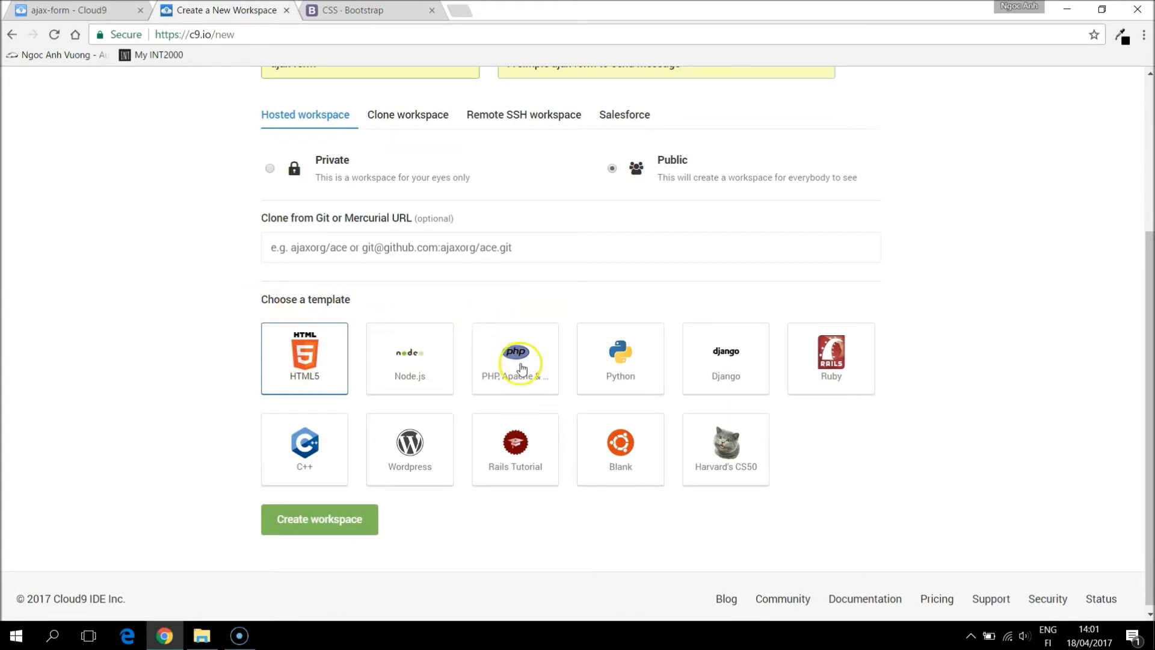
pyautogui.click(514, 358)
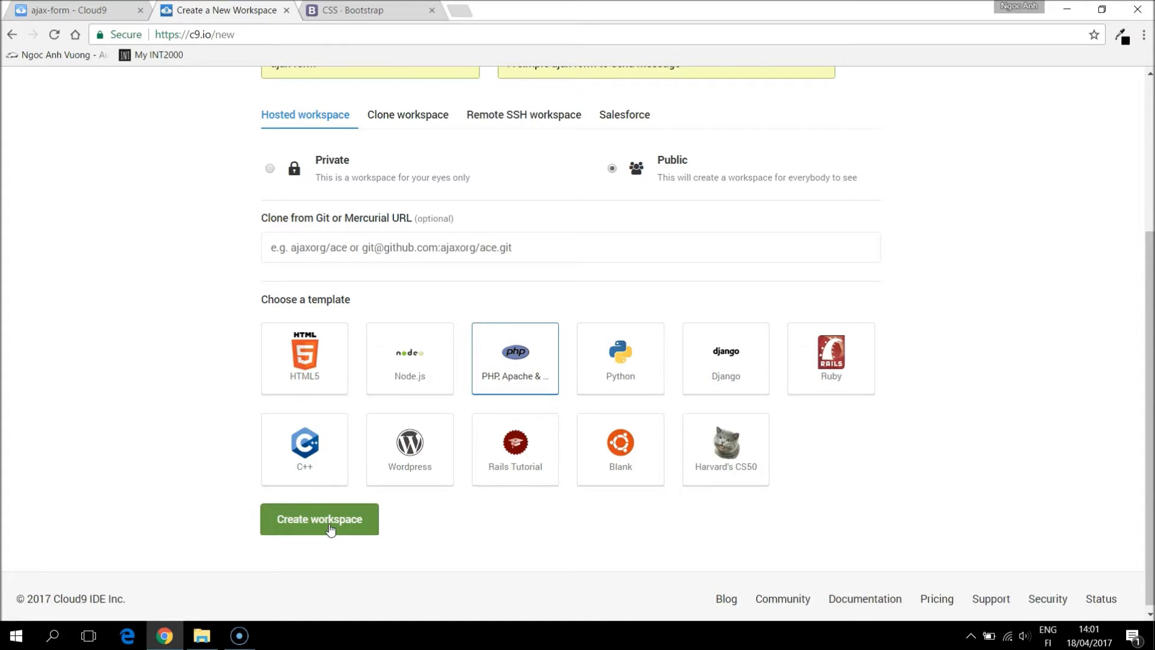
pyautogui.click(319, 519)
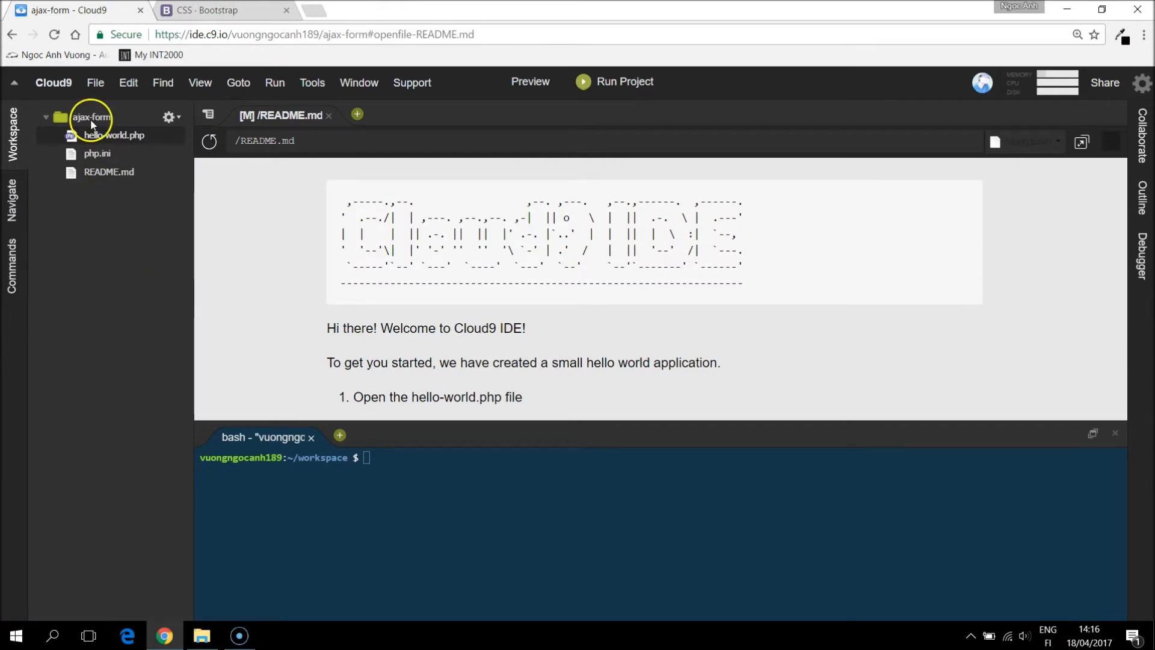
pyautogui.moveTo(114, 135)
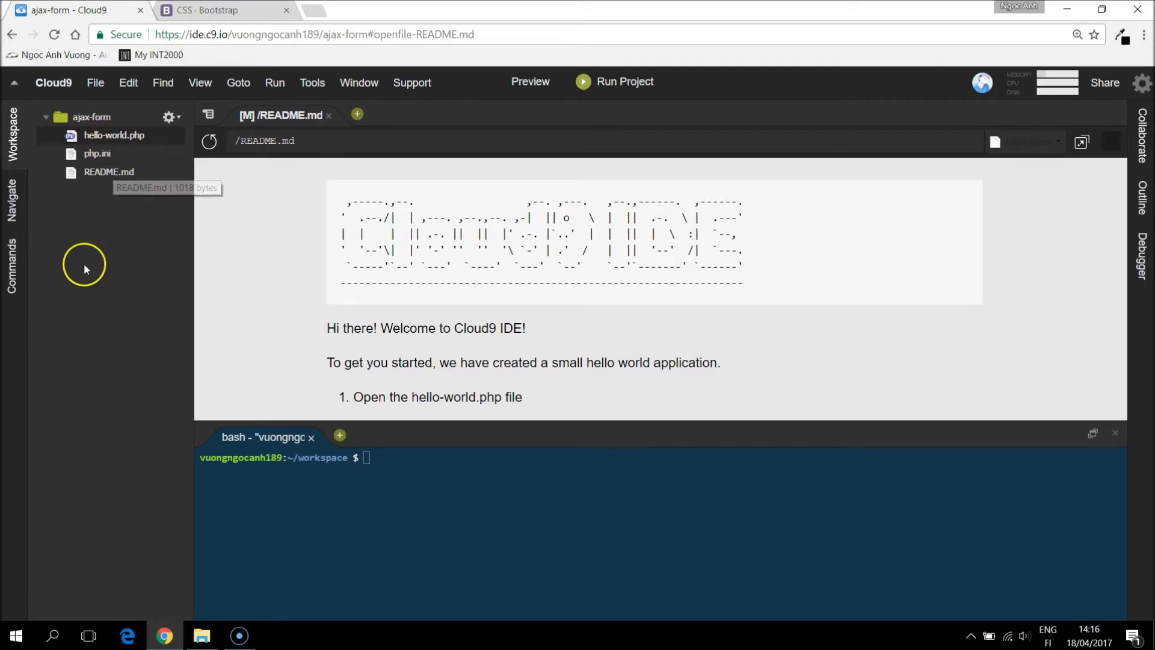
pyautogui.moveTo(85, 269)
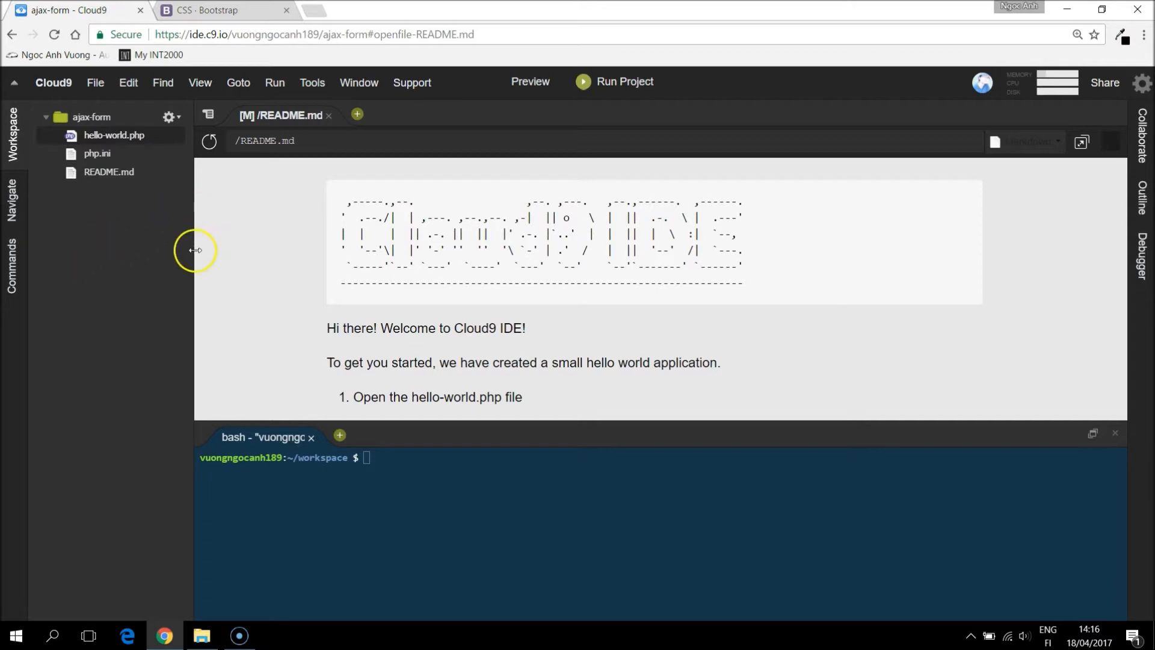
# - Run the ajax-form project with the Apache & PHP runner
pyautogui.click(613, 81)
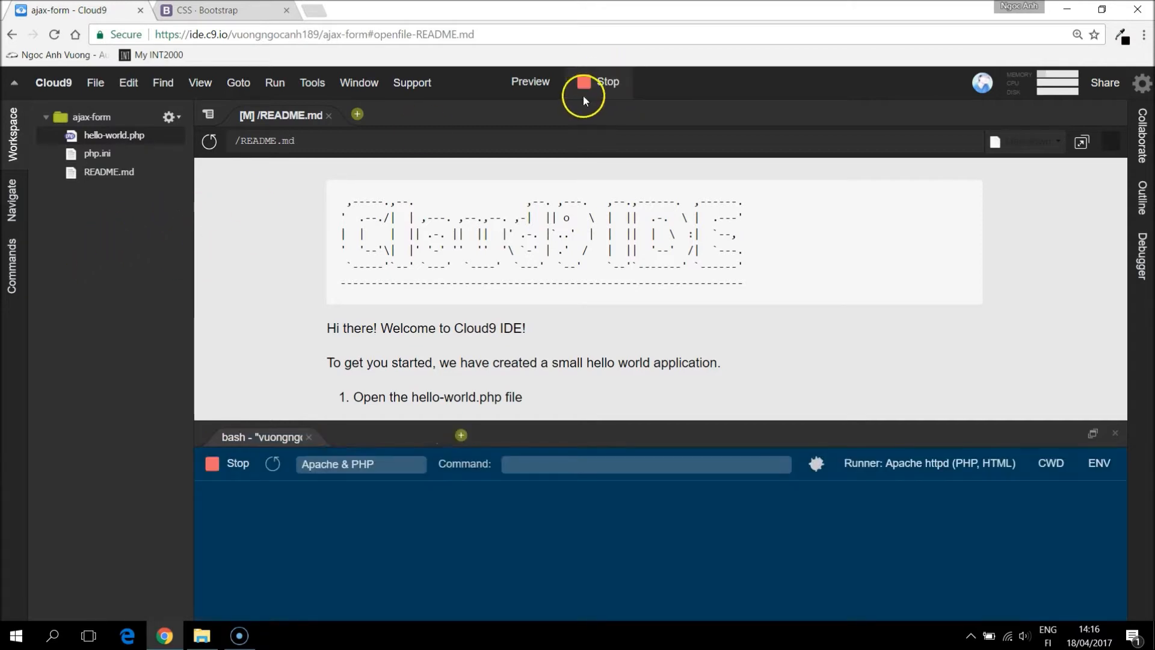
pyautogui.click(584, 82)
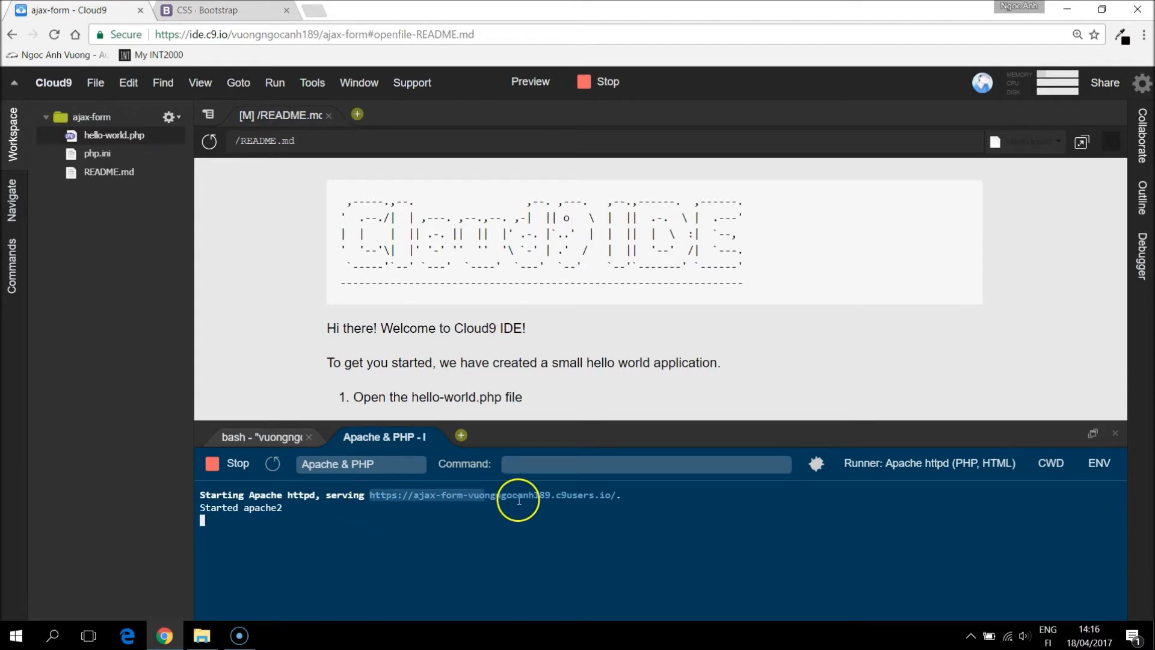
pyautogui.moveTo(613, 512)
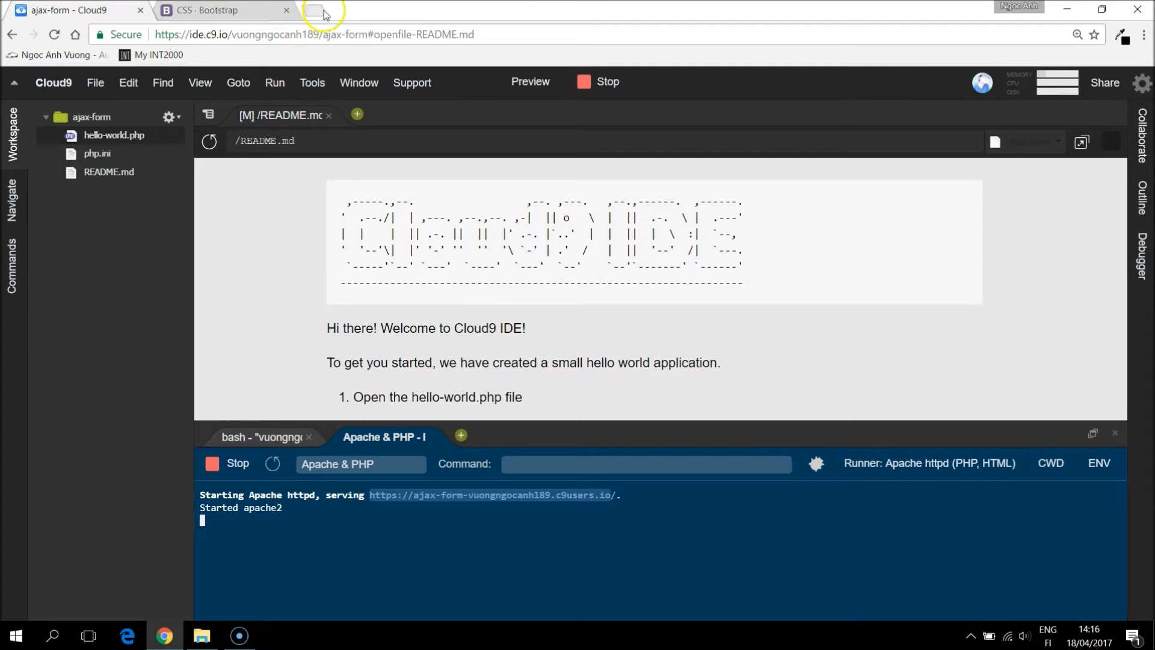
# - Load the c9users.io site's hello-world.php in a new tab, then return to Cloud9
pyautogui.click(323, 10)
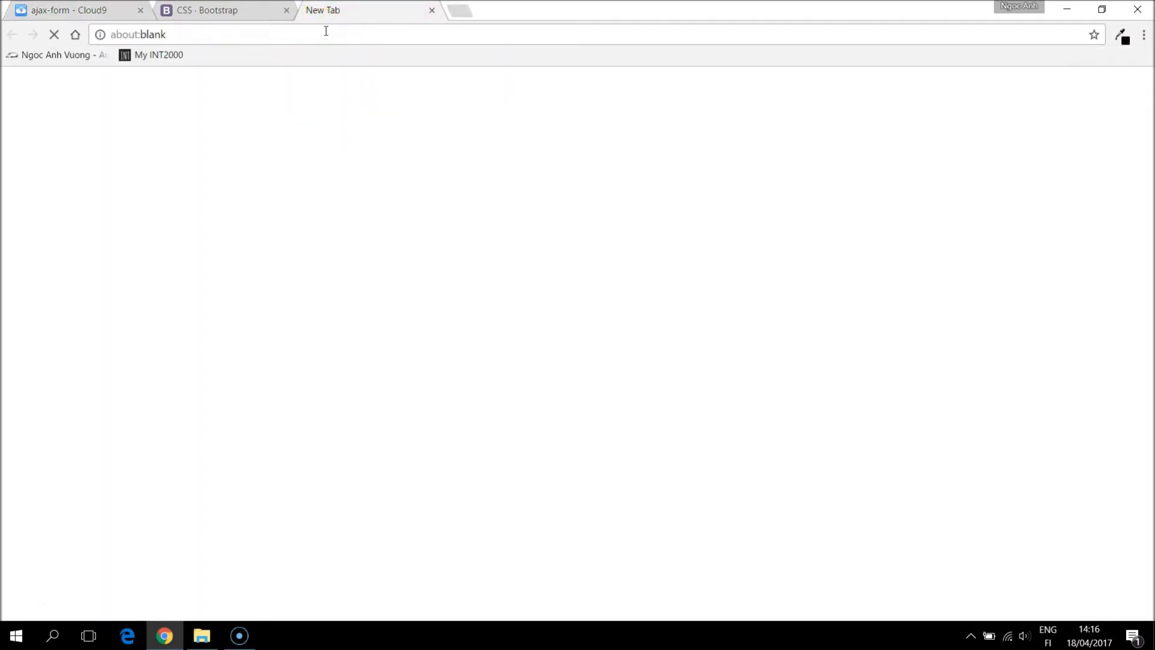
pyautogui.moveTo(78, 9)
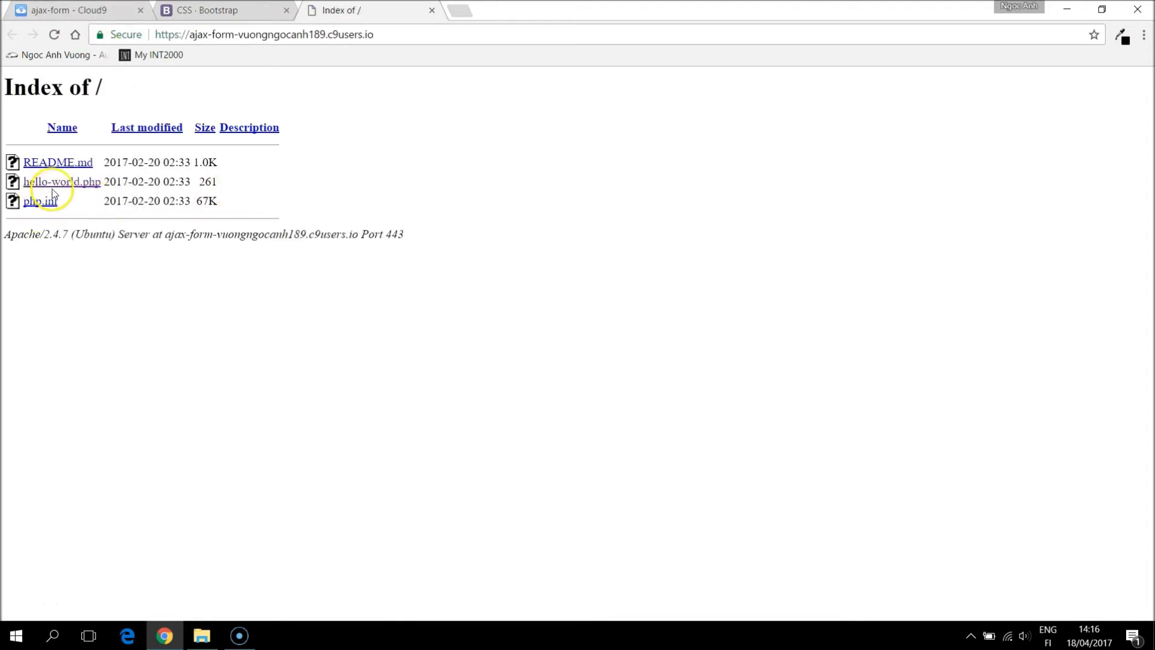
pyautogui.click(62, 181)
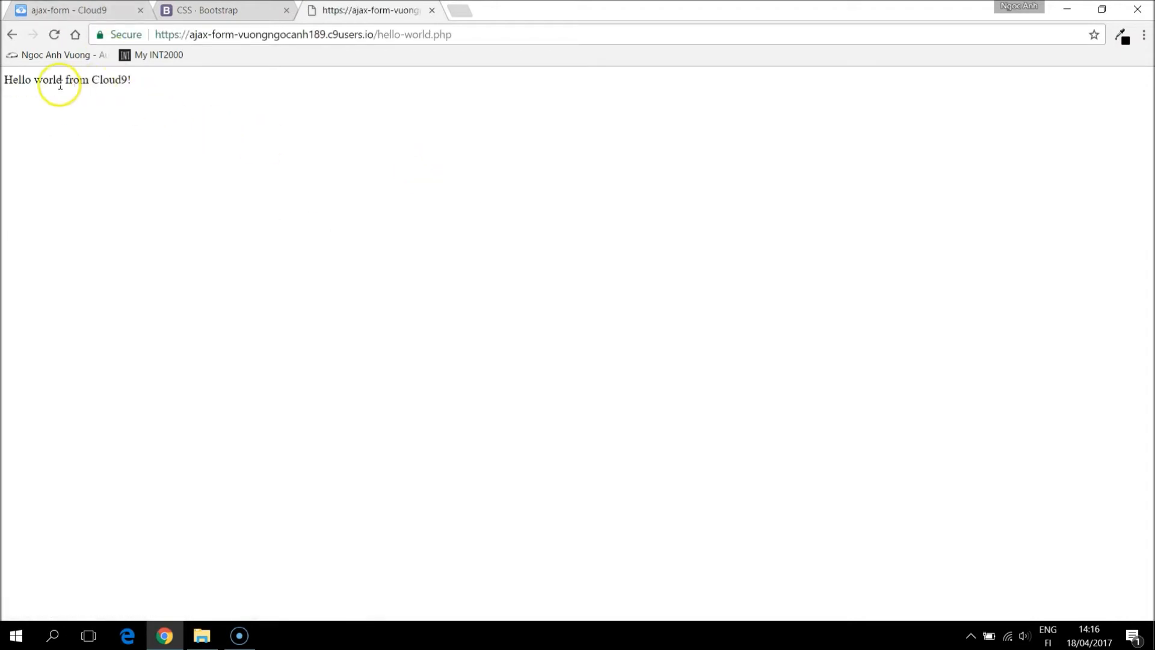
pyautogui.click(74, 10)
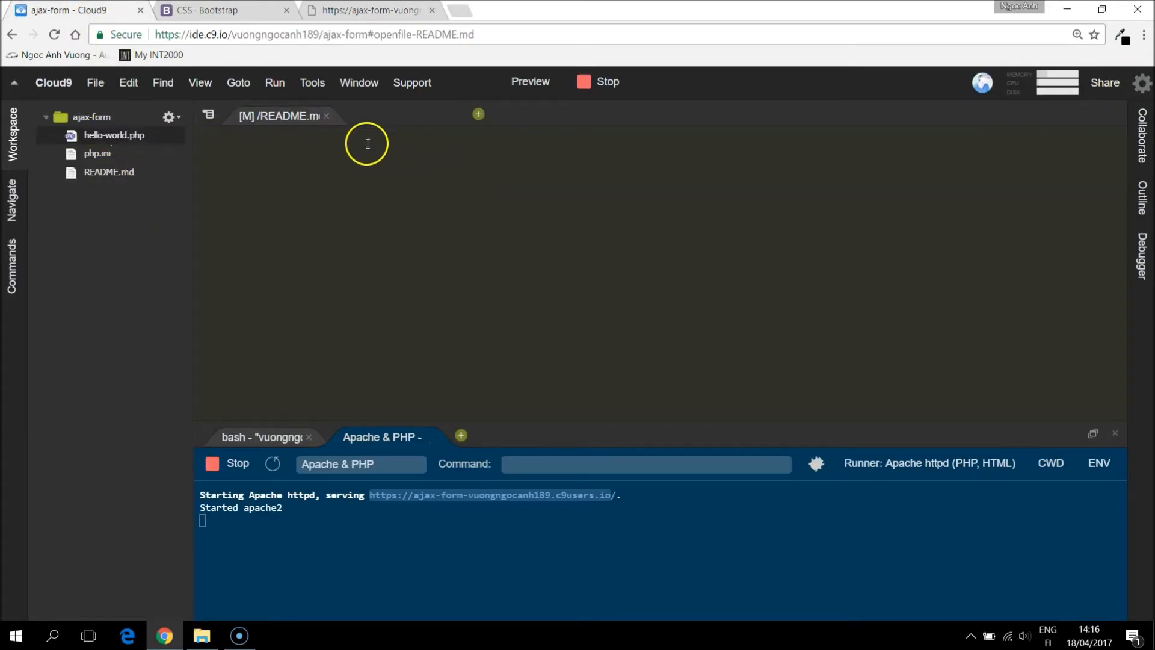
# - Open hello-world.php in the editor and choose Rename from its context menu
pyautogui.click(114, 135)
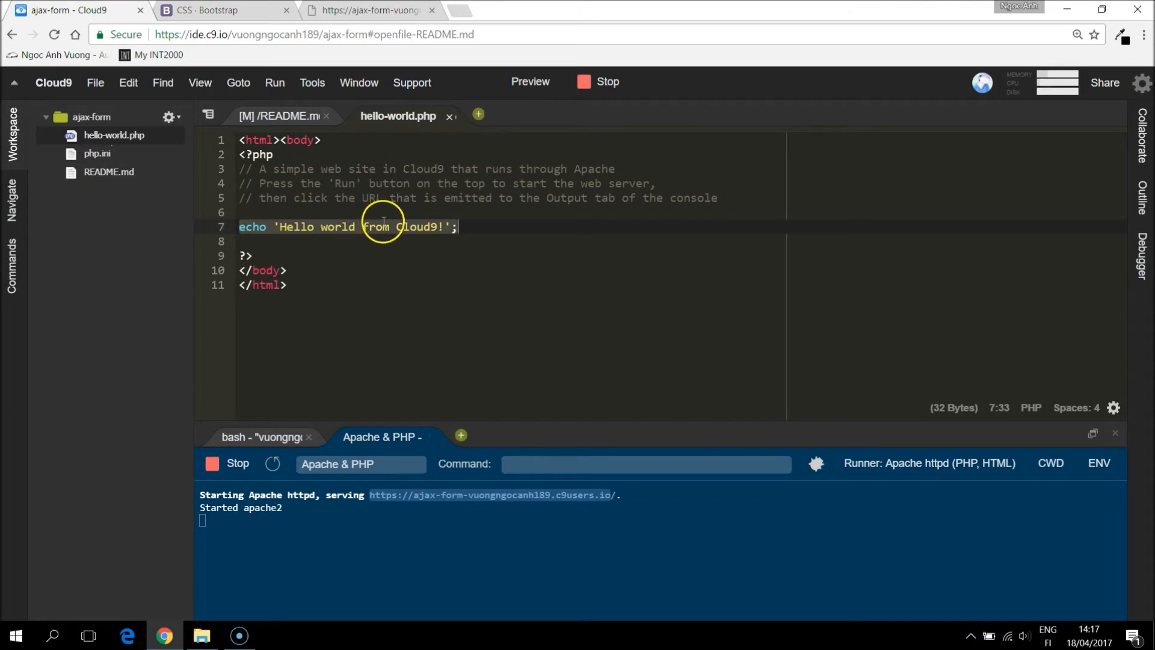
pyautogui.click(368, 10)
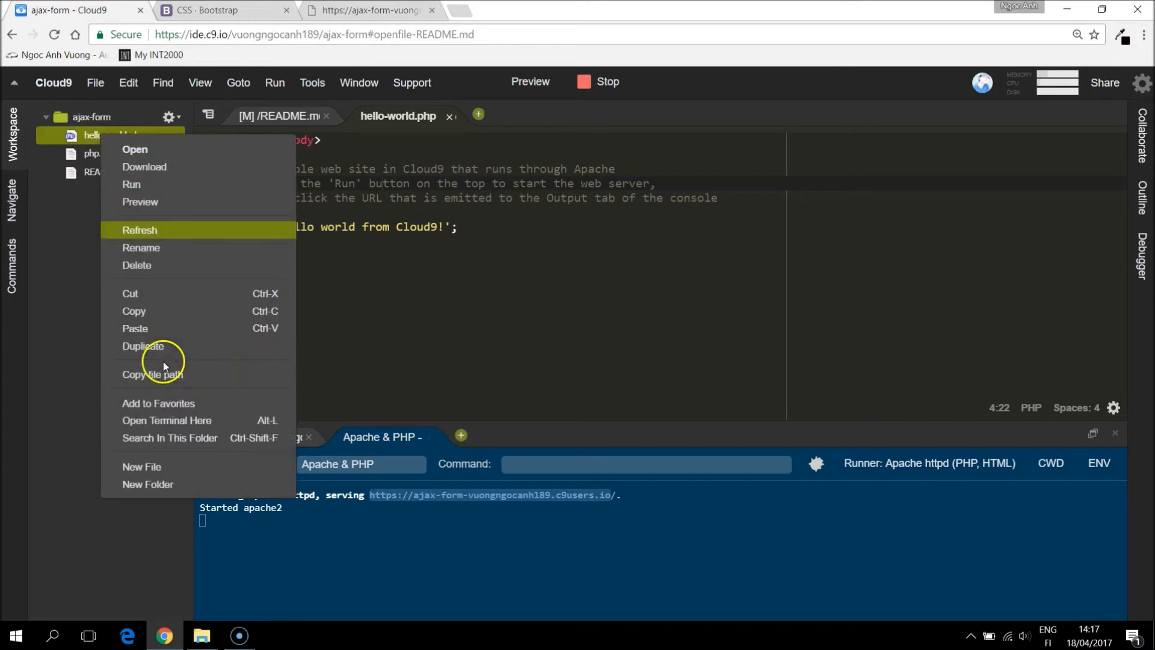
pyautogui.moveTo(150, 254)
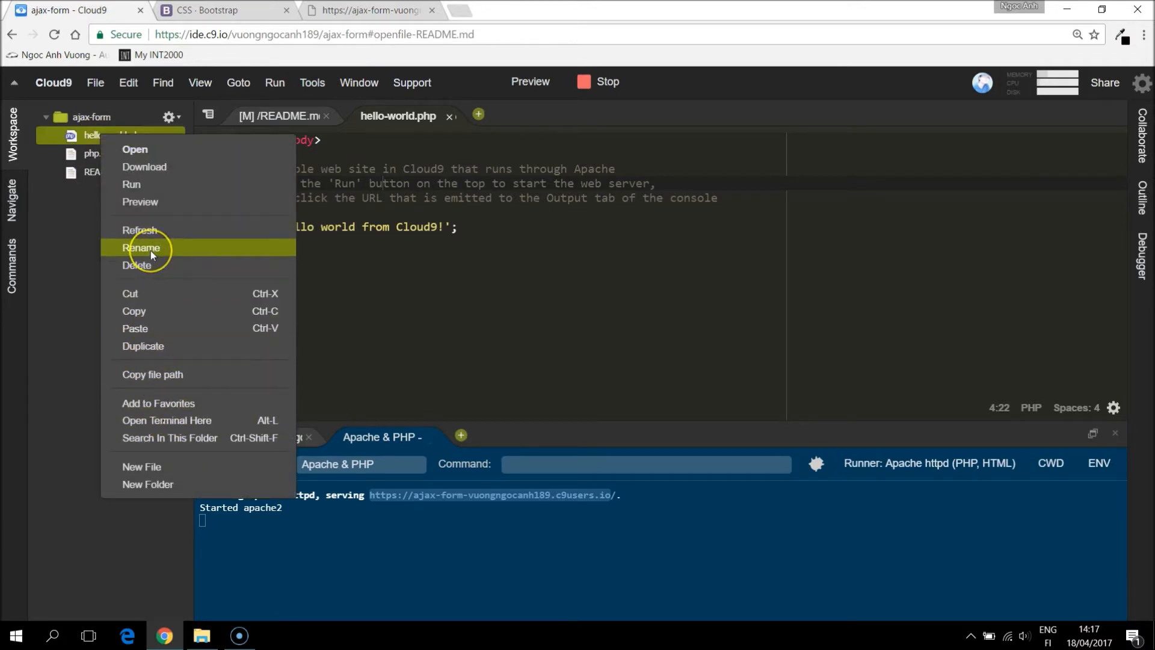
pyautogui.click(141, 247)
pyautogui.write('index')
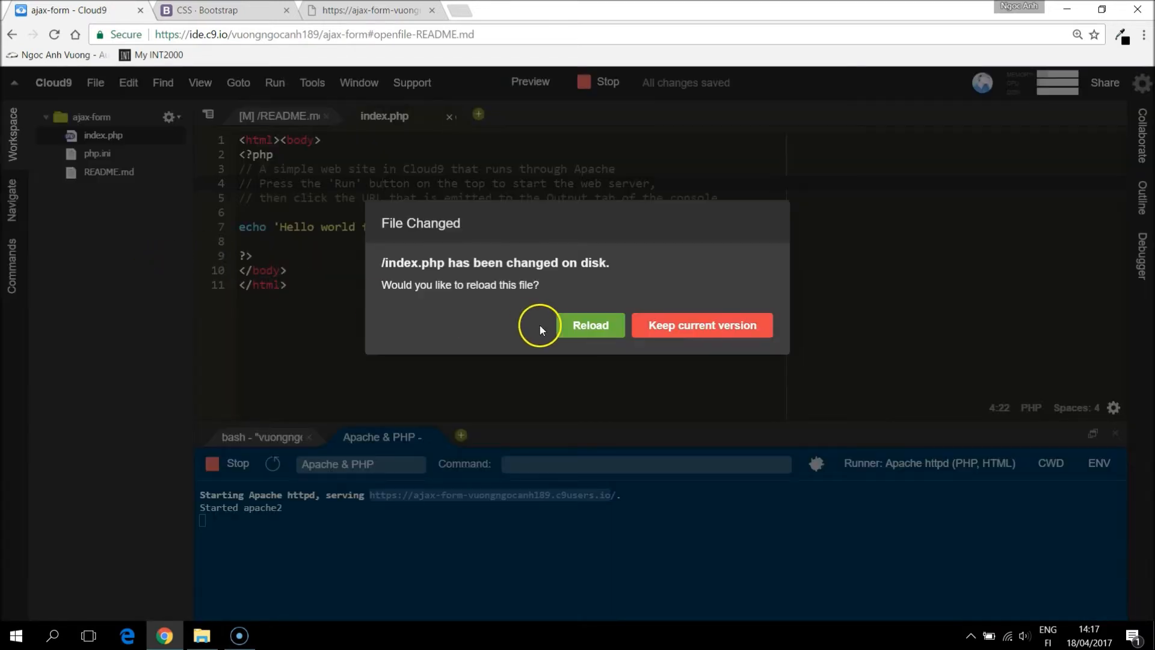
# - Reload the renamed index.php and write an HTML skeleton titled 'Contact Form' with a section
pyautogui.click(590, 325)
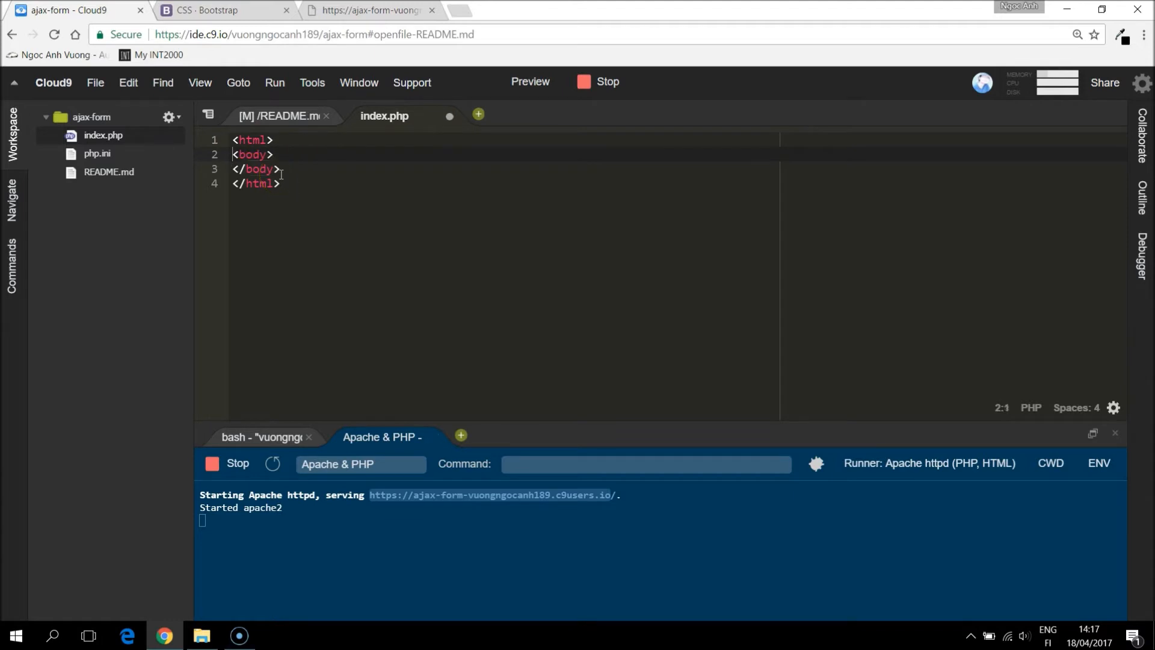
pyautogui.write('head>')
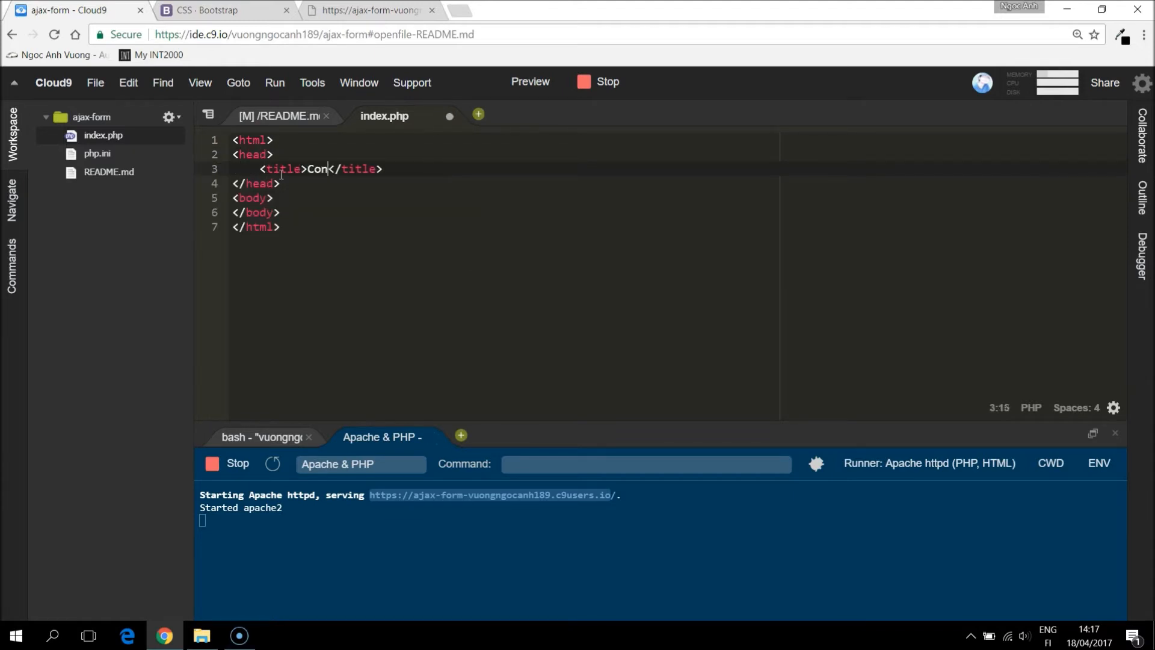
pyautogui.write('tact Form')
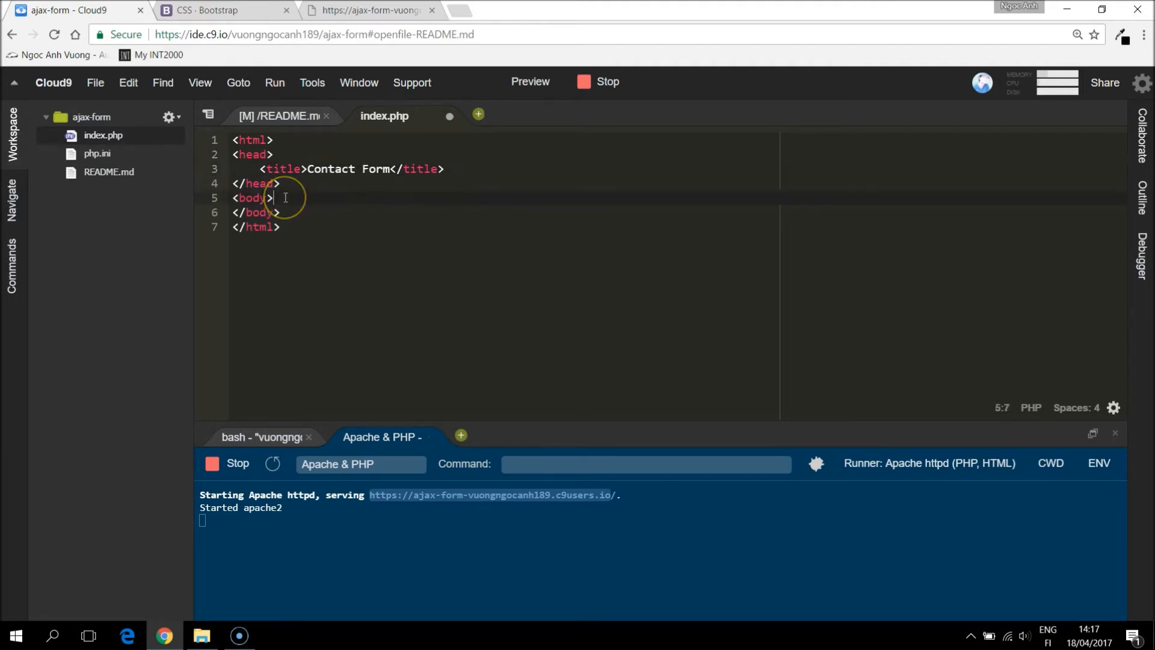
pyautogui.write('<section>')
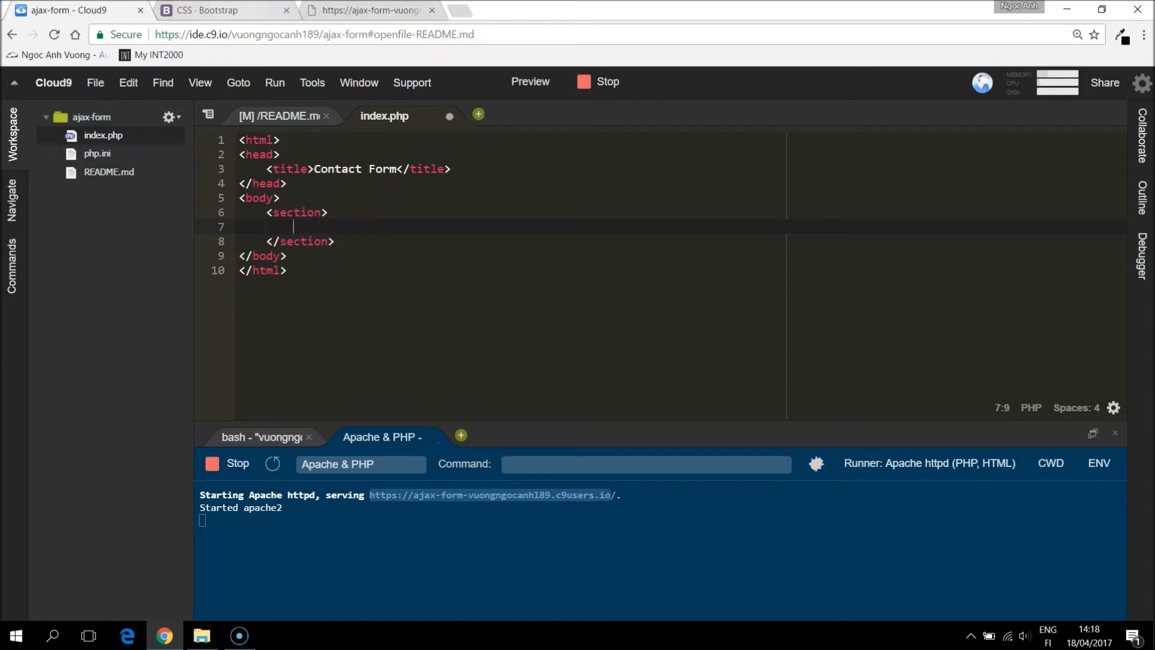
# - Copy Bootstrap's Horizontal form example and paste it inside the section of index.php
pyautogui.click(220, 9)
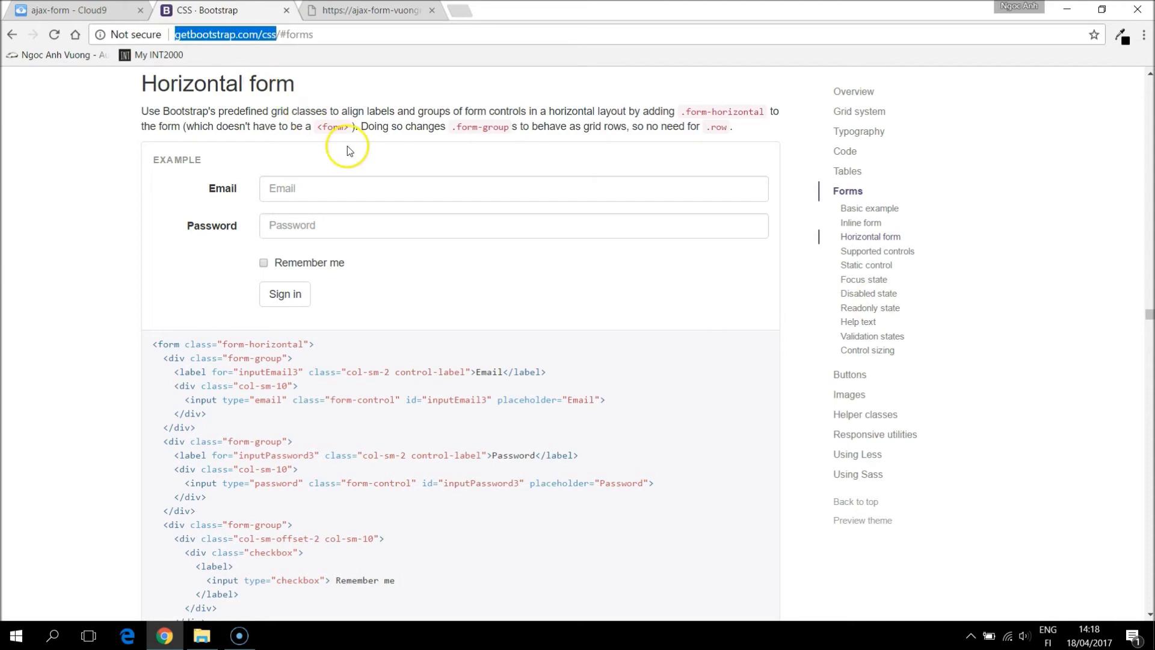
pyautogui.moveTo(870, 236)
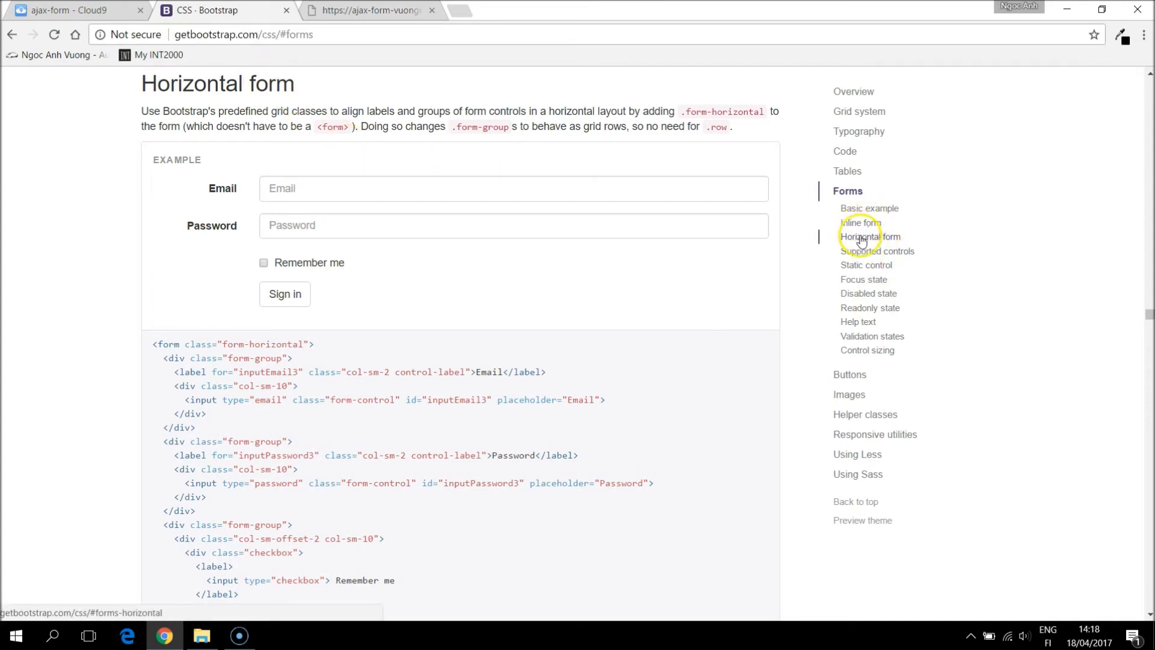
pyautogui.moveTo(210, 188); pyautogui.dragTo(351, 262)
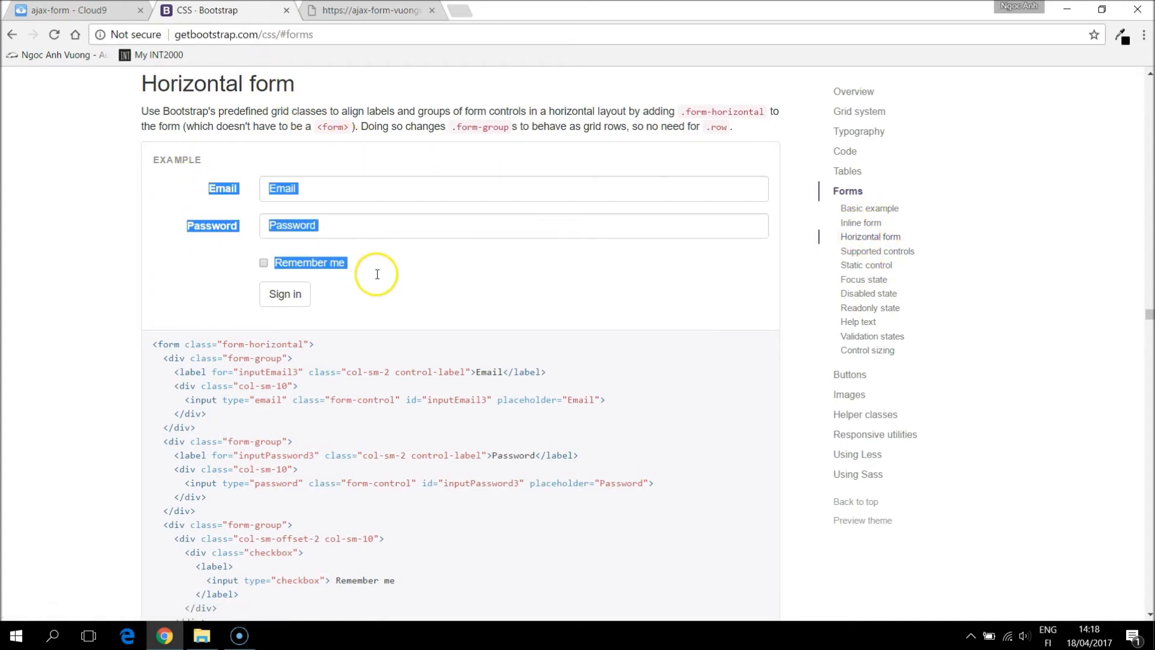
pyautogui.scroll(-3)
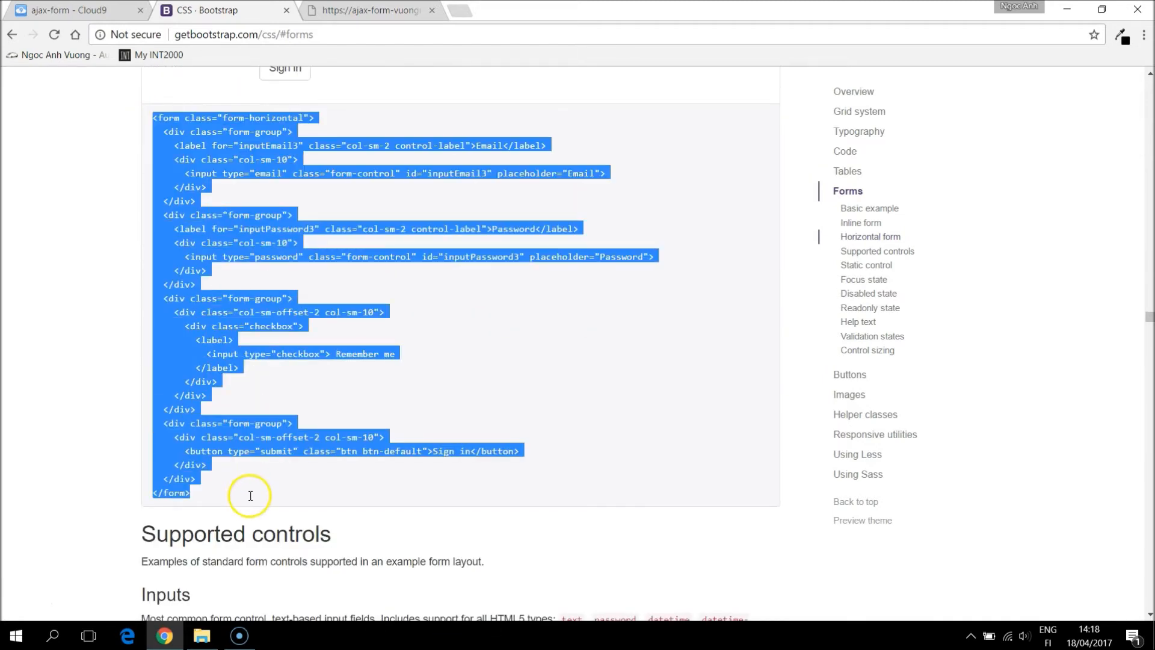
pyautogui.click(74, 10)
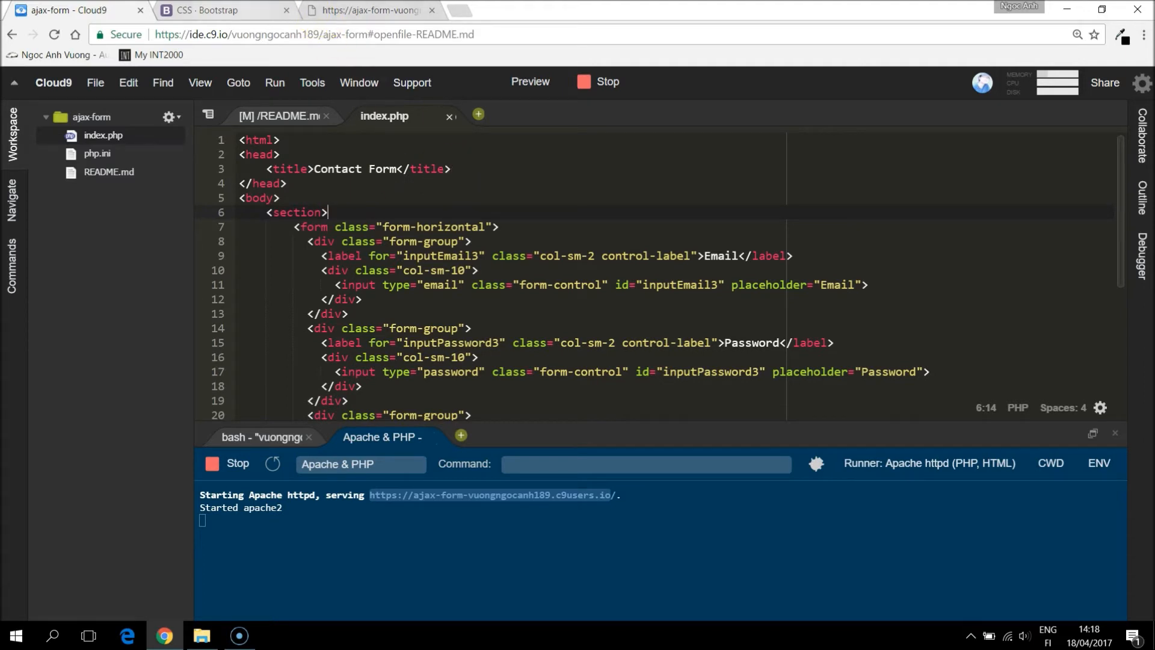
# - Search 'bootstrap cdn', copy the Complete CSS link from BootstrapCDN, and return to Cloud9
pyautogui.click(479, 10)
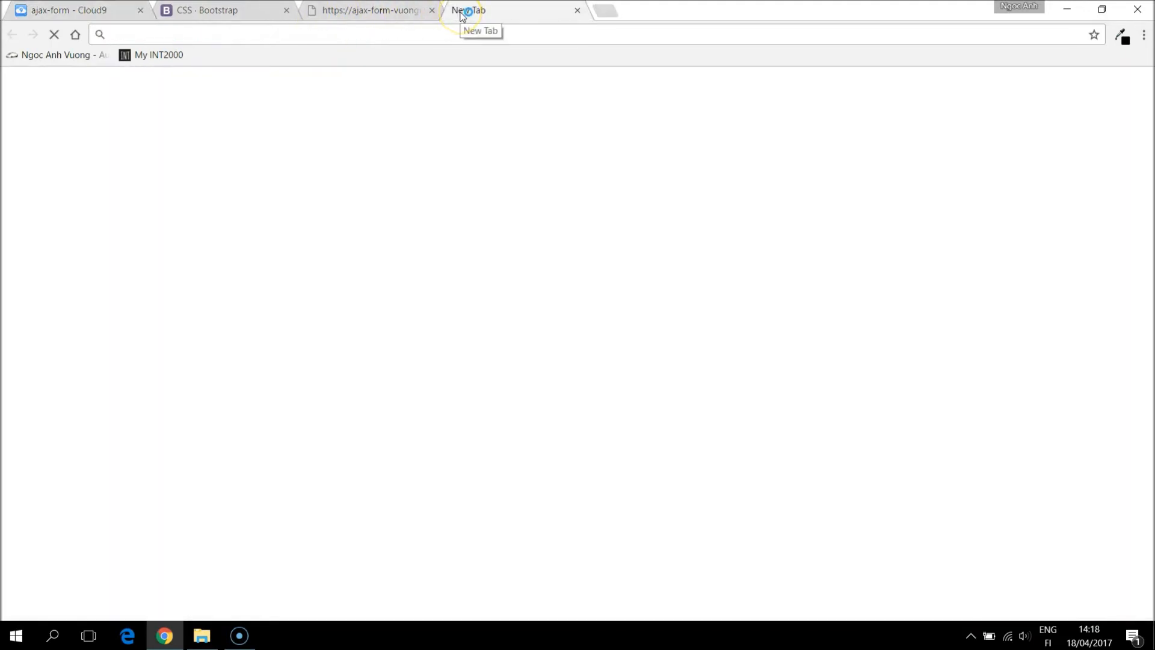
pyautogui.write('bootstrap cdn')
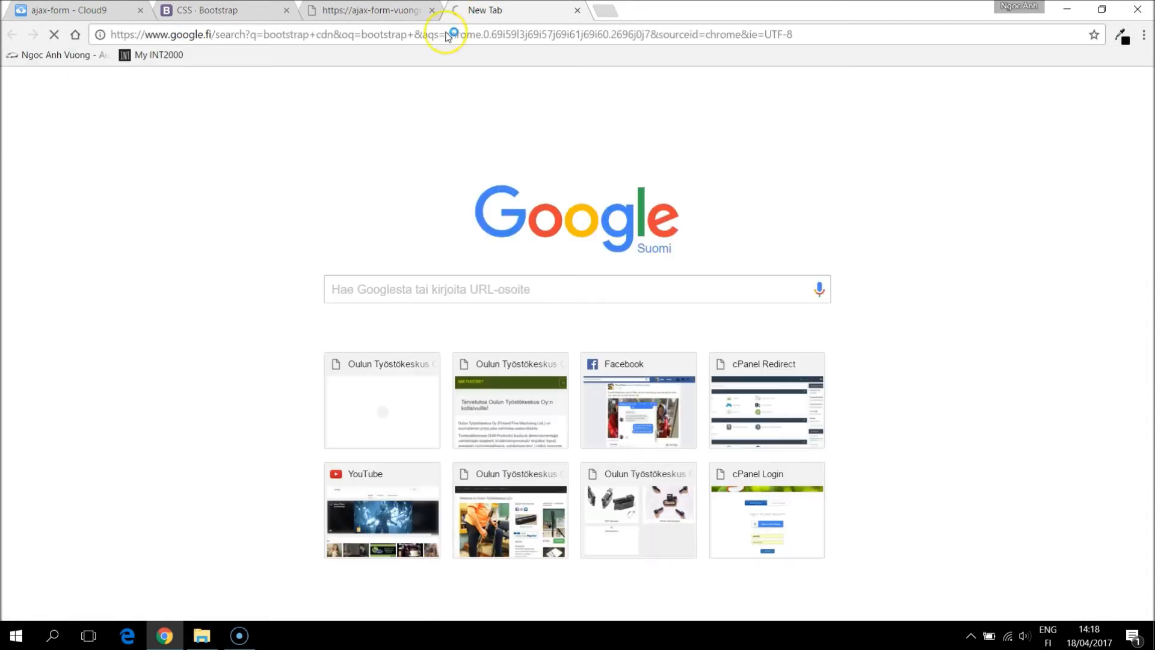
pyautogui.moveTo(278, 263)
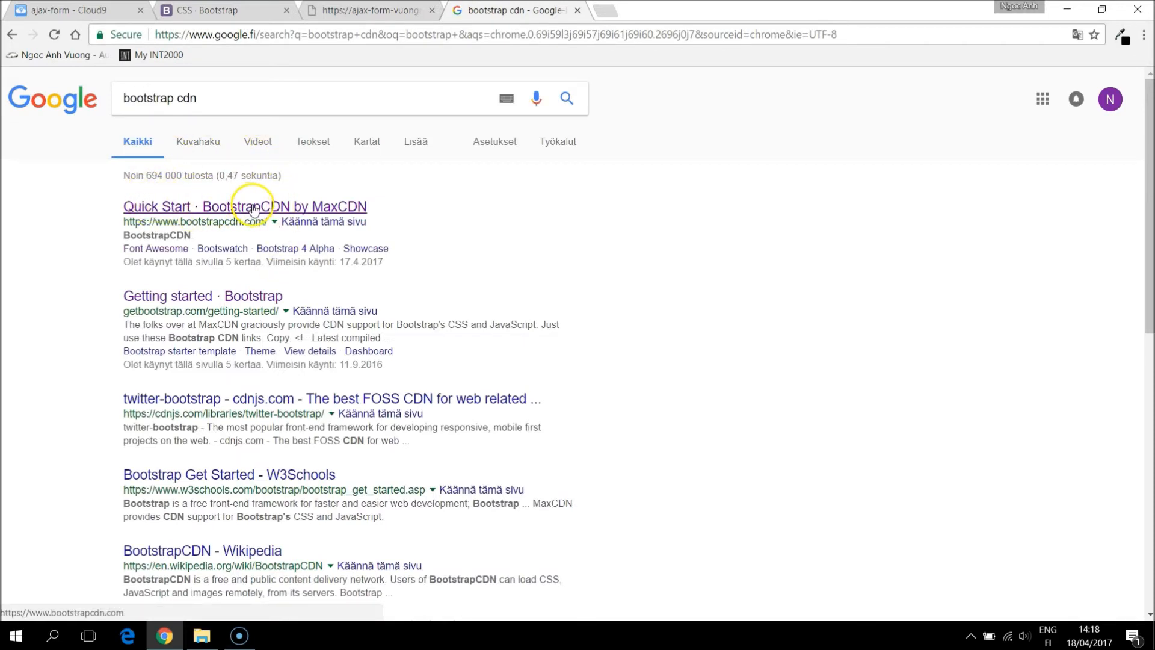
pyautogui.click(244, 206)
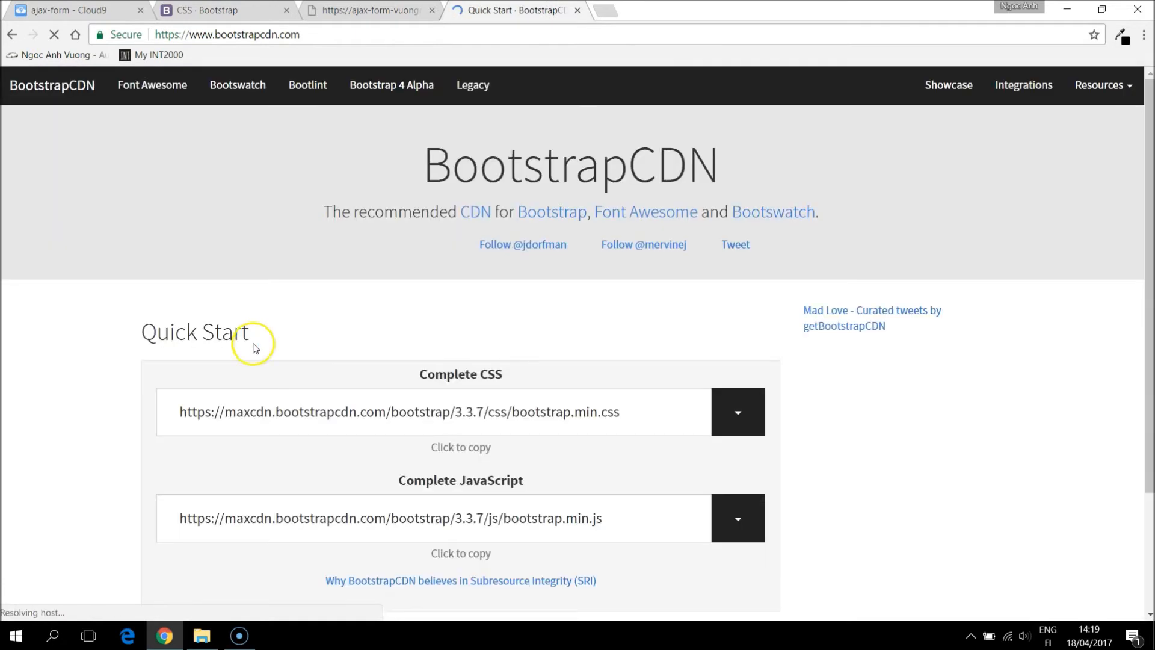
pyautogui.scroll(-3)
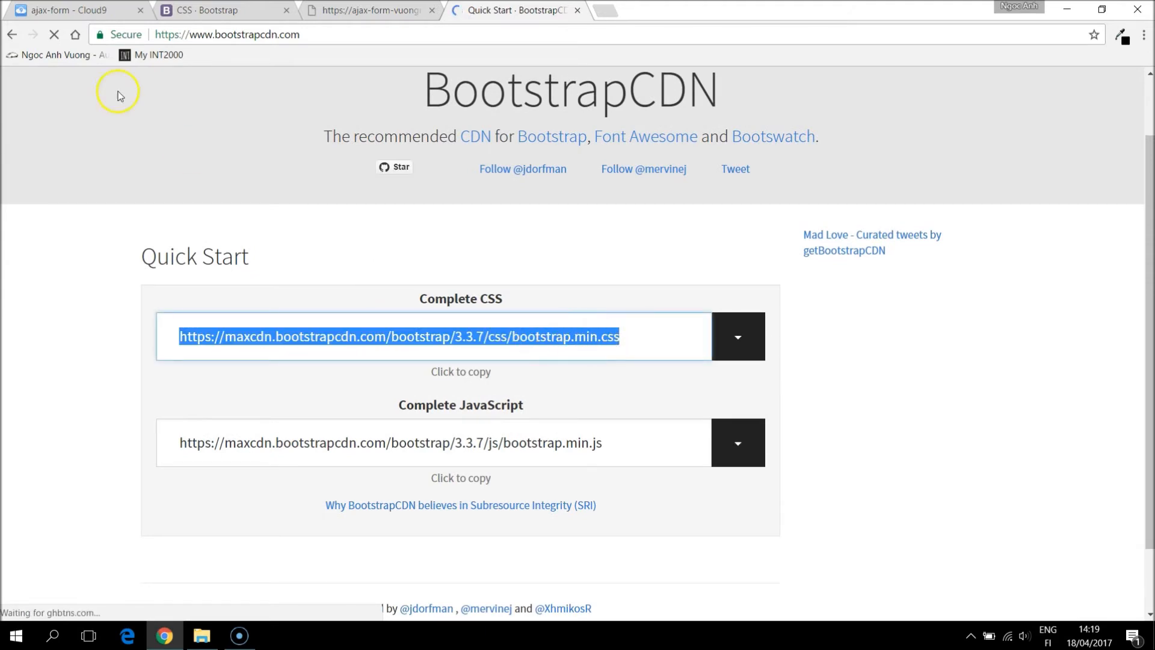
pyautogui.click(74, 10)
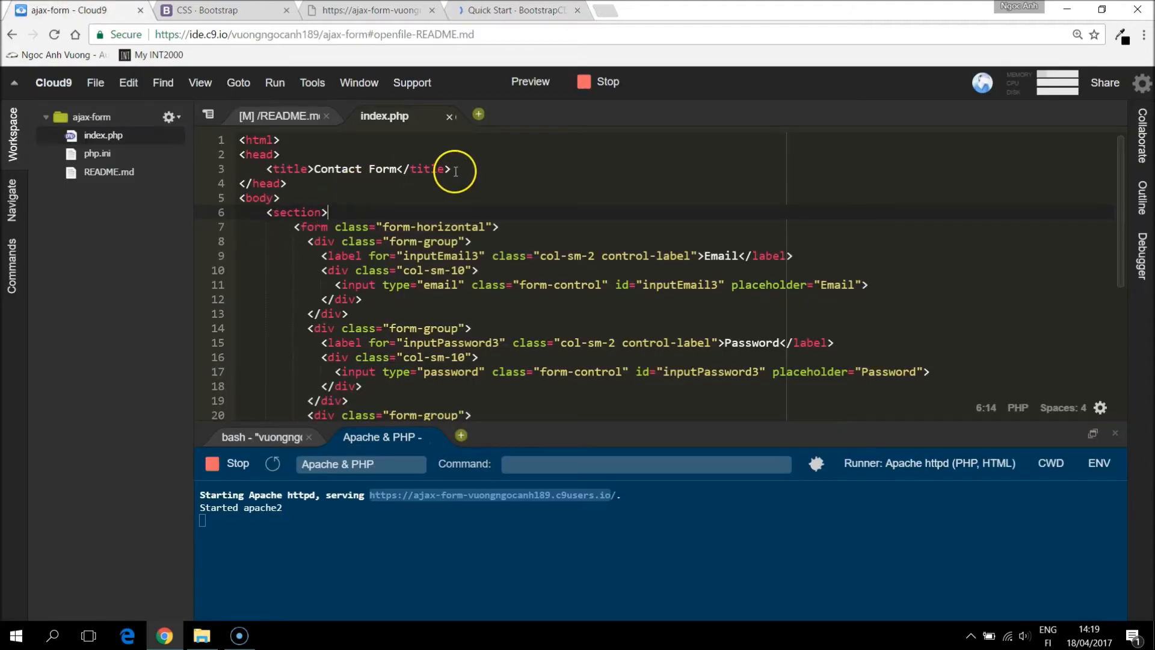
pyautogui.write('l')
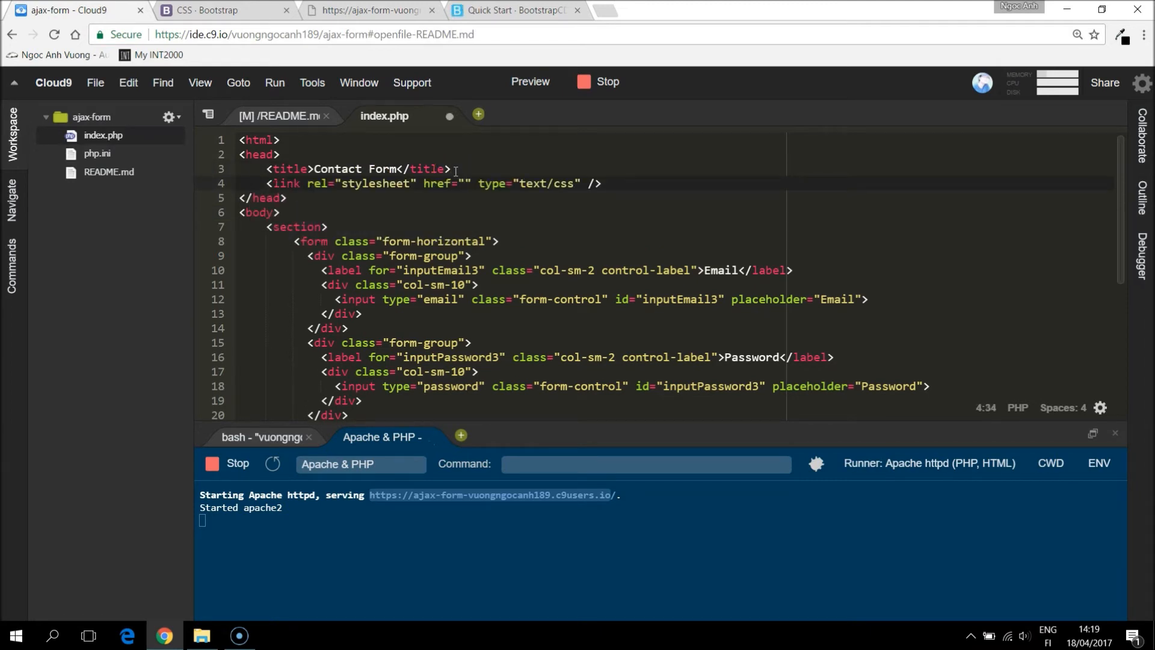
pyautogui.write('https://maxcdn.bootstrapcdn.com/bootstrap/3.3.7/css/bootstrap.min.css')
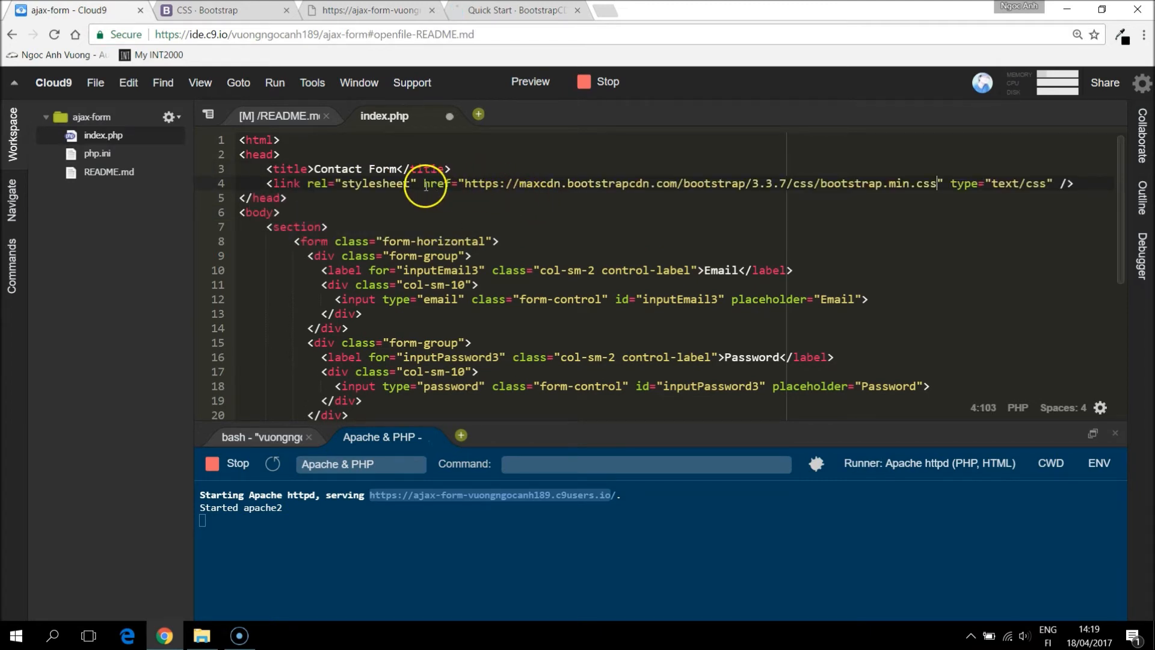
pyautogui.moveTo(602, 249)
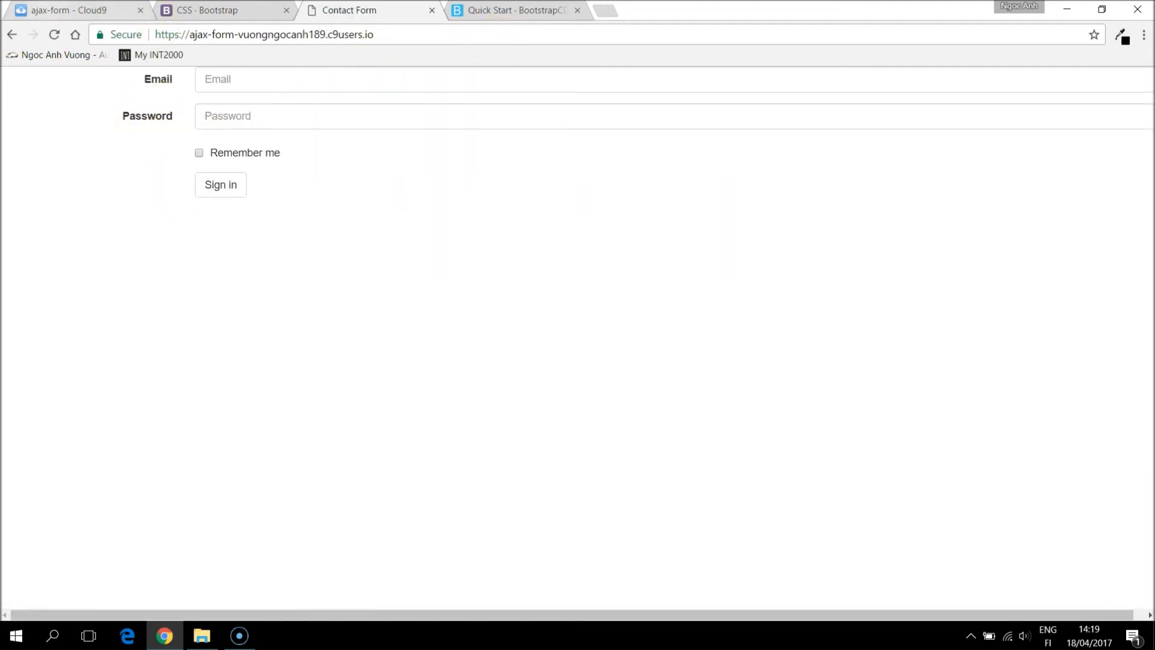
# - Insert a div with class 'container' just inside the section tag
pyautogui.click(73, 9)
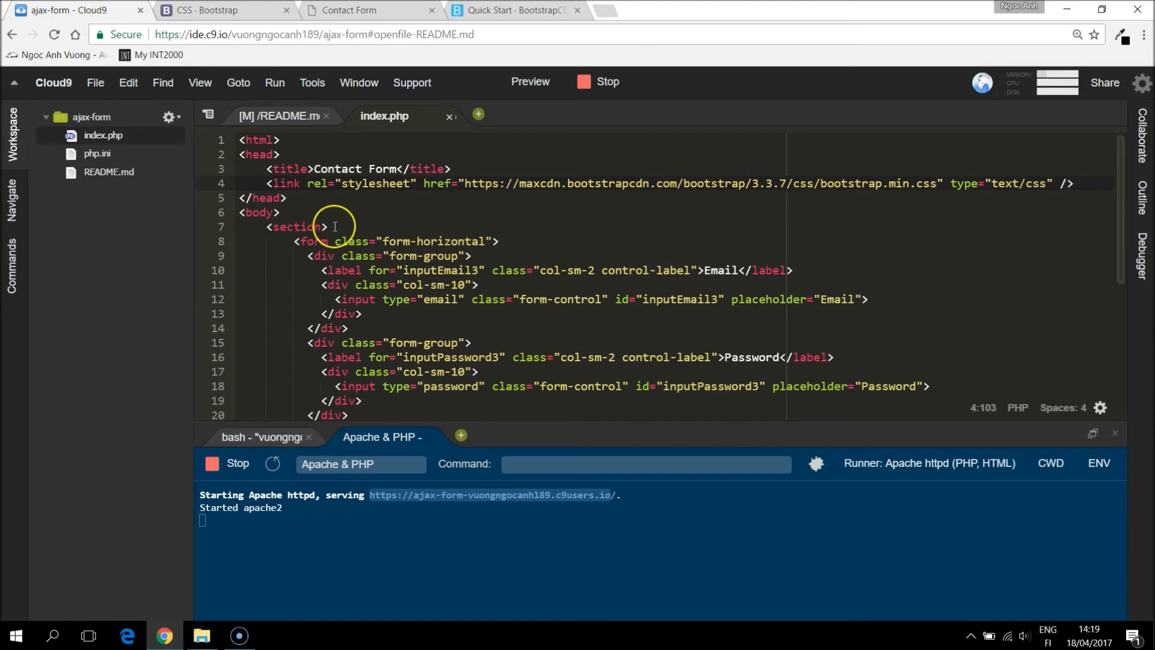
pyautogui.press('enter')
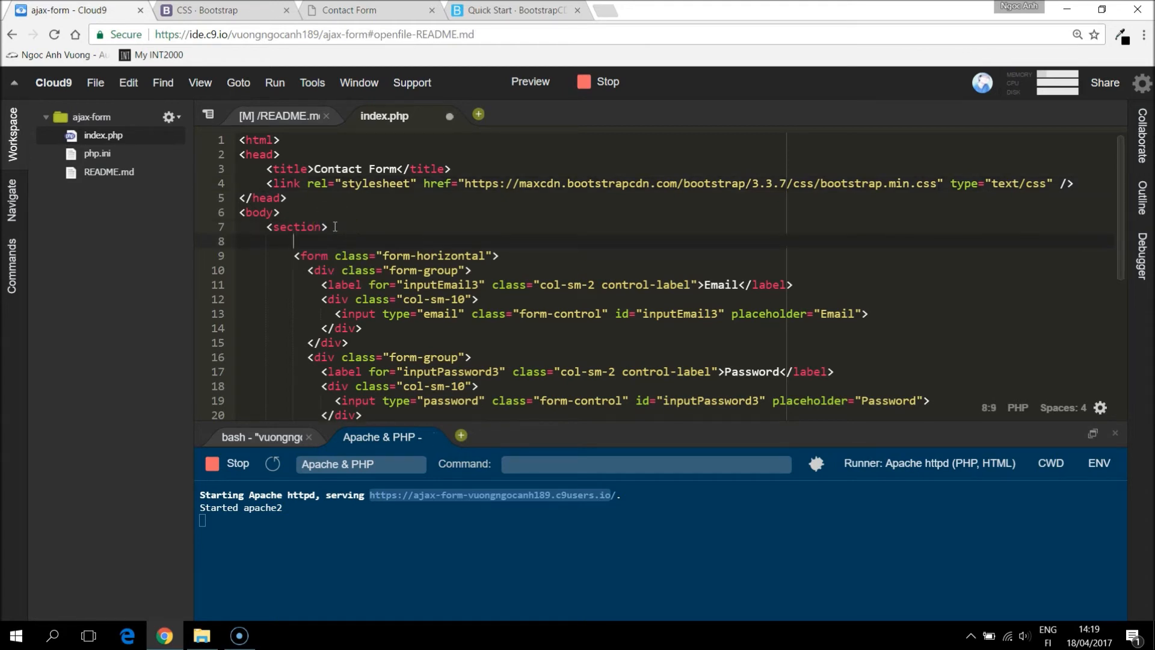
pyautogui.write('<div></div>')
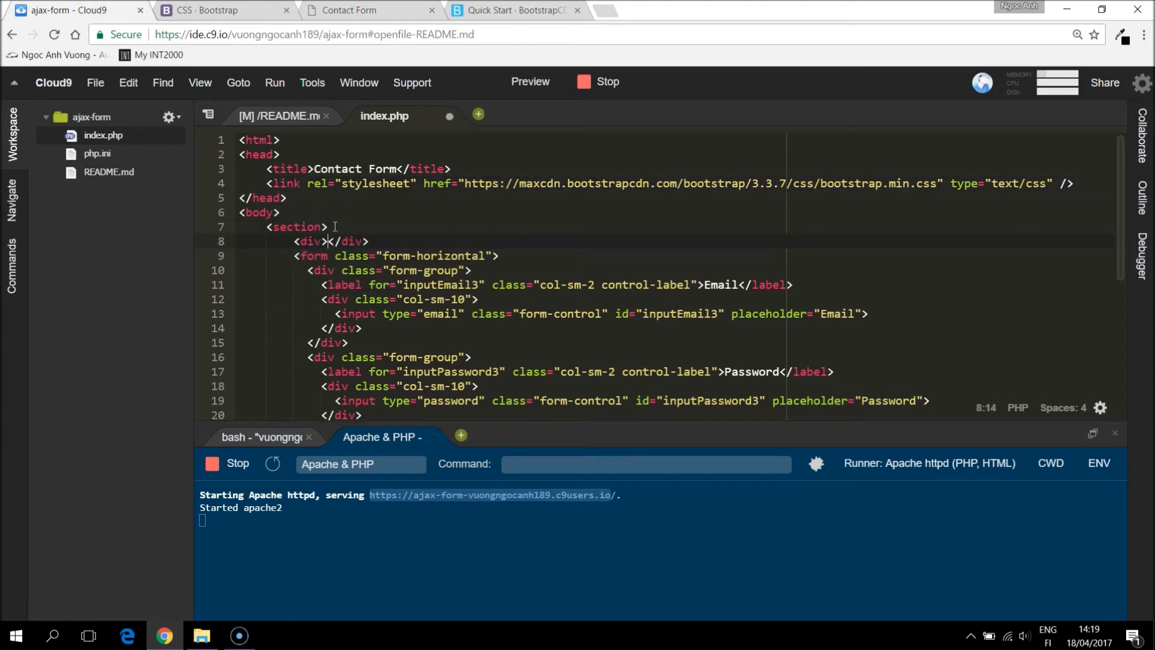
pyautogui.write('class="container">')
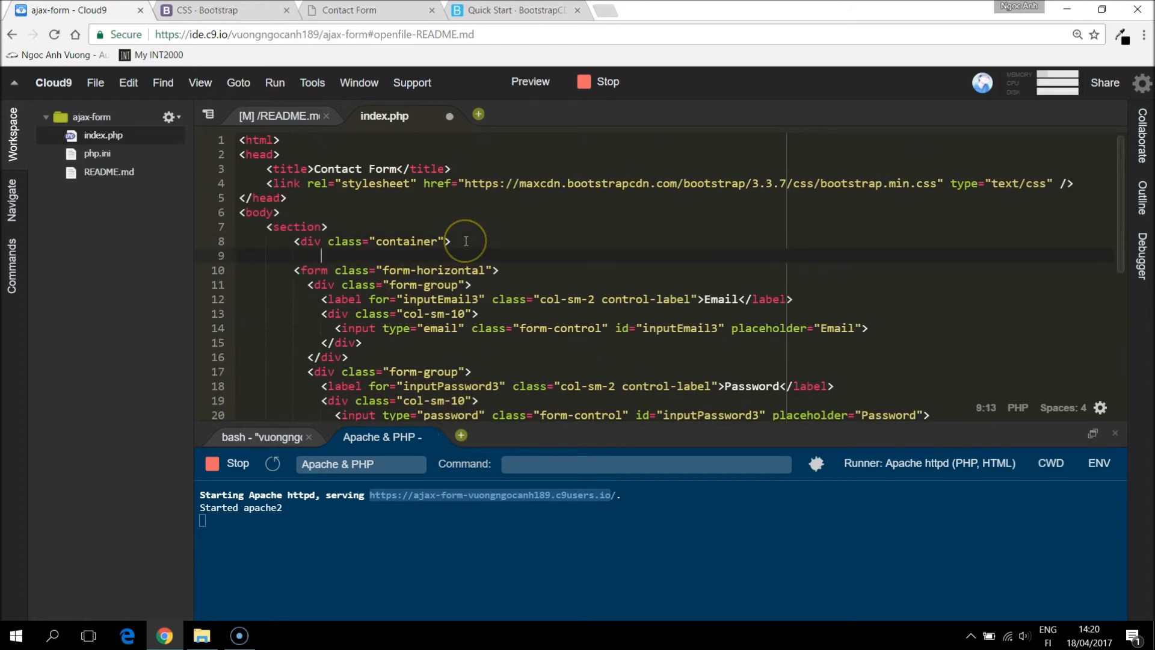
# - Add a col-md-6 col-md-offset-2 column div around the form and preview the narrower form
pyautogui.write('div.col')
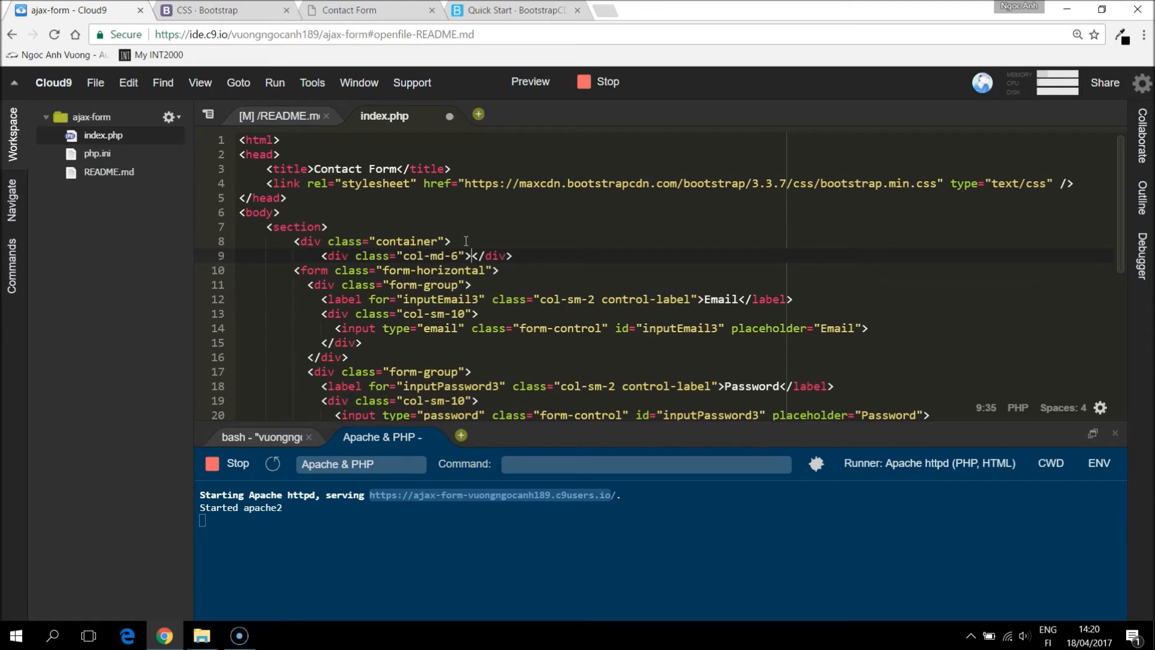
pyautogui.write('col')
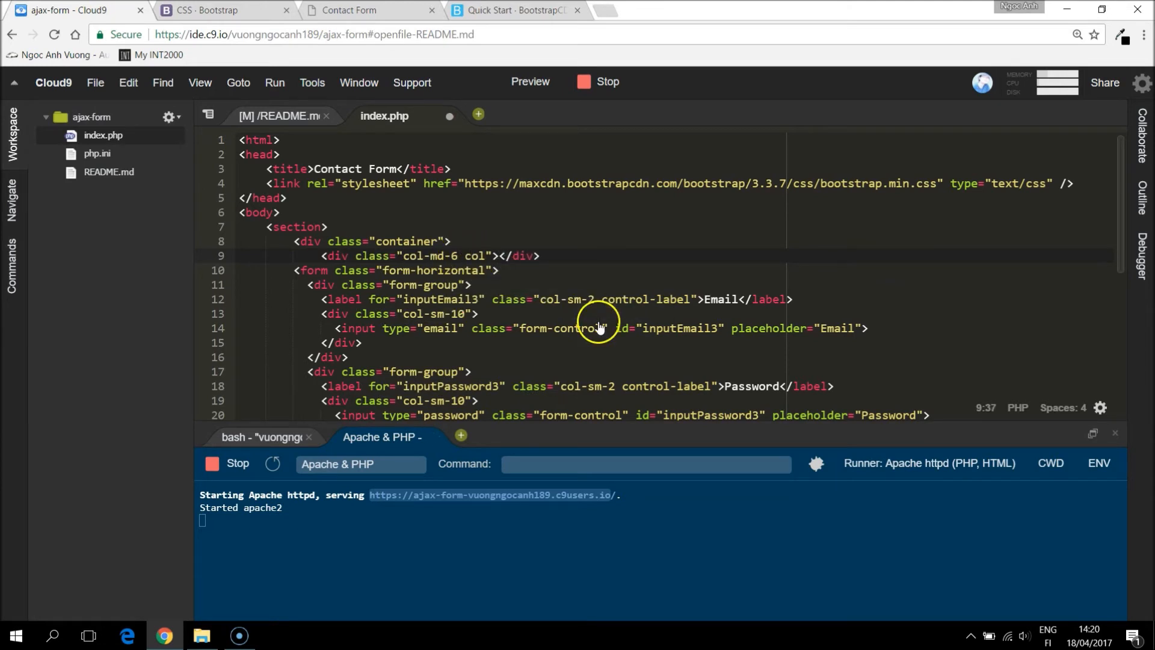
pyautogui.write('col-md-offset-2')
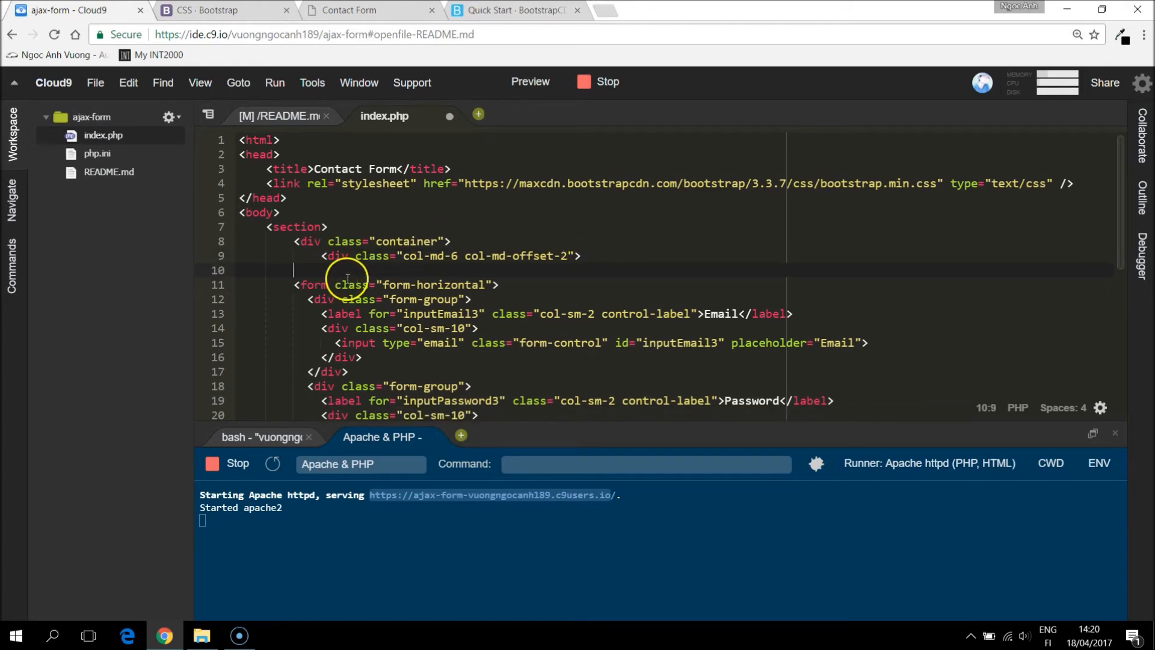
pyautogui.scroll(-3)
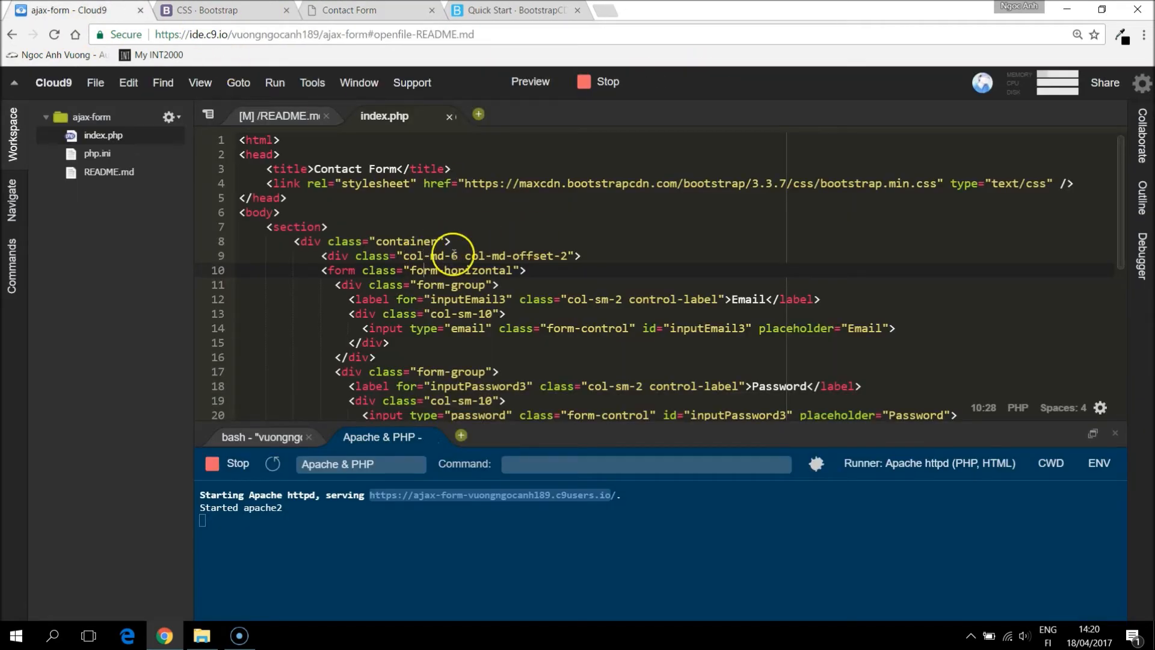
pyautogui.click(347, 9)
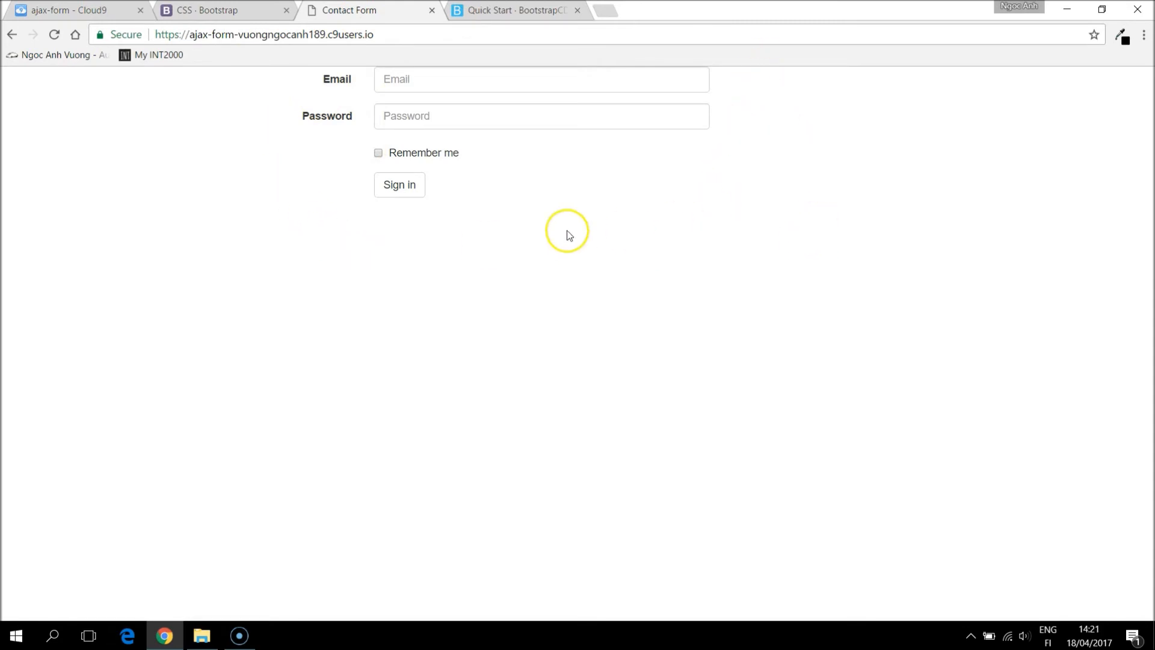
# - Change the column offset to col-md-offset-4 and reload the Contact Form page
pyautogui.click(70, 10)
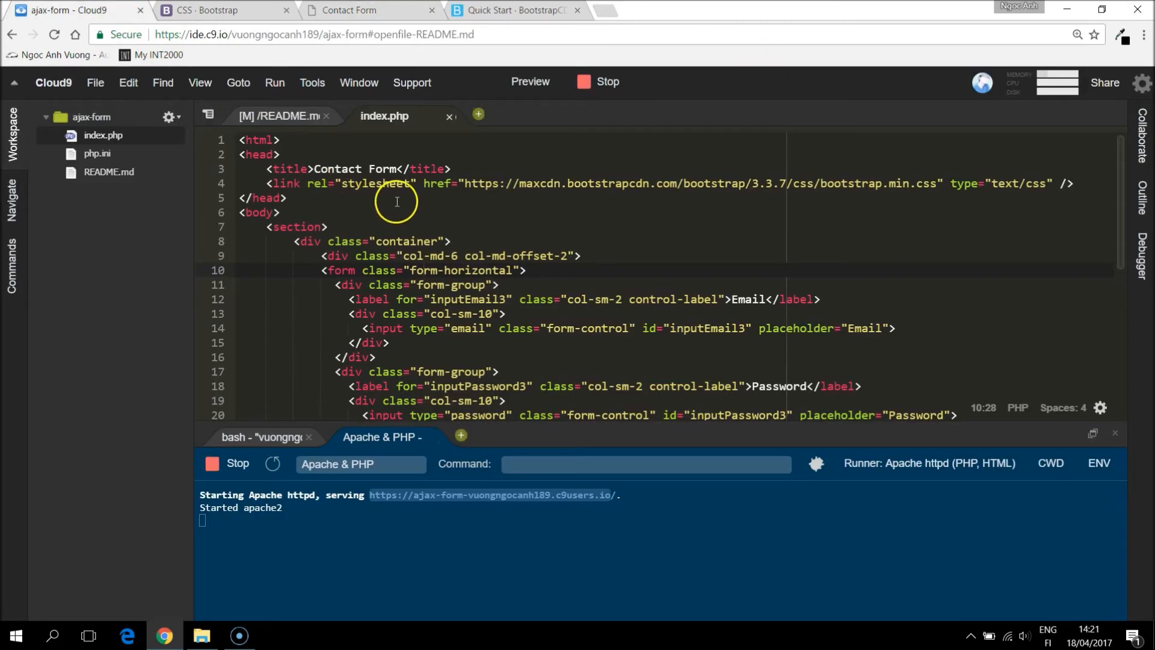
pyautogui.click(349, 10)
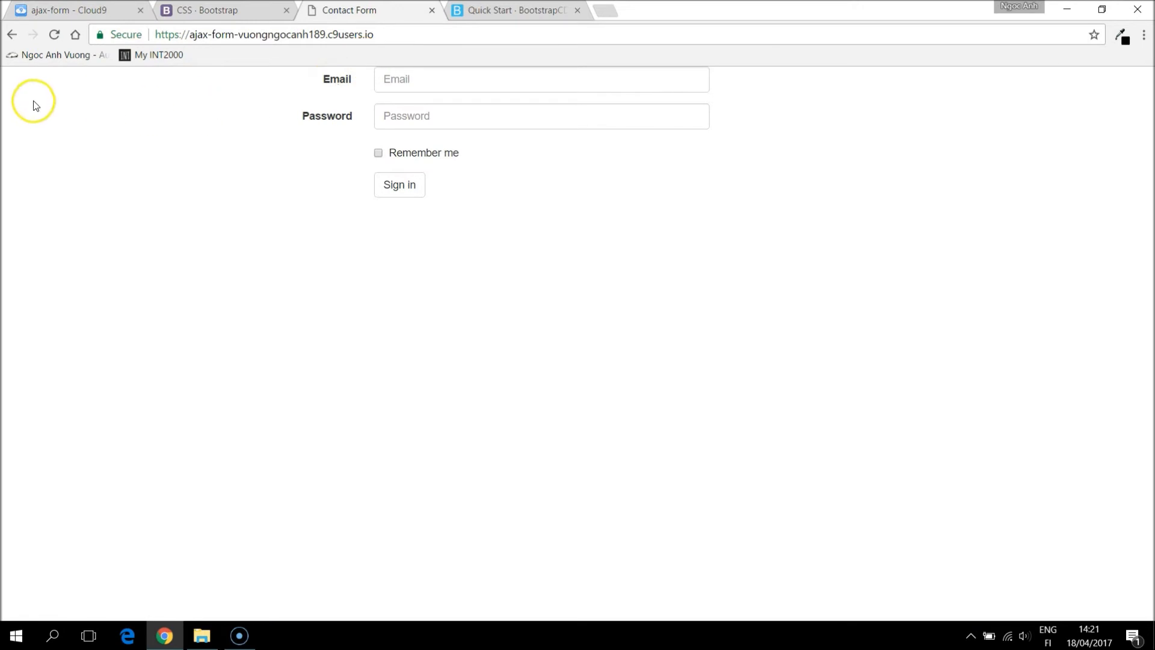
pyautogui.moveTo(10, 78)
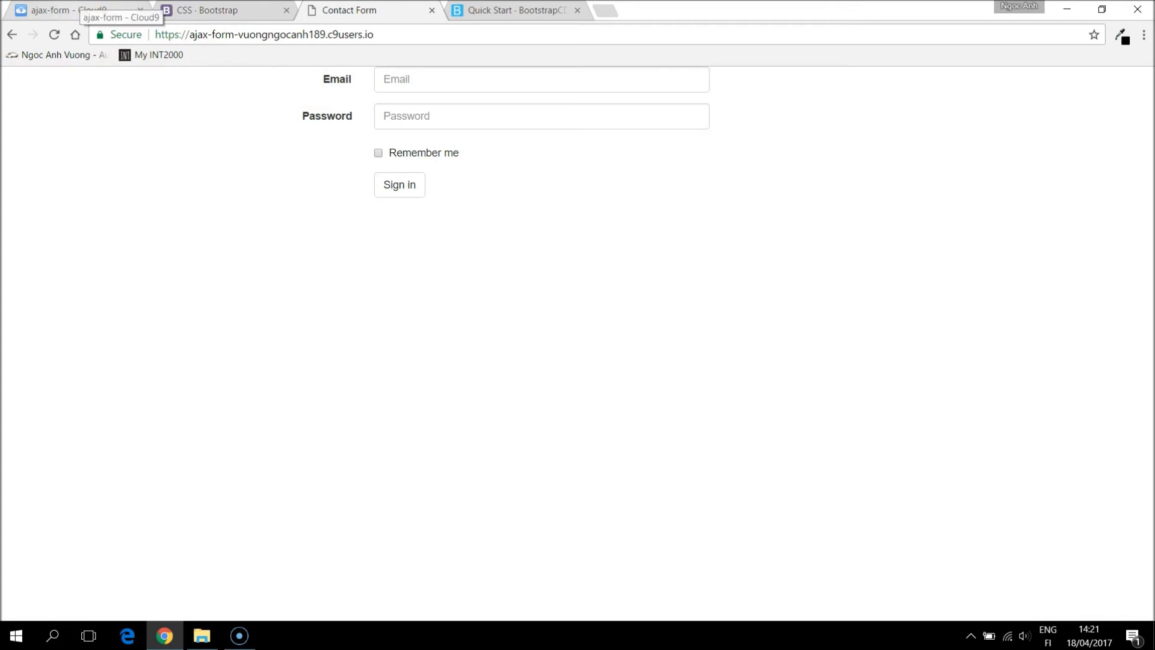
pyautogui.click(79, 10)
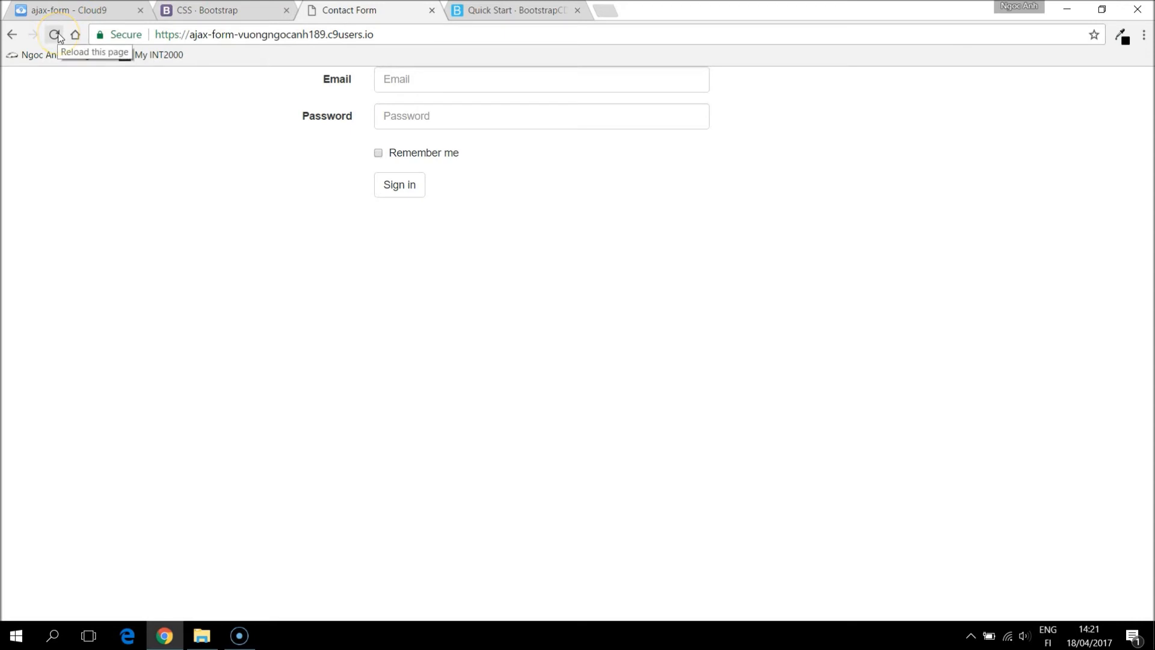
pyautogui.click(56, 35)
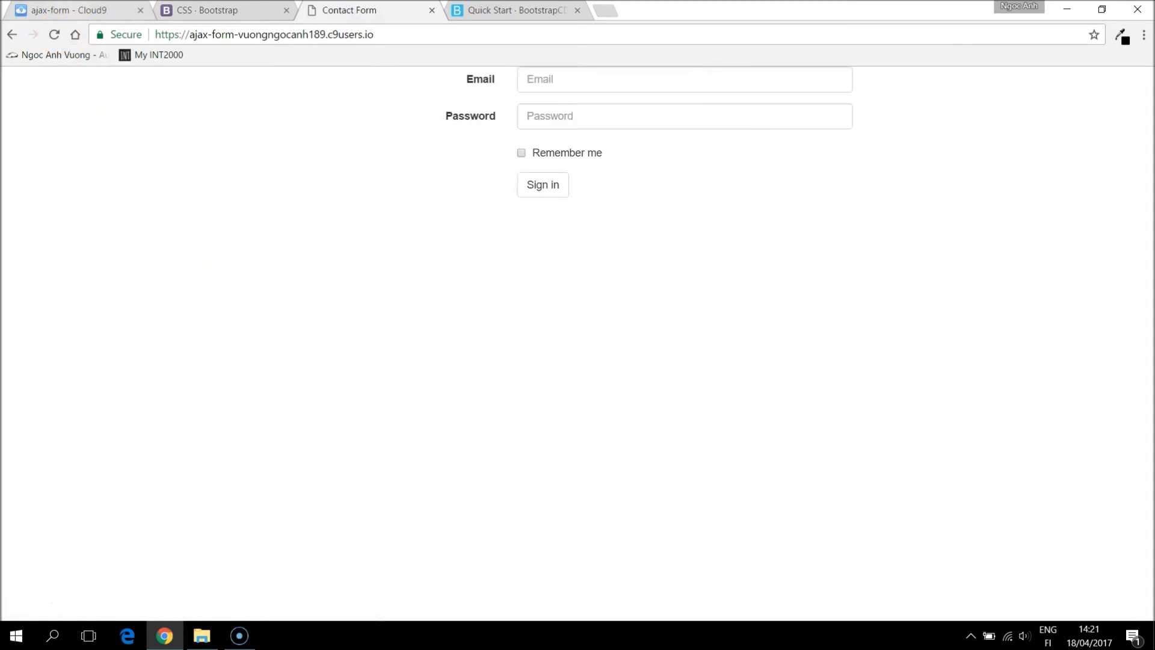
pyautogui.click(70, 9)
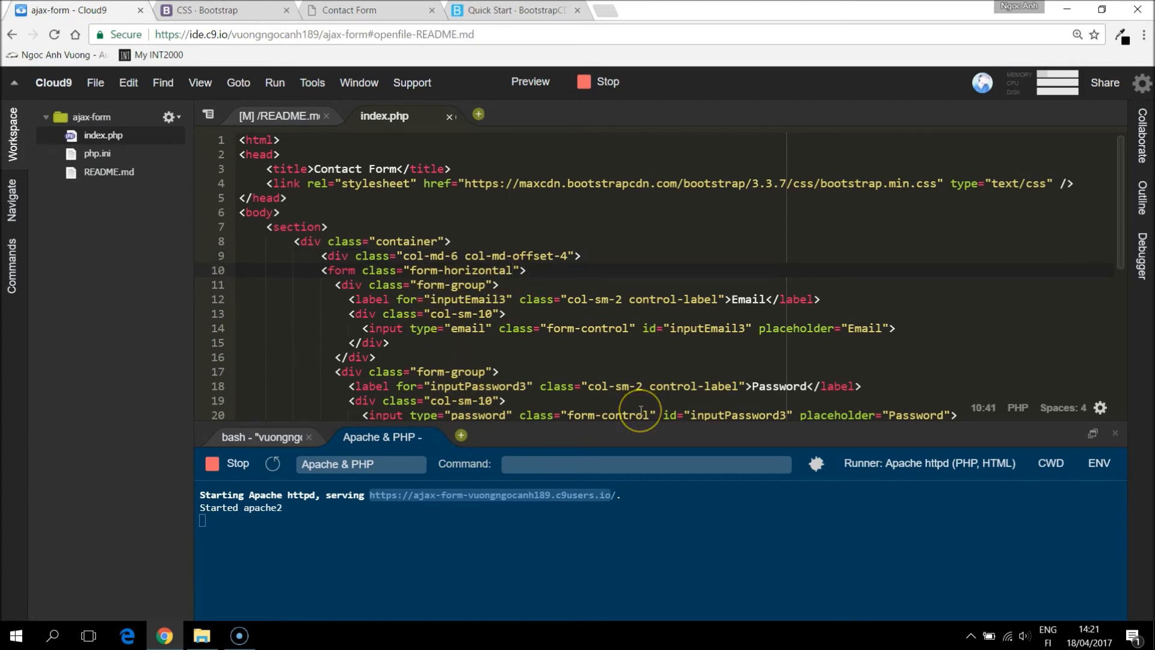
# - Add the 'well' class to the form and check the grey shaded box live
pyautogui.write('well')
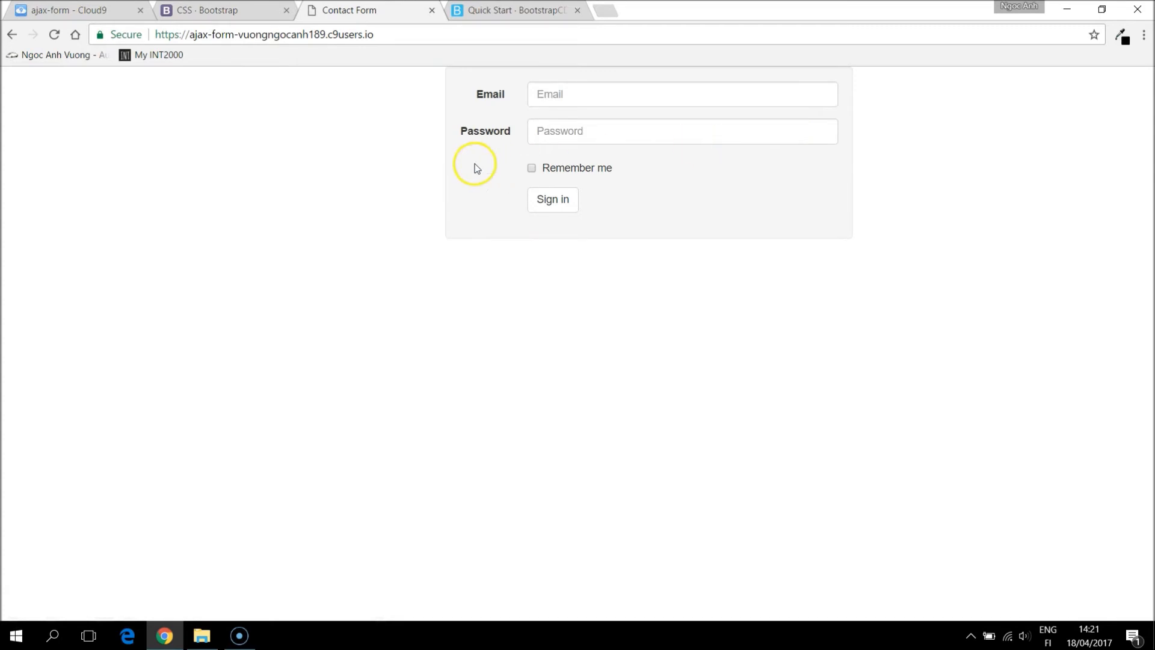
pyautogui.click(74, 10)
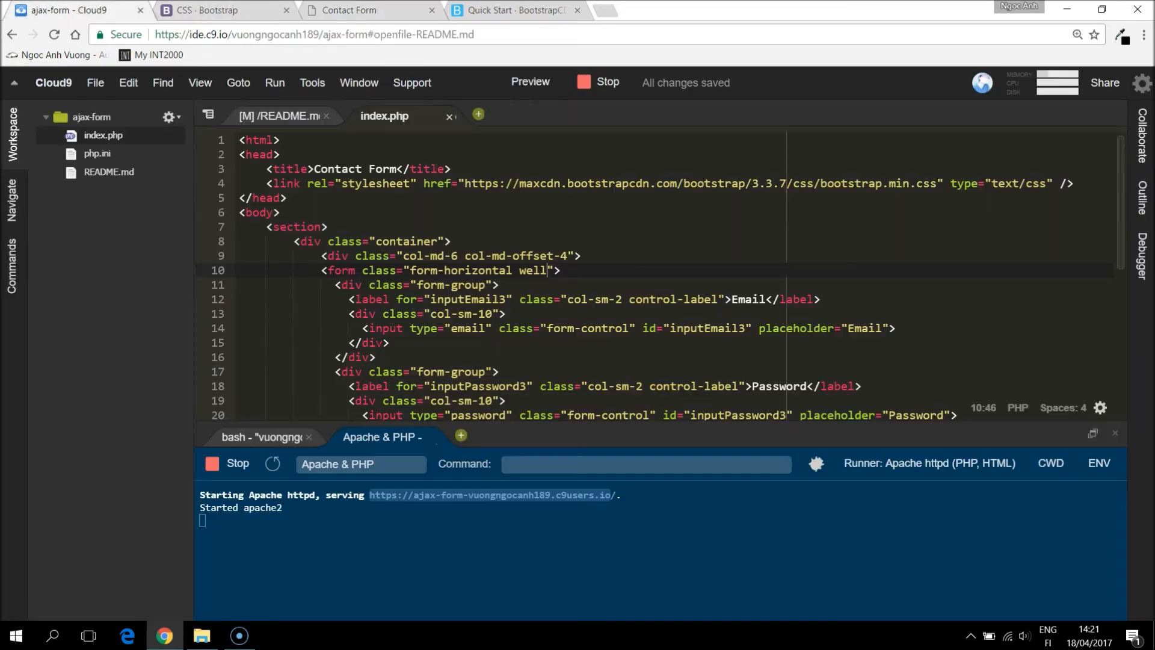
pyautogui.click(349, 9)
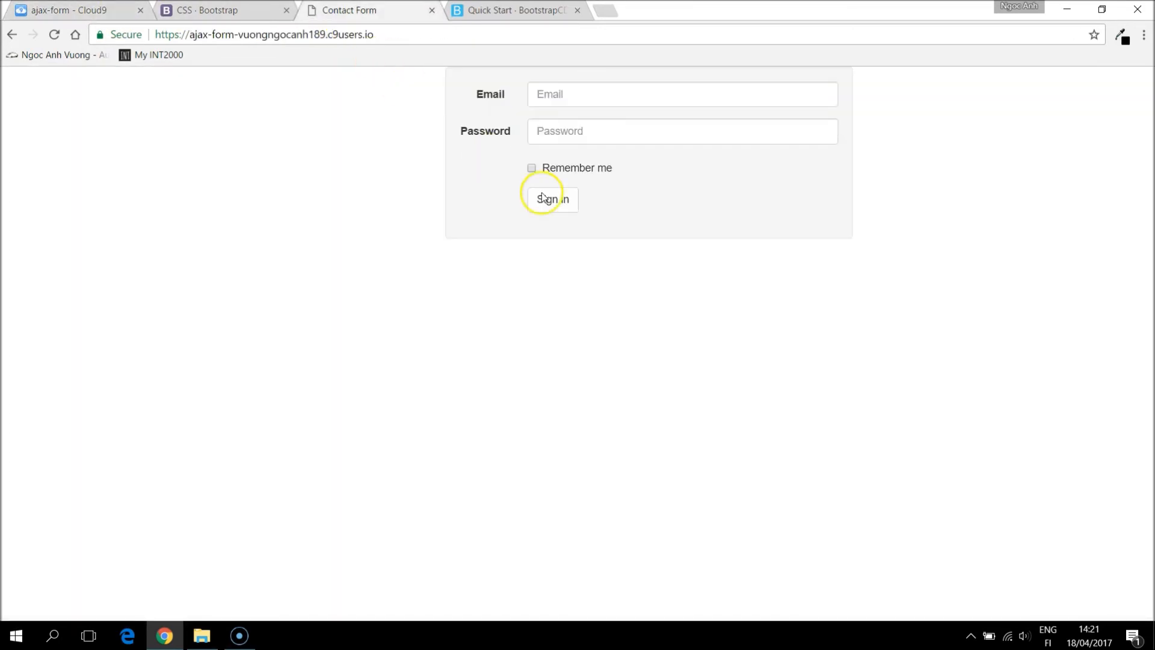
pyautogui.moveTo(548, 94)
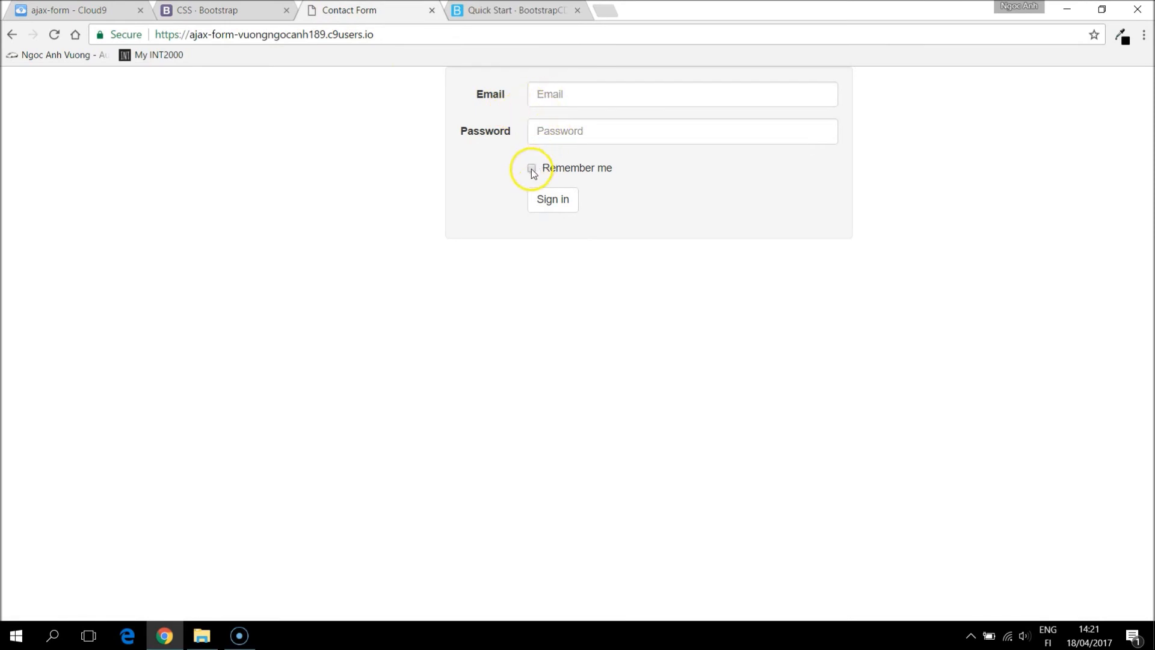
pyautogui.click(70, 10)
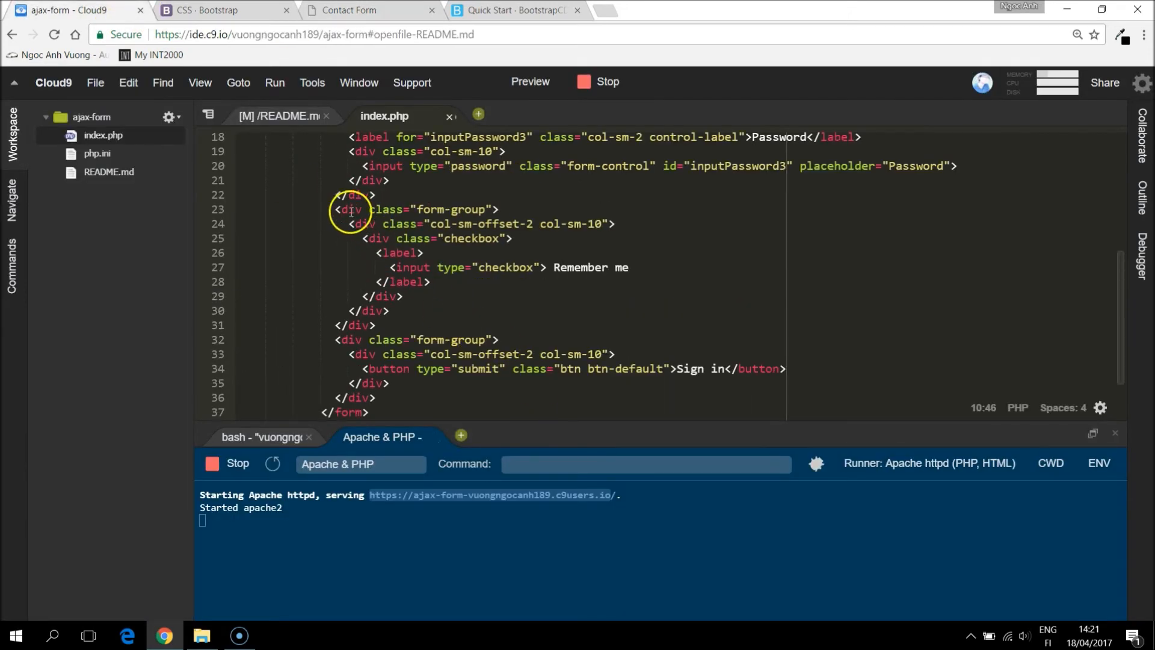
# - Remove the Remember me checkbox and relabel the button SEND MESSAGE with id submit-btn
pyautogui.moveTo(347, 209); pyautogui.dragTo(376, 325)
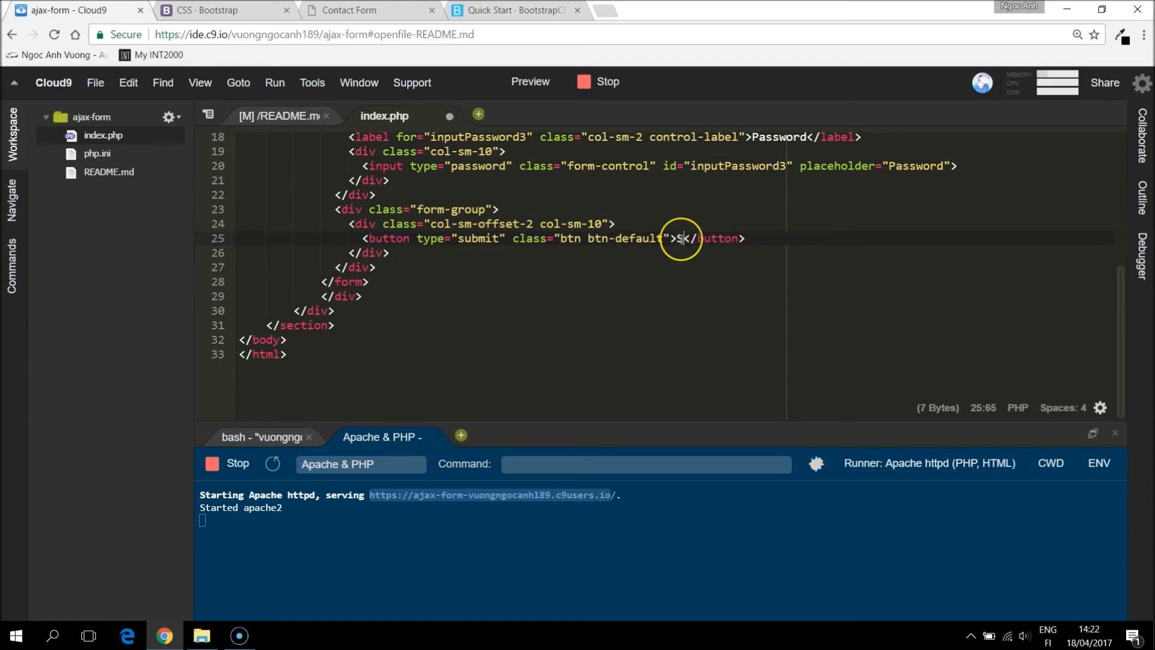
pyautogui.write('END MESSAGE')
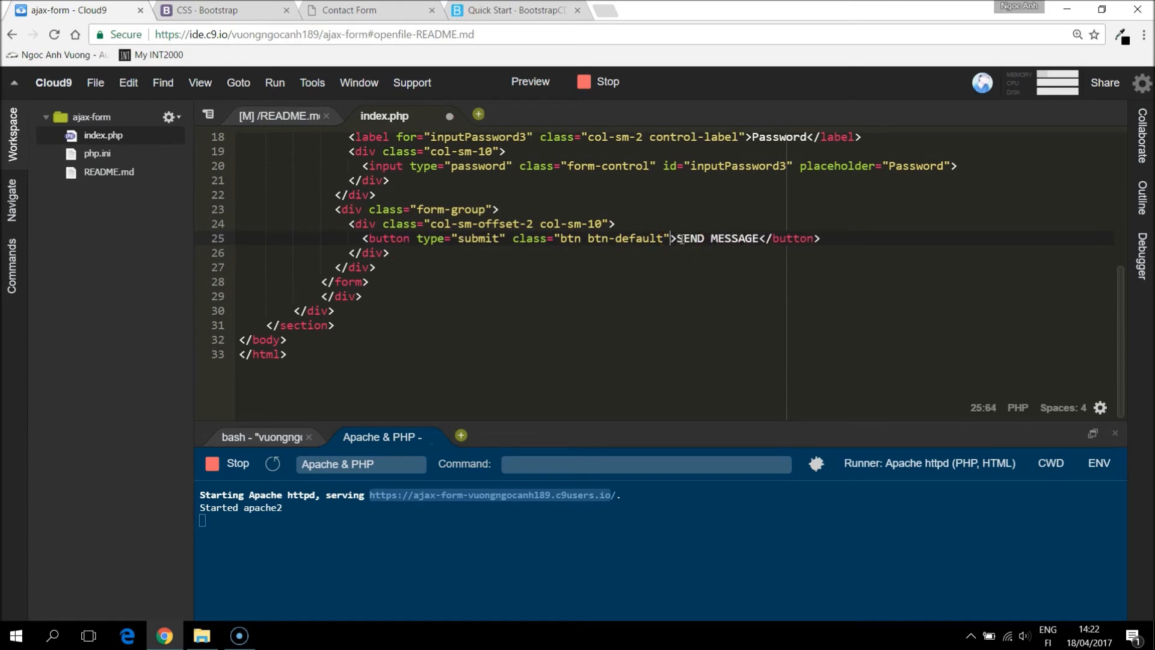
pyautogui.write('id=""')
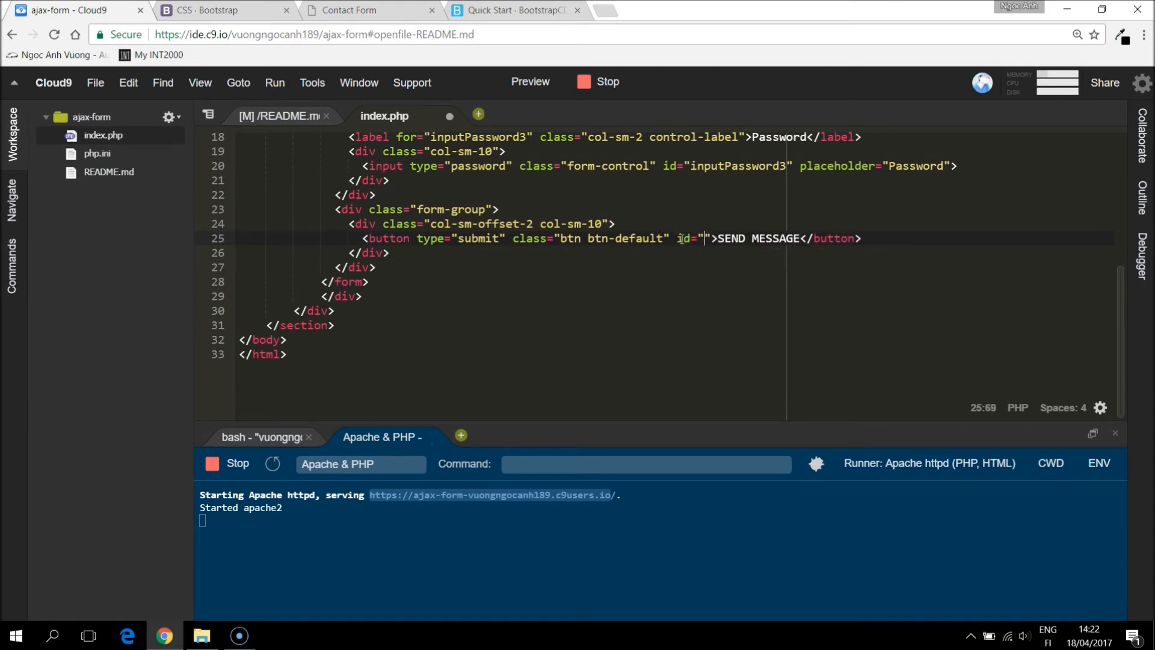
pyautogui.write('submit-btn')
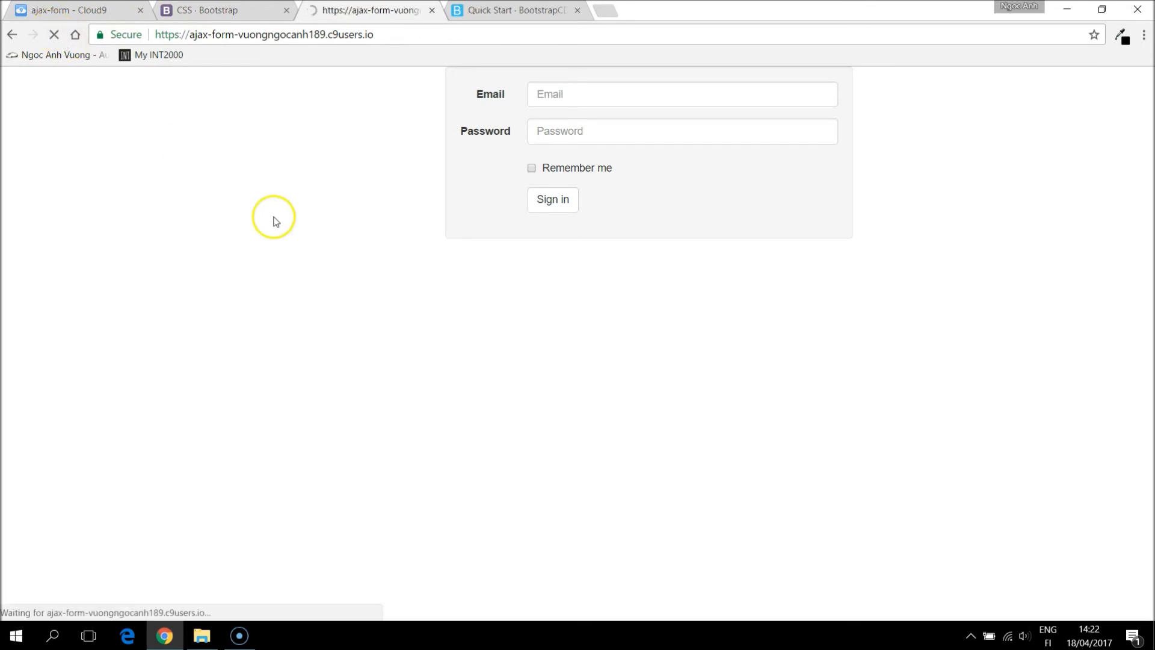
pyautogui.click(73, 10)
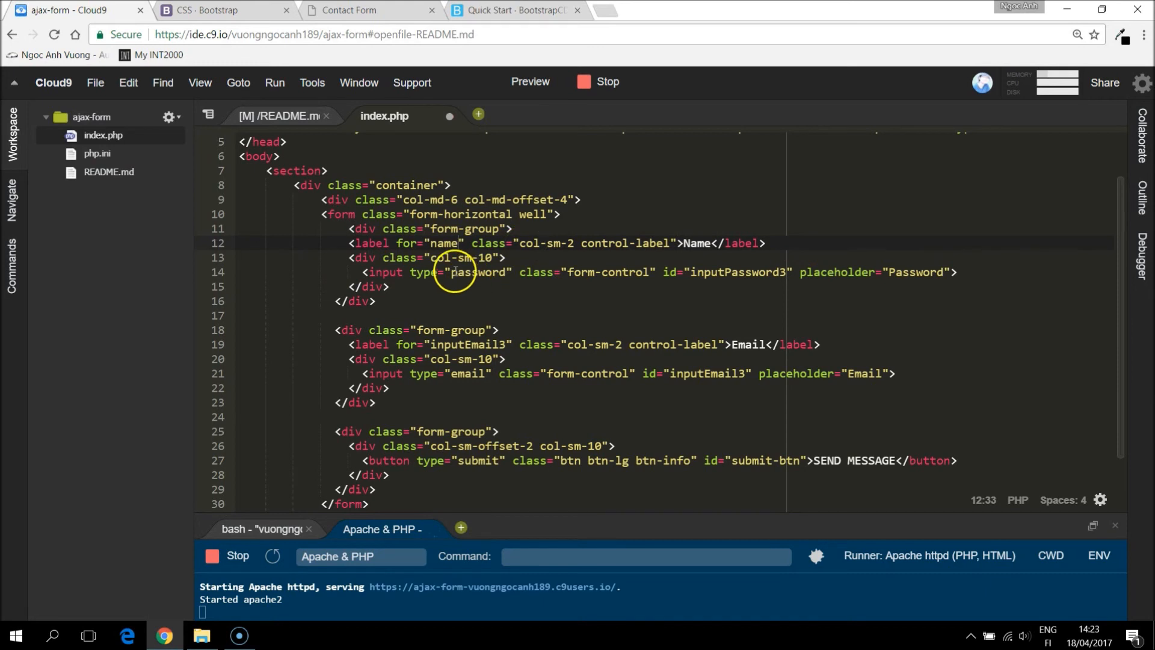
# - Make the first input a text field with id 'name' and placeholder 'Please input your name'
pyautogui.write('text')
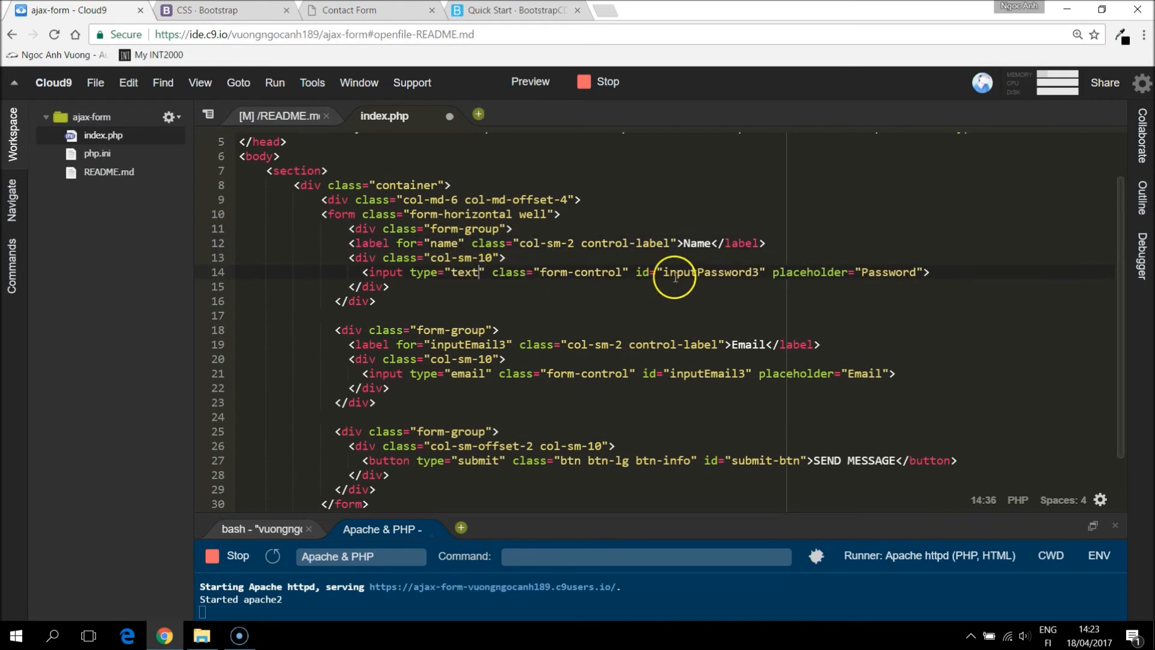
pyautogui.doubleClick(707, 272)
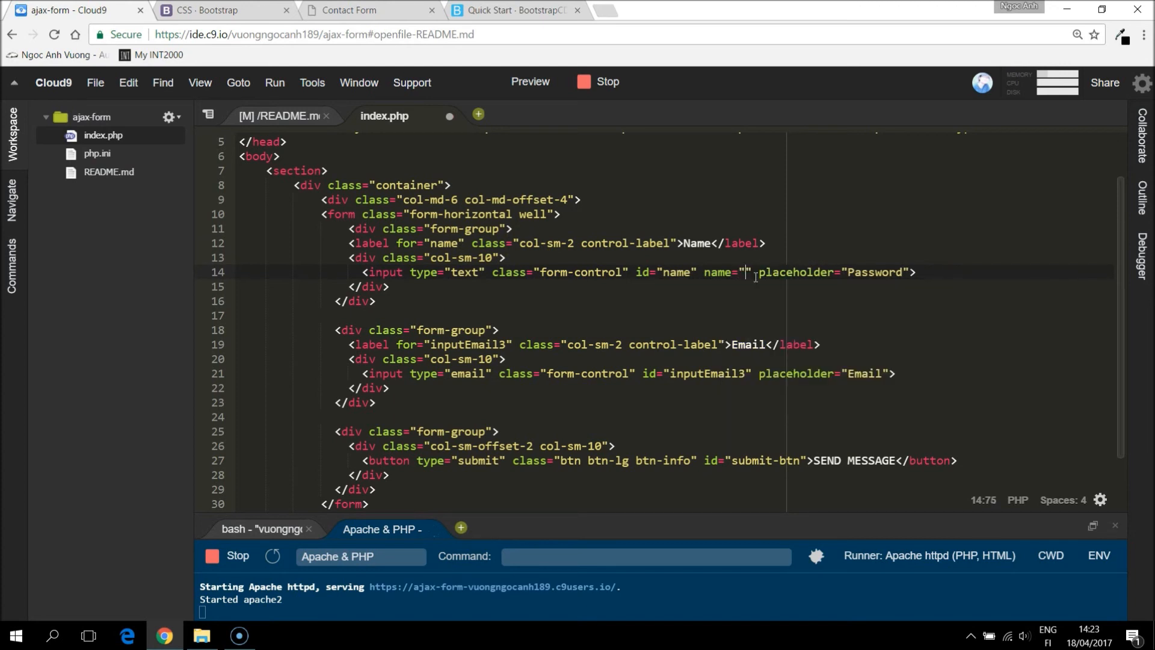
pyautogui.write('name')
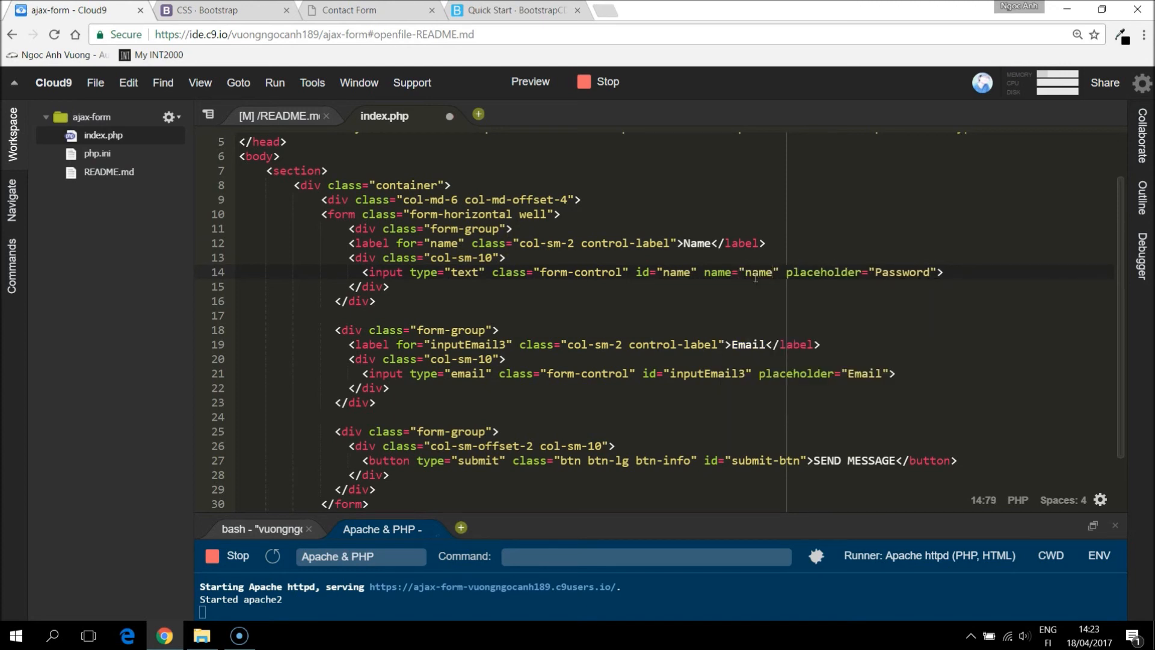
pyautogui.doubleClick(900, 271)
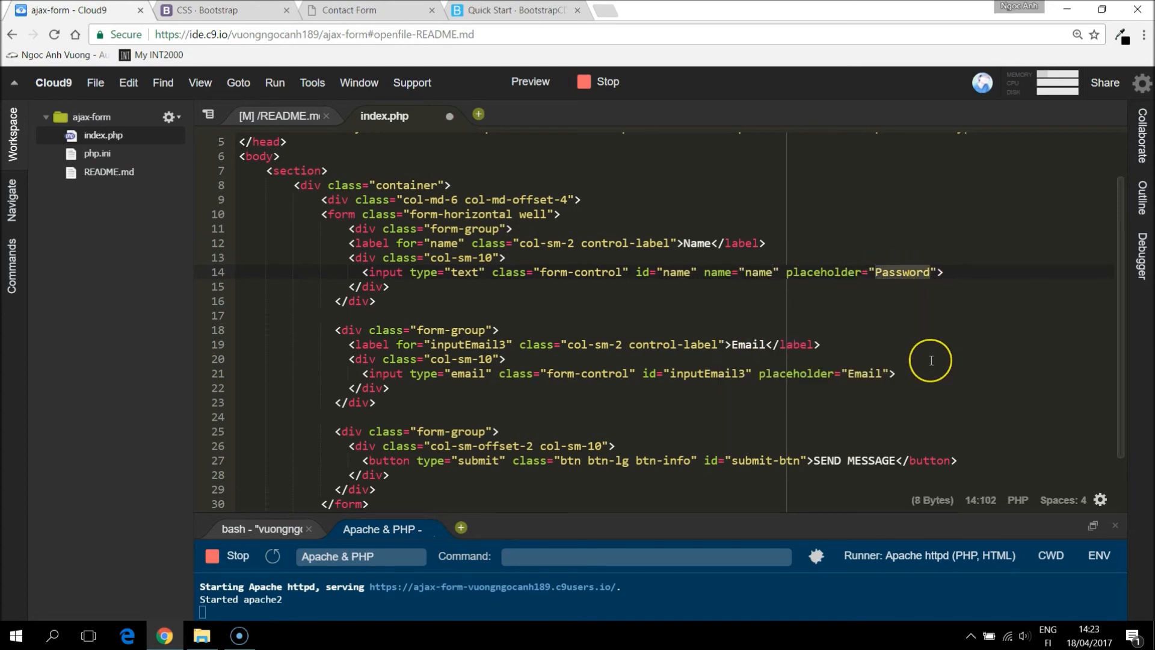
pyautogui.write('Please input your name')
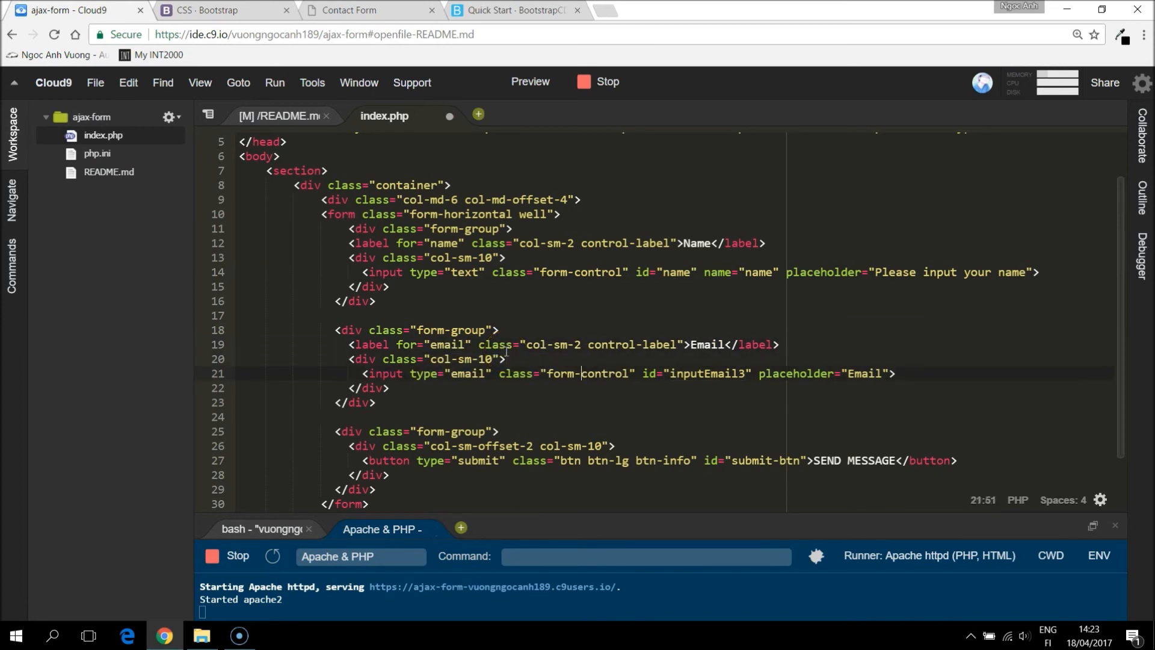
pyautogui.doubleClick(707, 374)
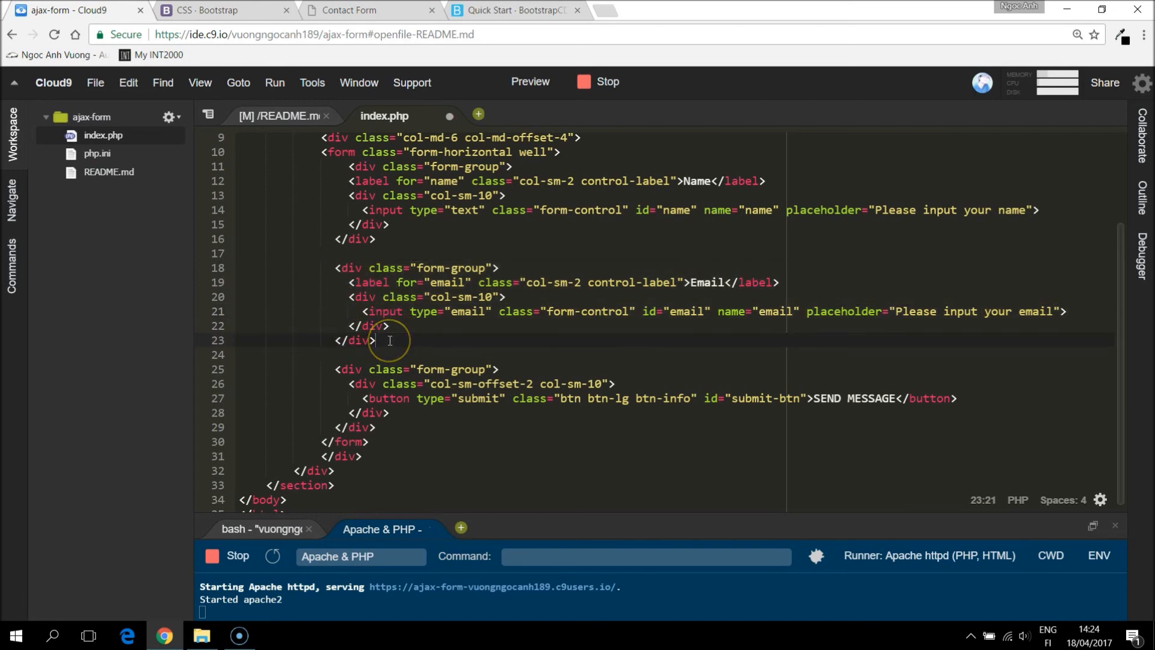
# - Duplicate the Email form group and relabel the copy 'Message'
pyautogui.press('enter')
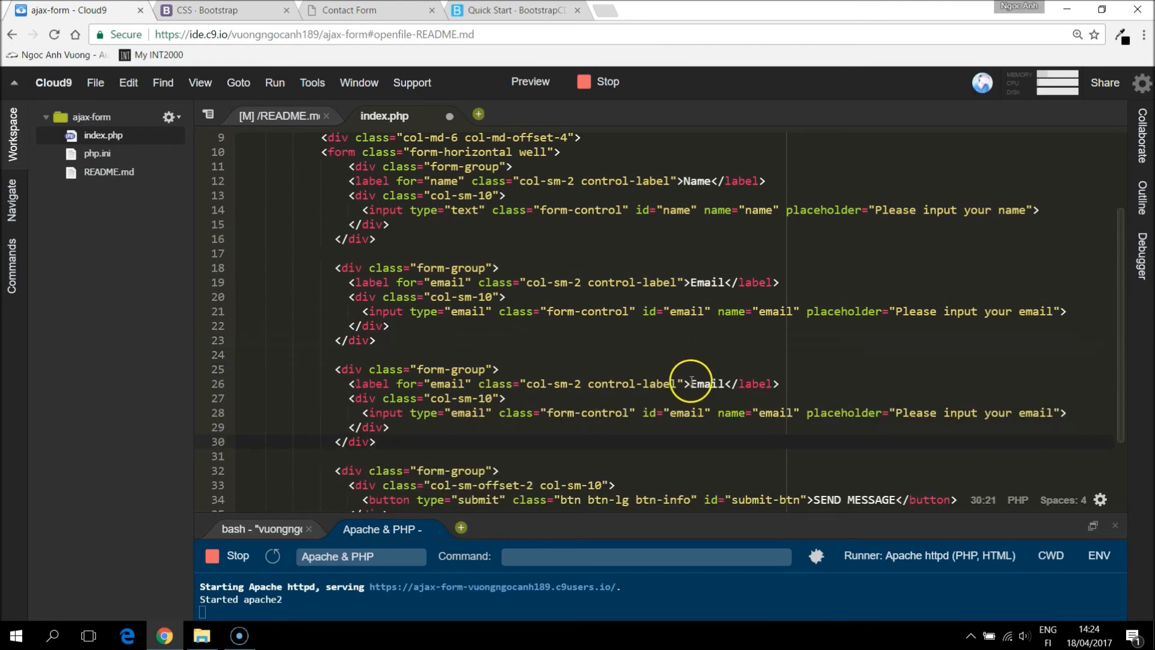
pyautogui.write('Message')
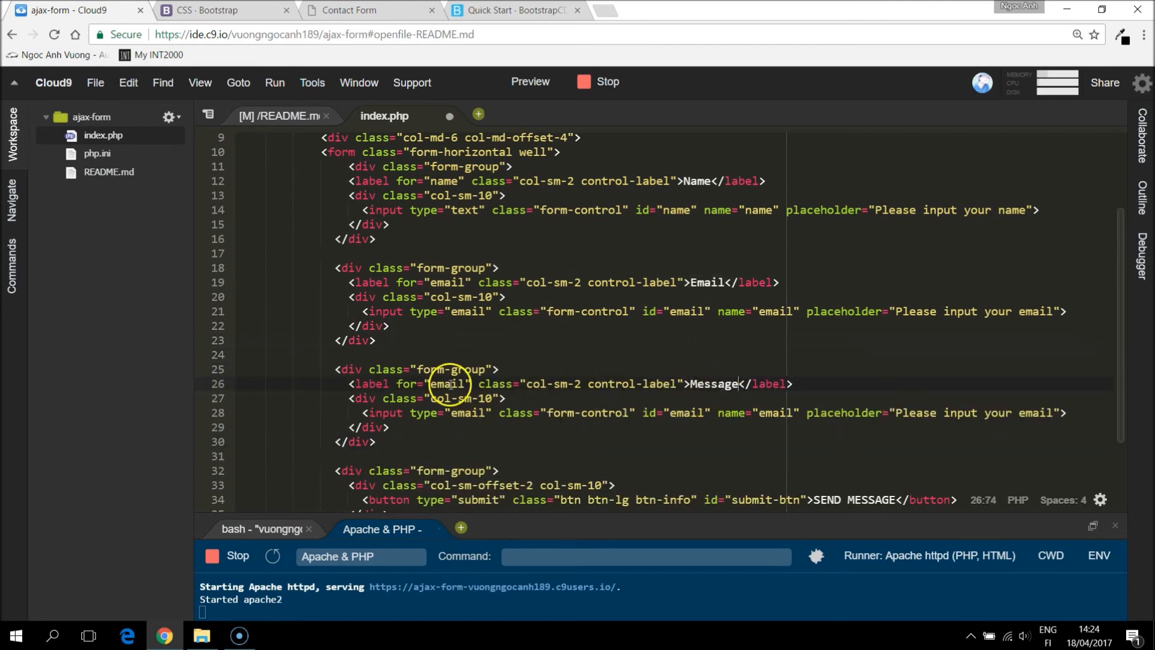
pyautogui.write('message')
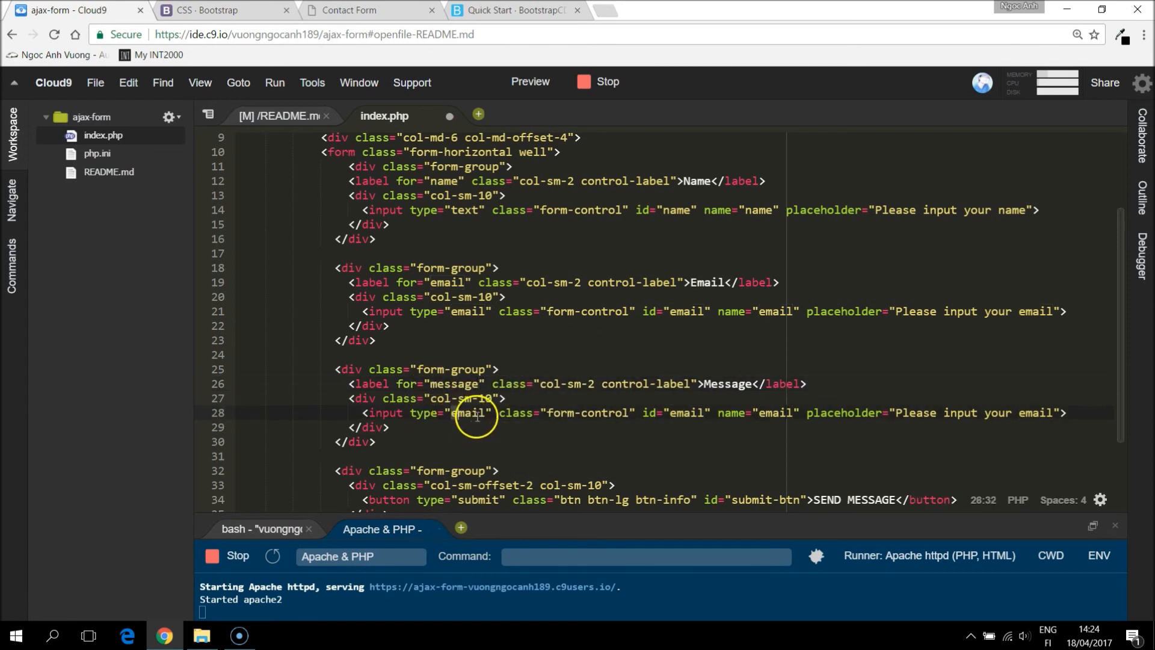
# - Replace its input with a 10-row, 100-column textarea named 'message' and preview it
pyautogui.write('tex')
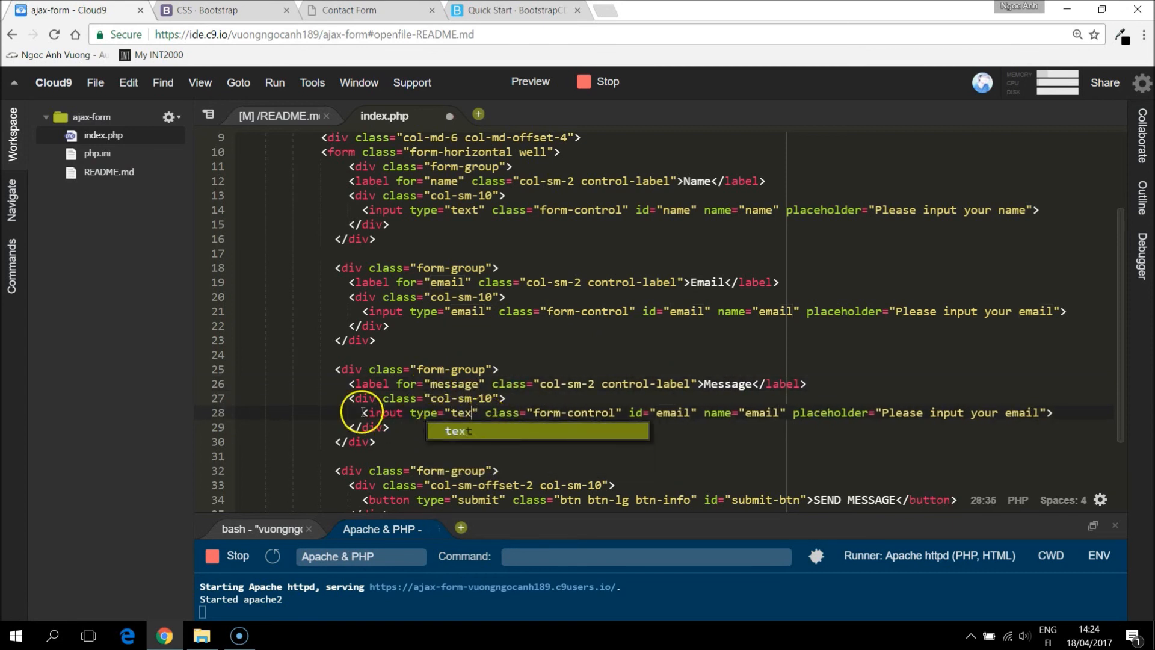
pyautogui.write('textarea></textarea>')
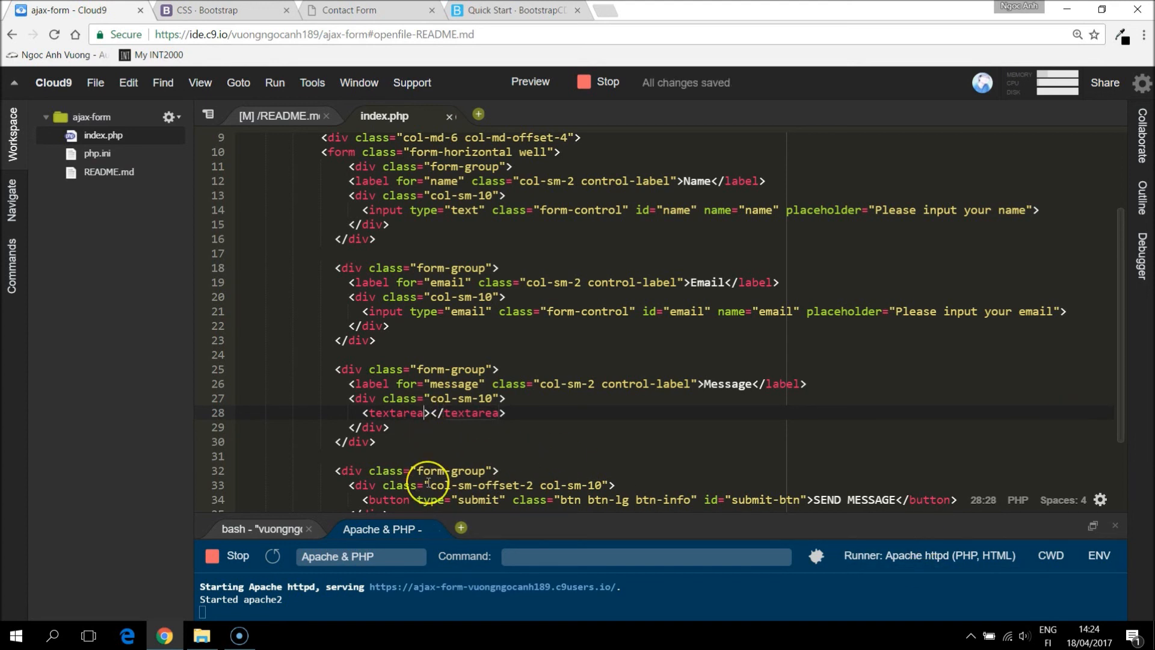
pyautogui.write('rows="10"')
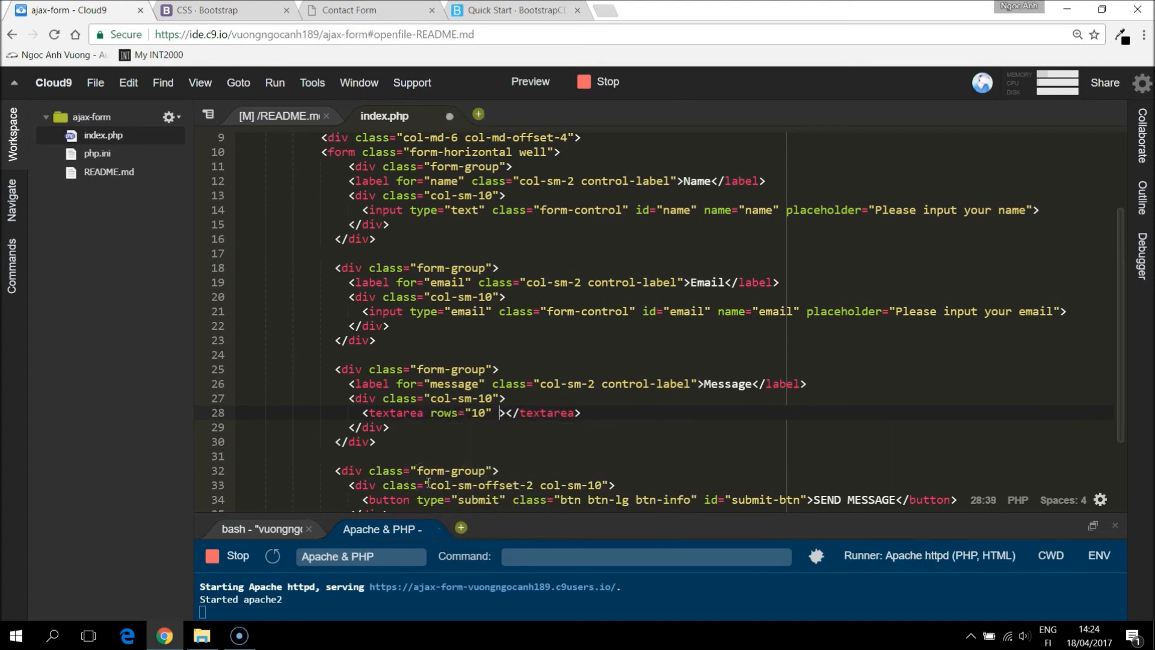
pyautogui.write('cols="100" id="')
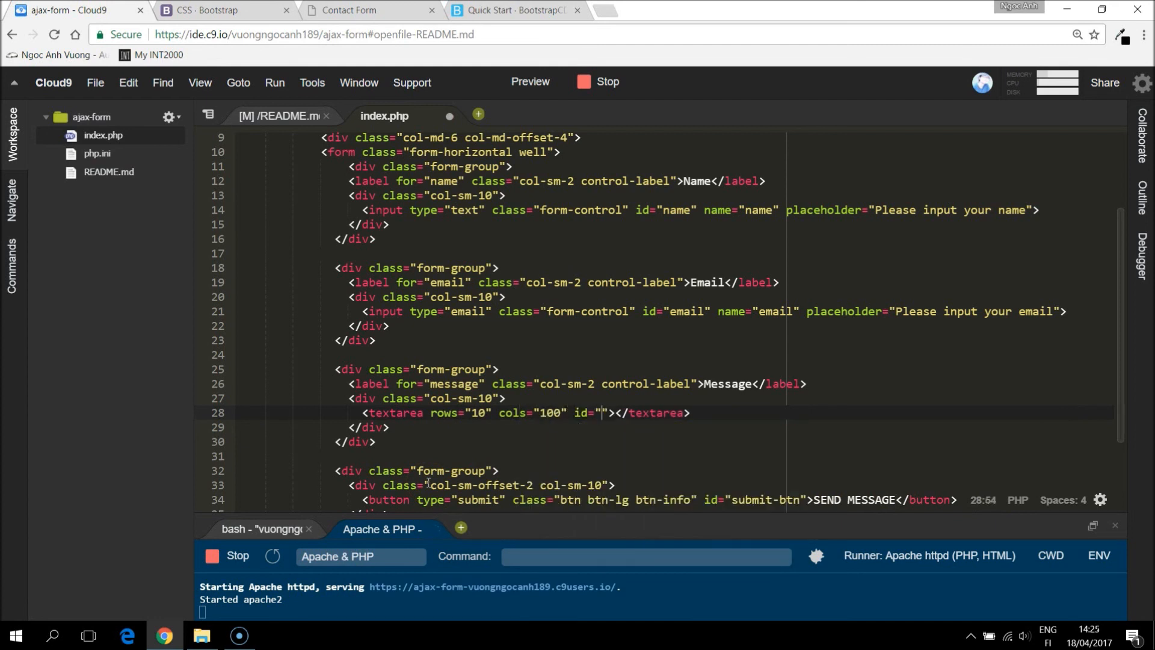
pyautogui.write('message')
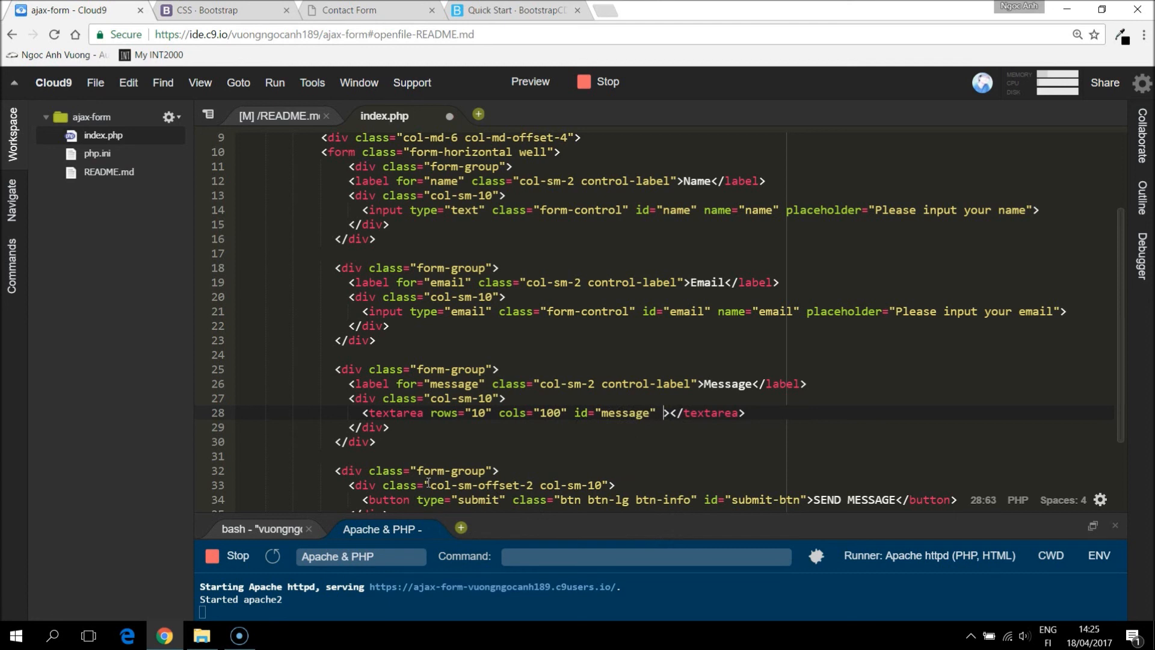
pyautogui.write('name="message"')
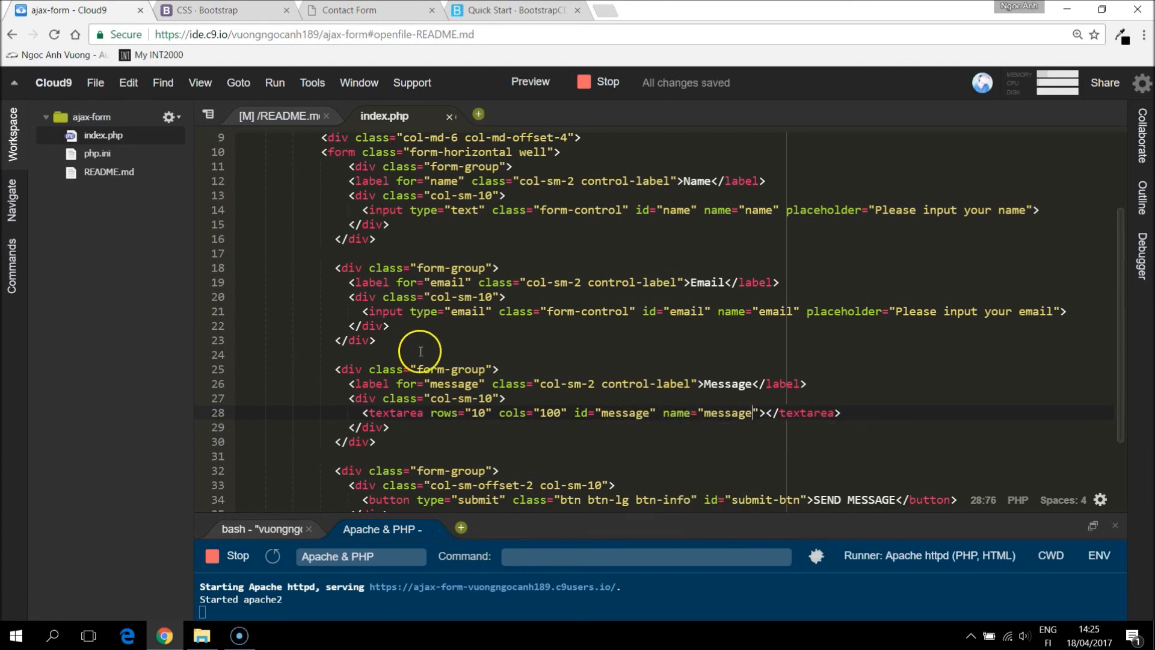
pyautogui.click(368, 10)
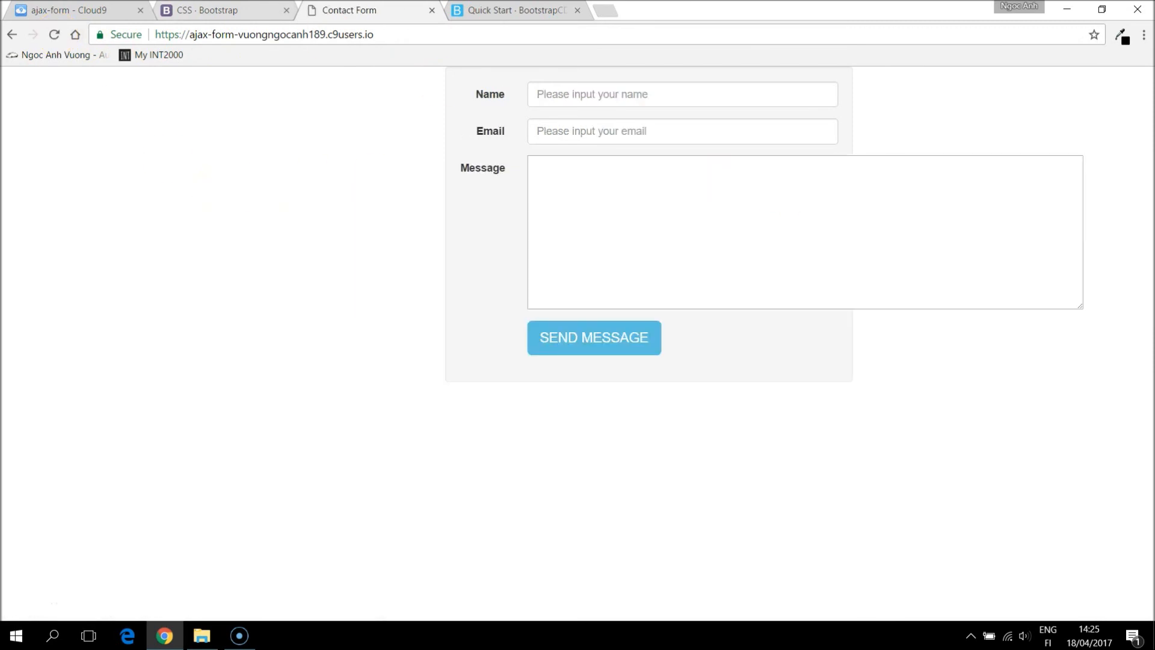
# - Return to index.php in the Cloud9 editor after seeing the oversized Message box
pyautogui.click(74, 9)
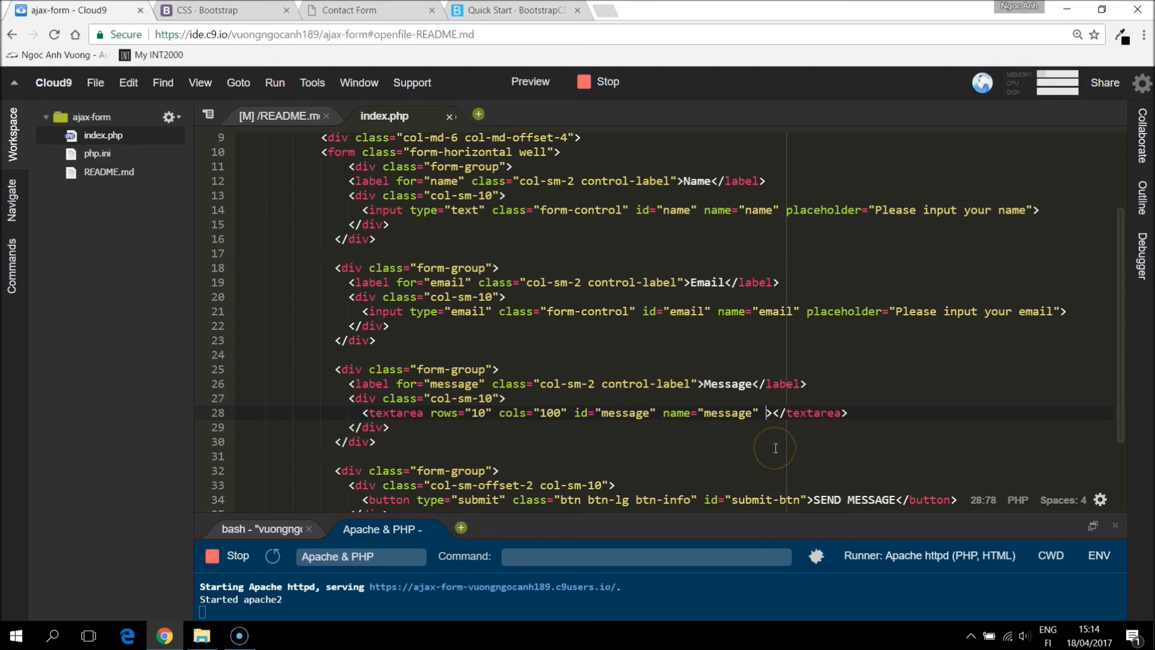
# - Give the message textarea style 'resize: none' and class form-control, then reload the preview
pyautogui.write('style=')
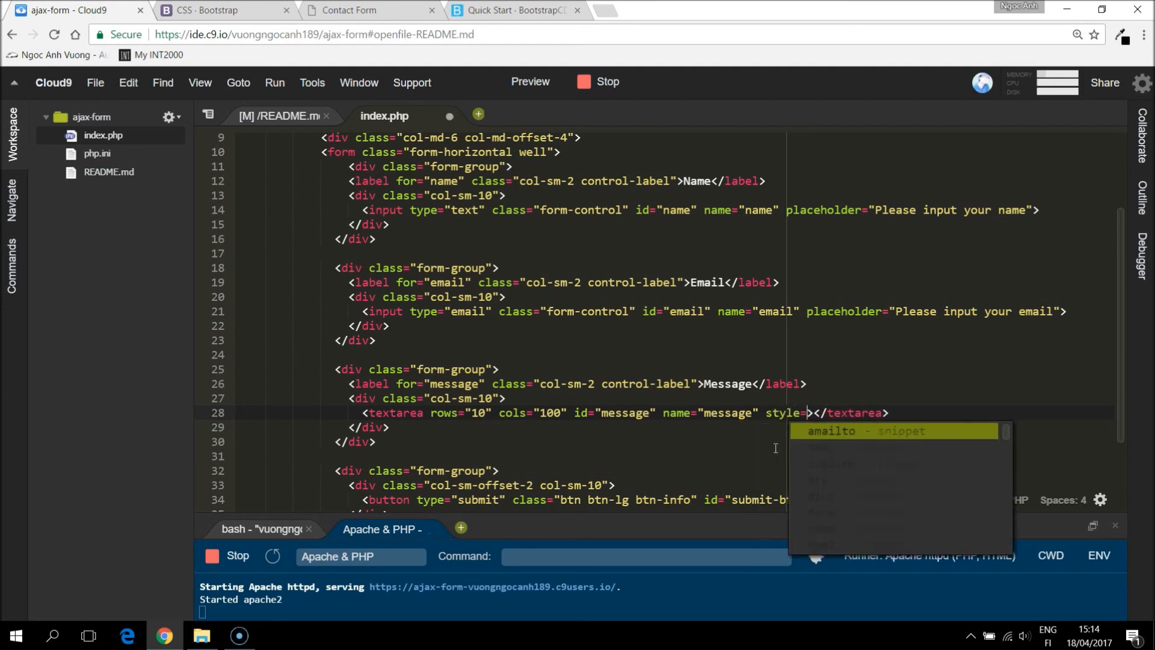
pyautogui.write('resize: none"')
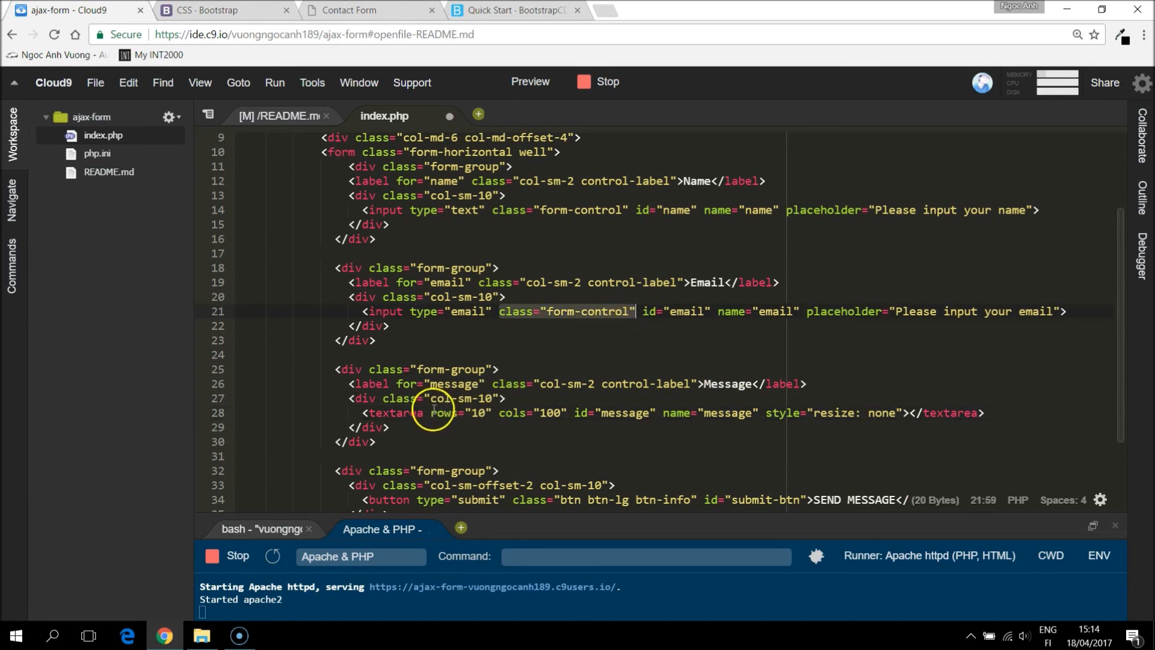
pyautogui.write('class="form-control"')
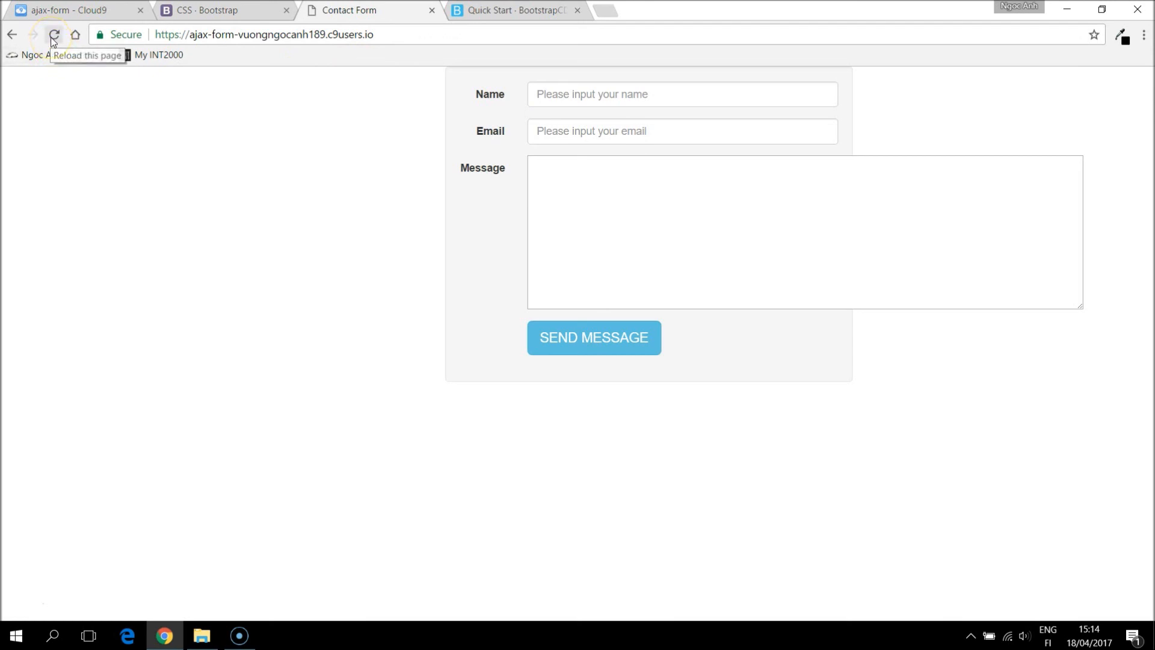
pyautogui.click(53, 35)
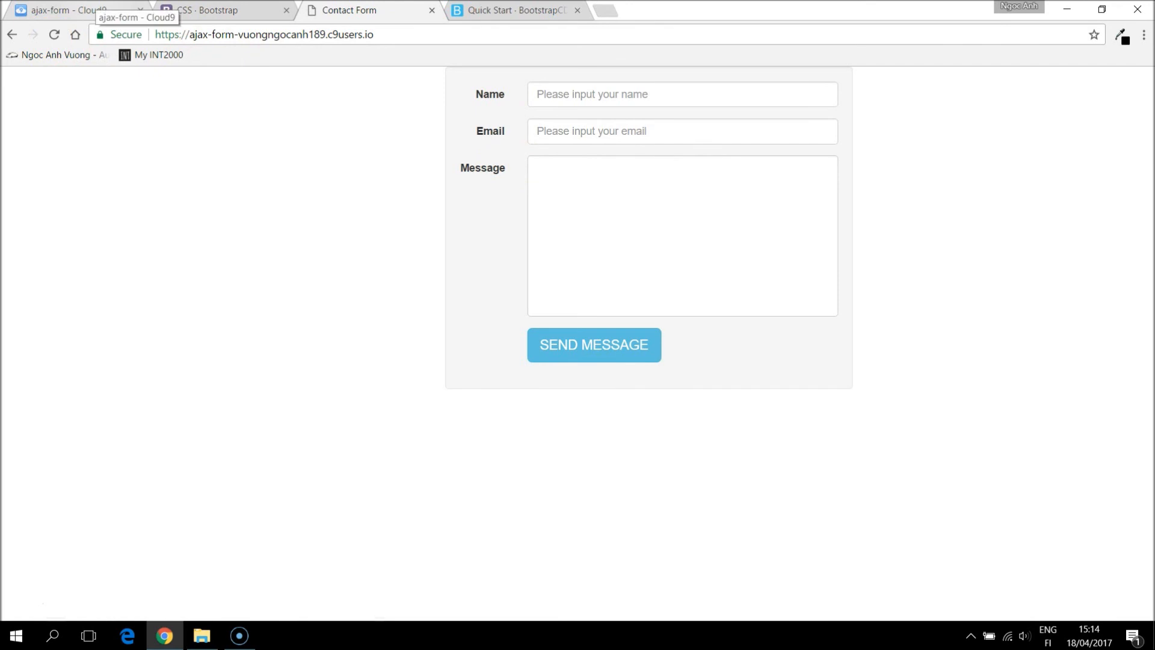
pyautogui.click(73, 10)
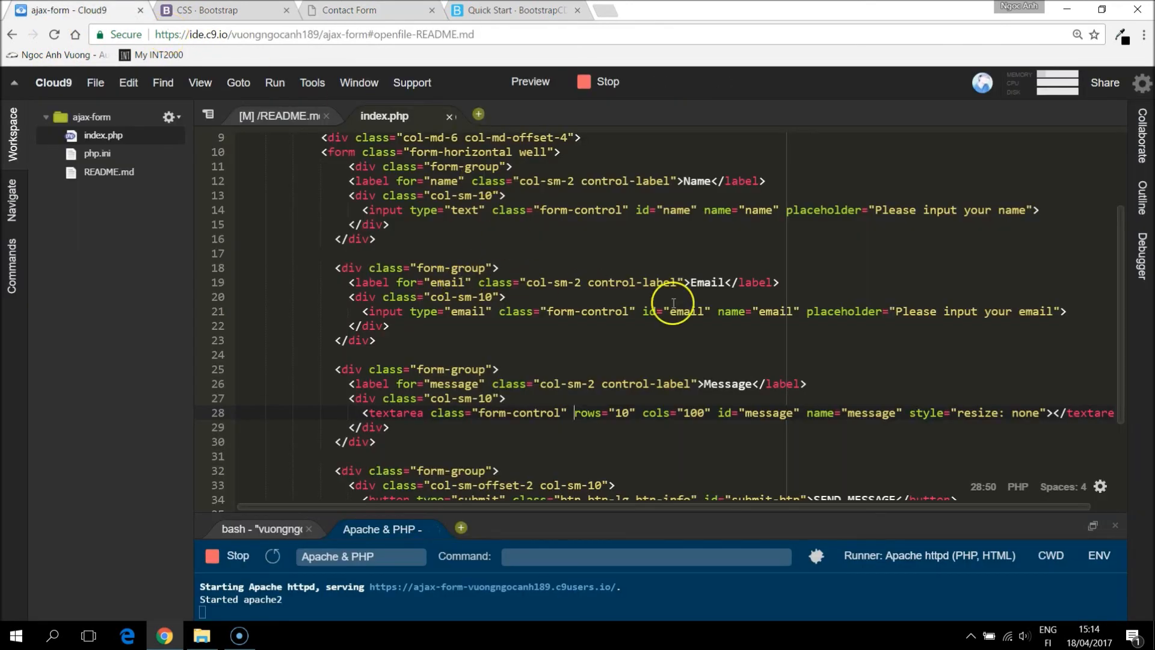